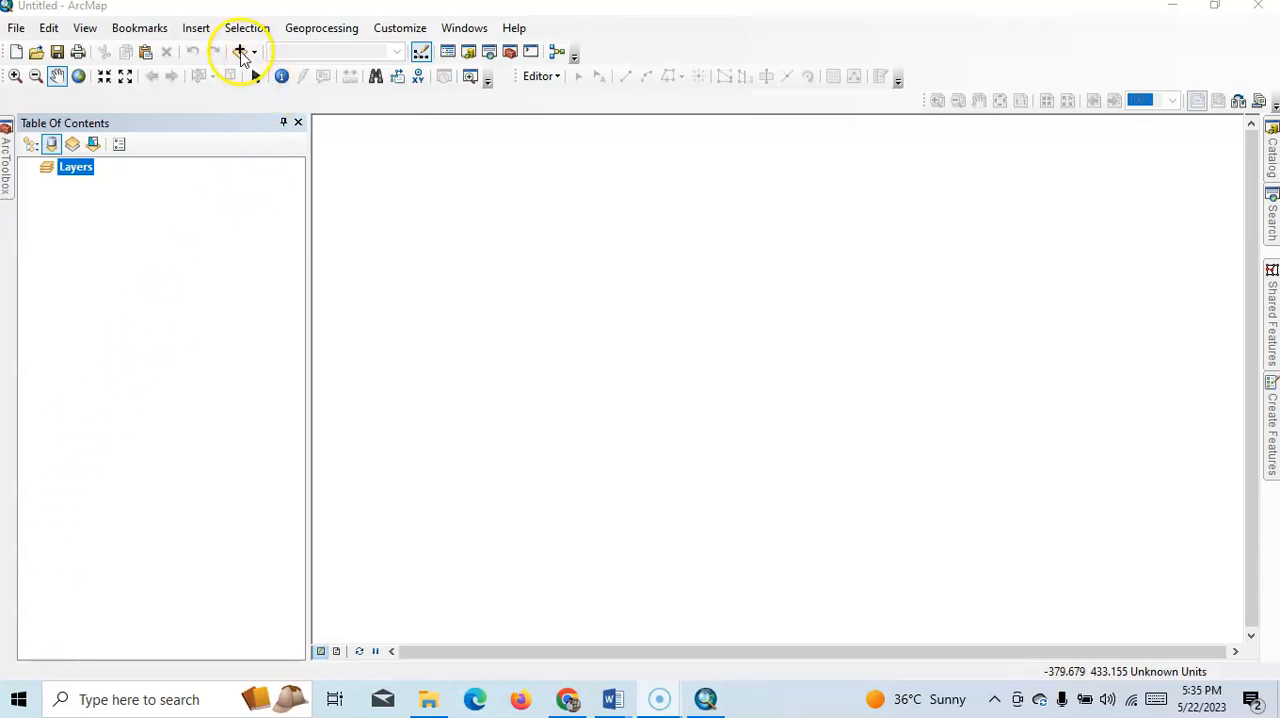
- Add West_BengalUTM4.shp from the Live Practice folder as a district layer
left_click(240, 52)
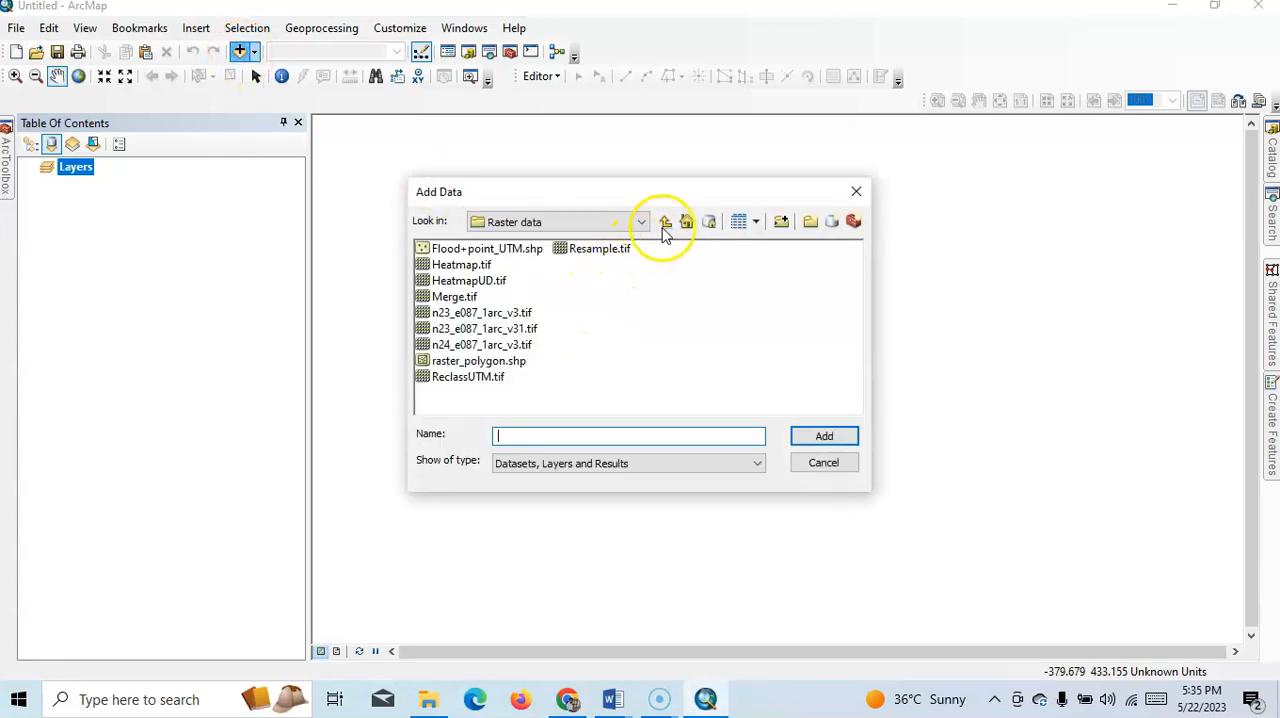
left_click(666, 220)
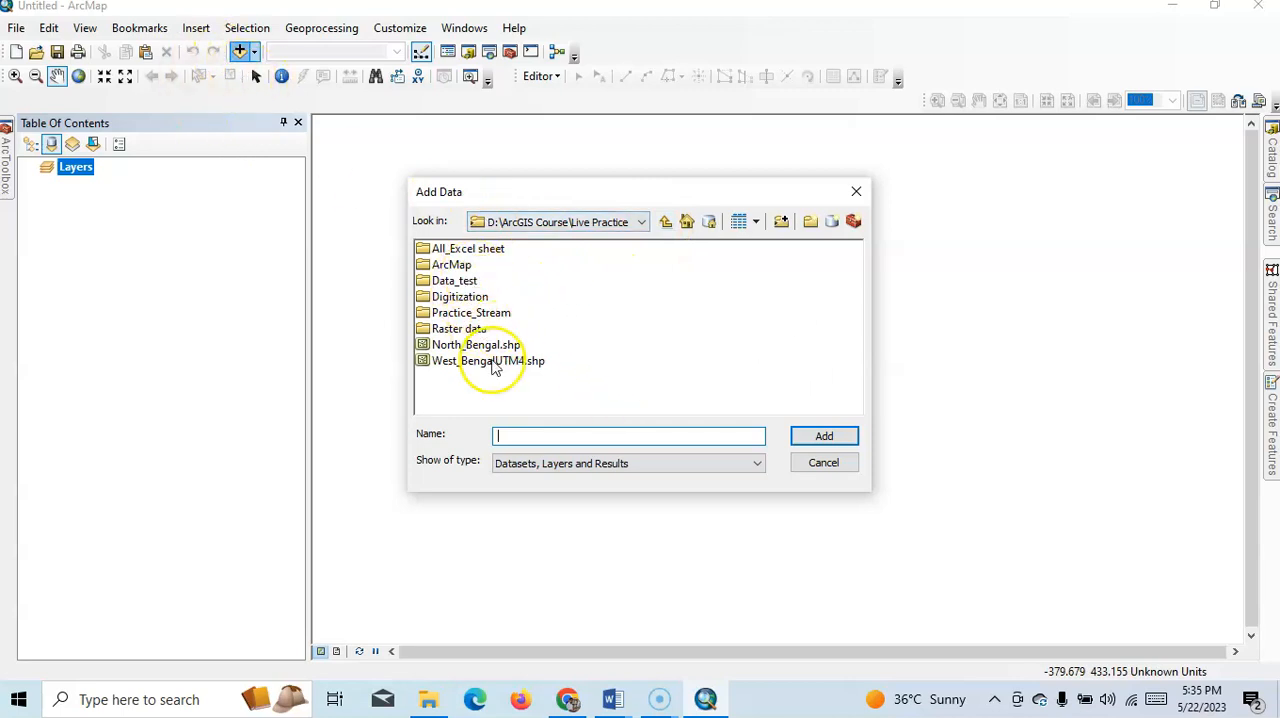
left_click(488, 360)
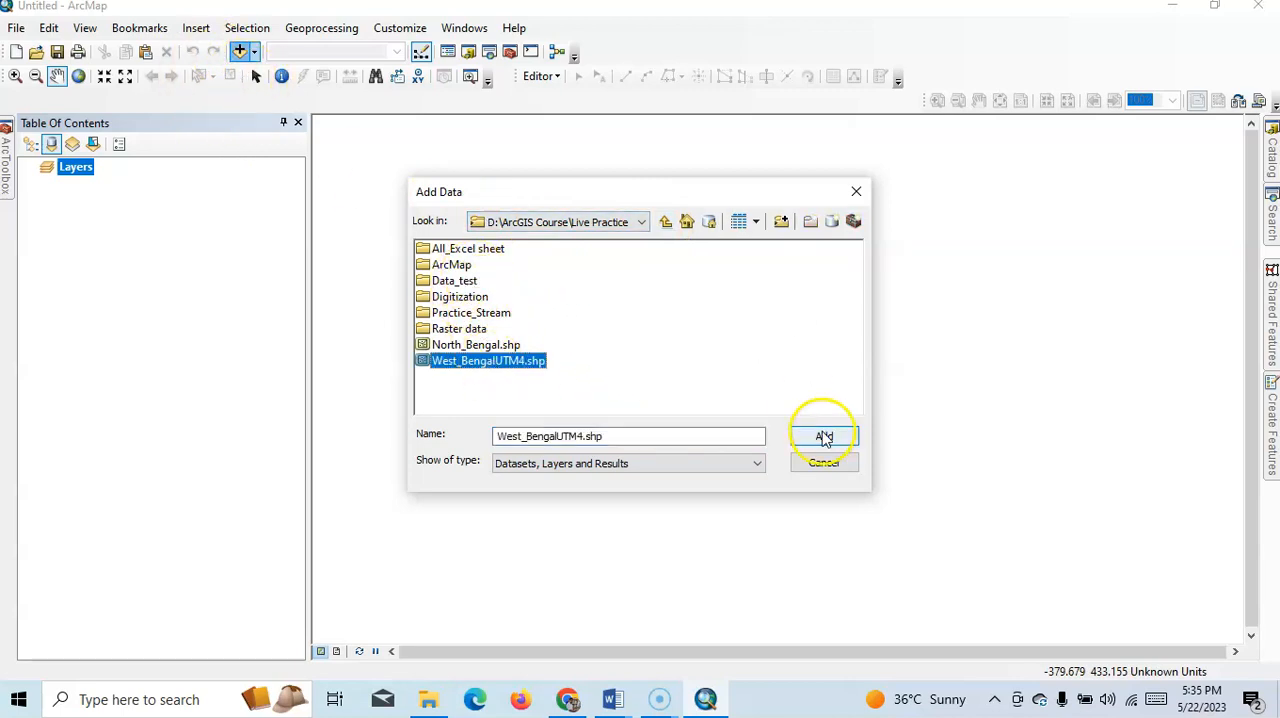
left_click(824, 436)
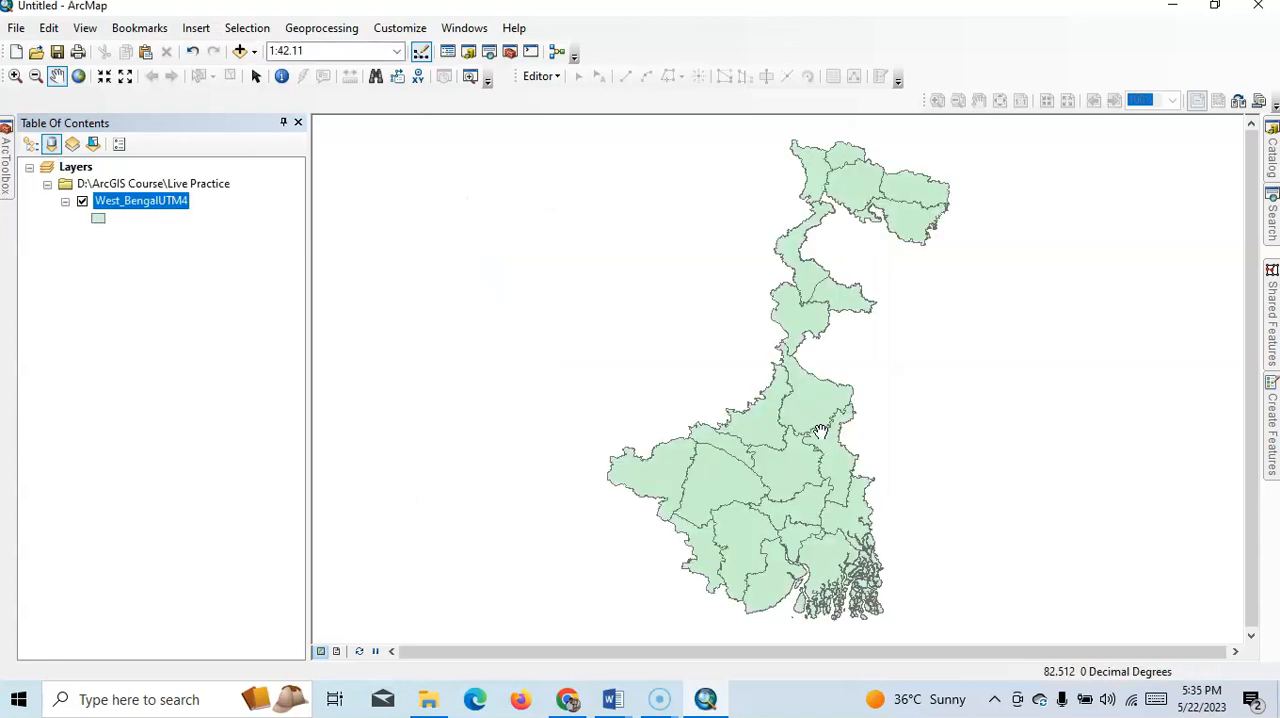
right_click(140, 200)
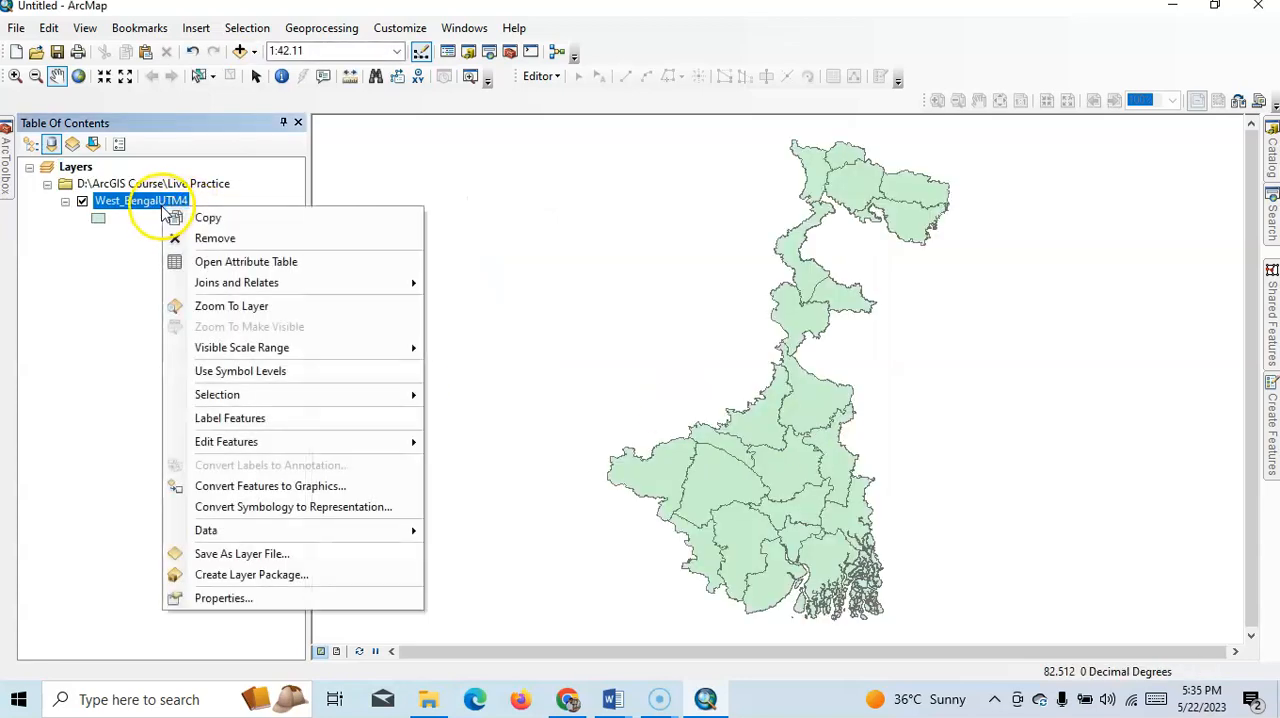
mouse_move(248, 260)
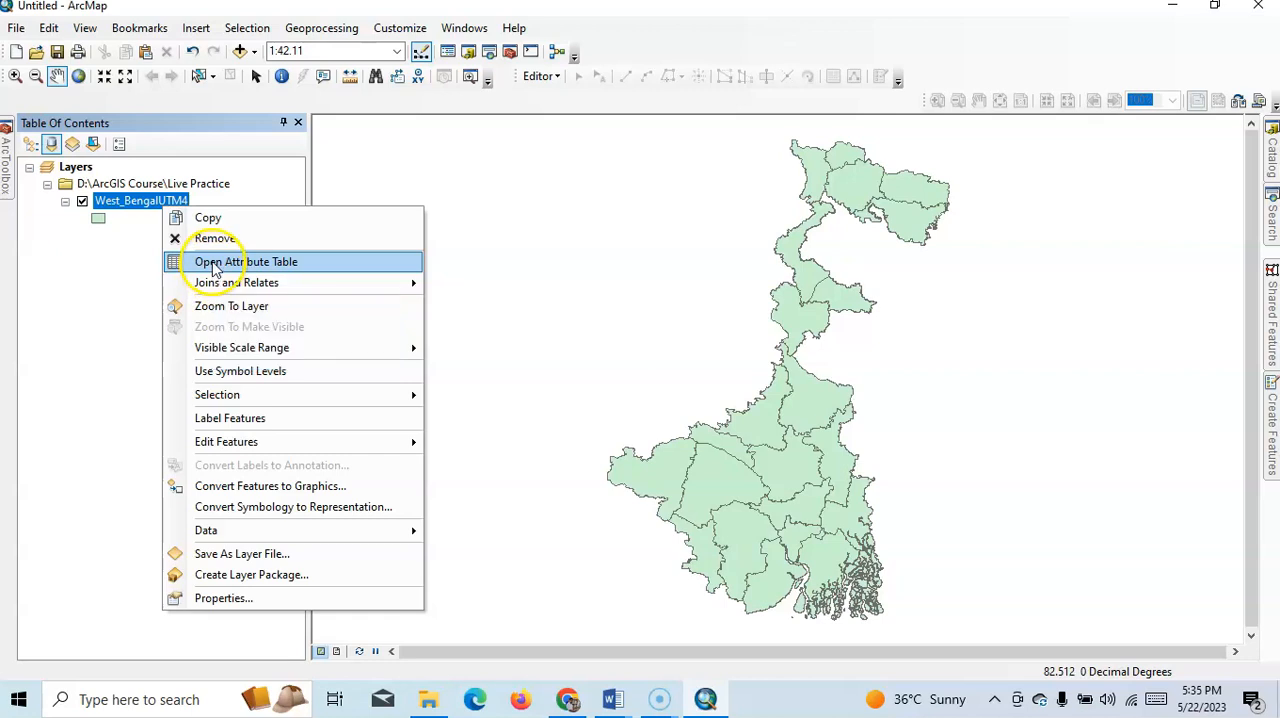
left_click(248, 260)
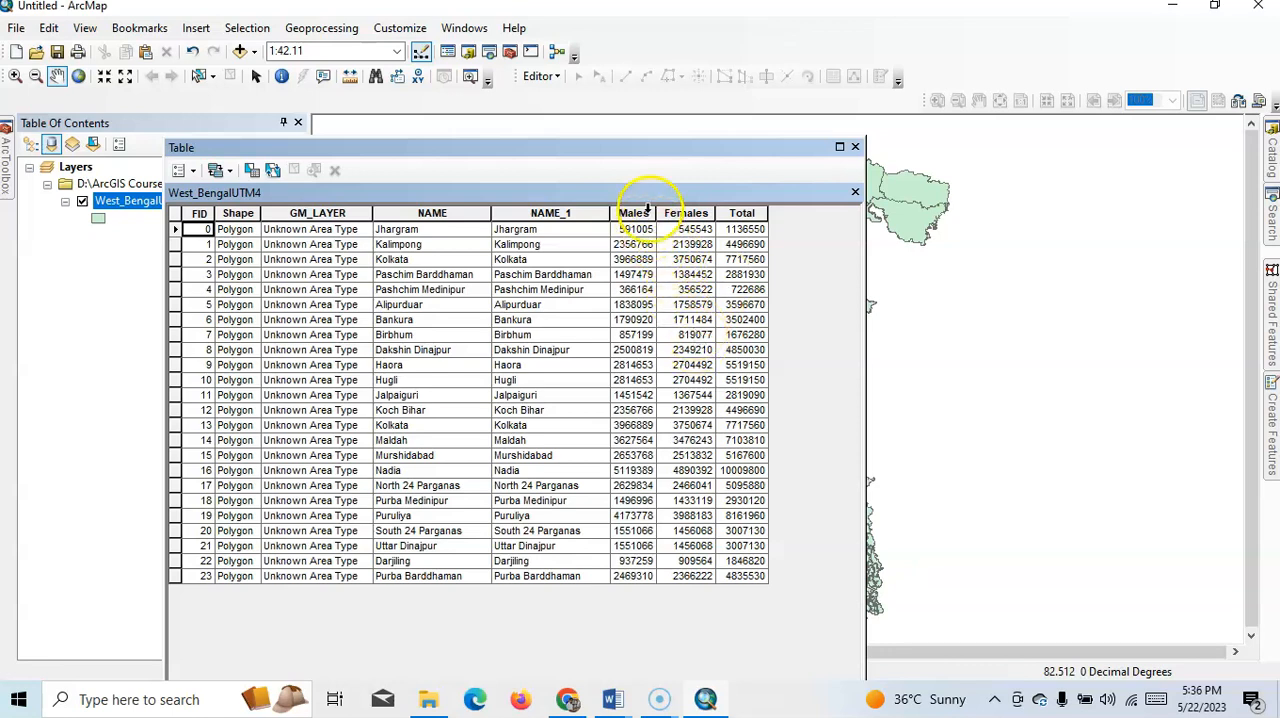
mouse_move(690, 260)
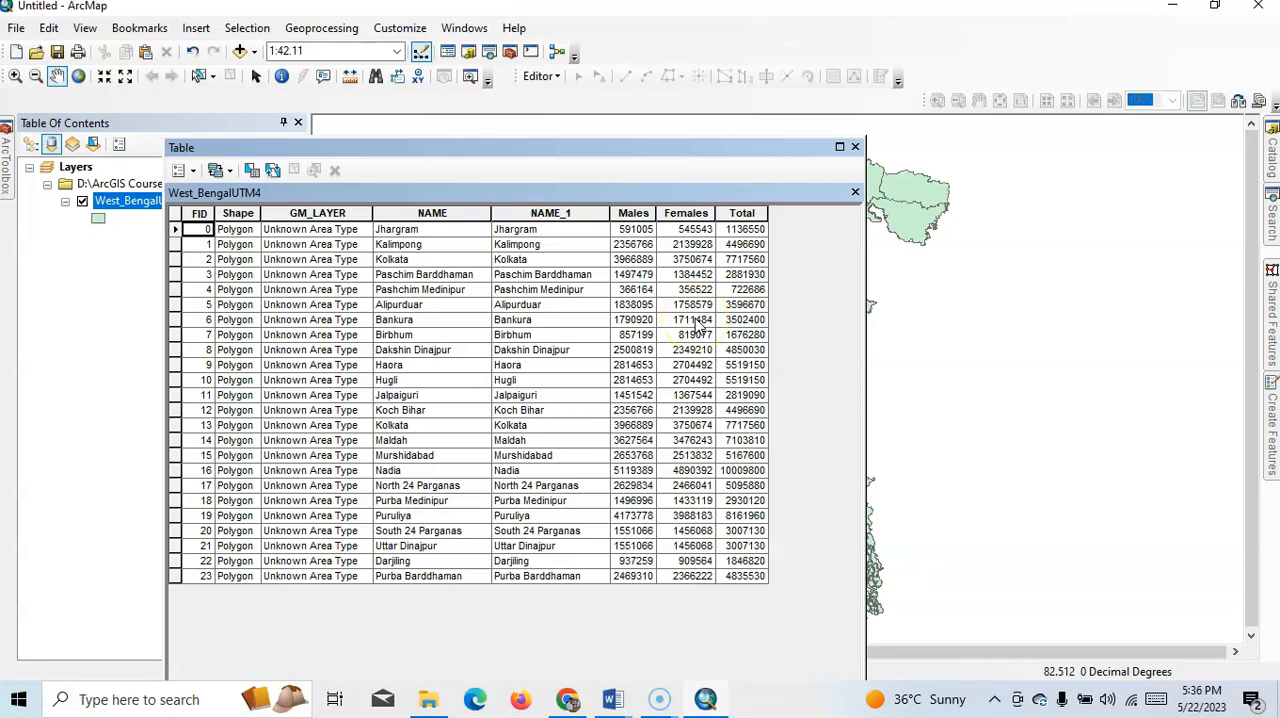
mouse_move(856, 148)
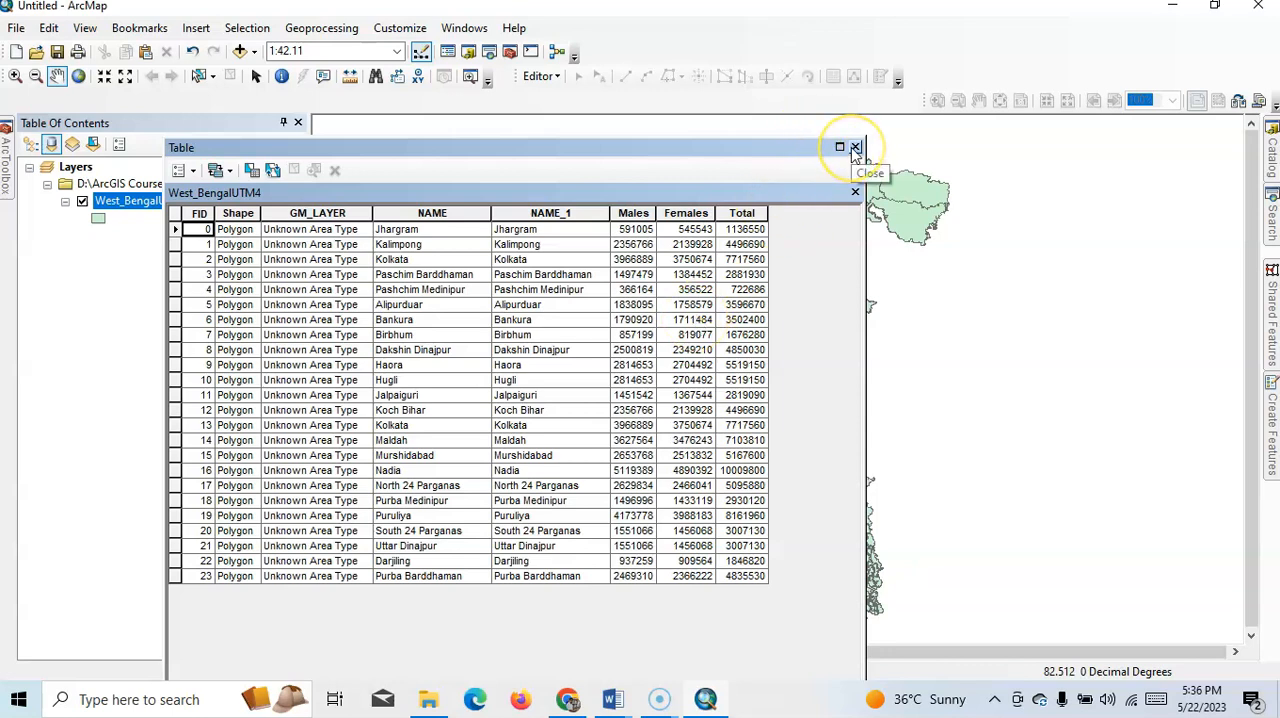
left_click(856, 148)
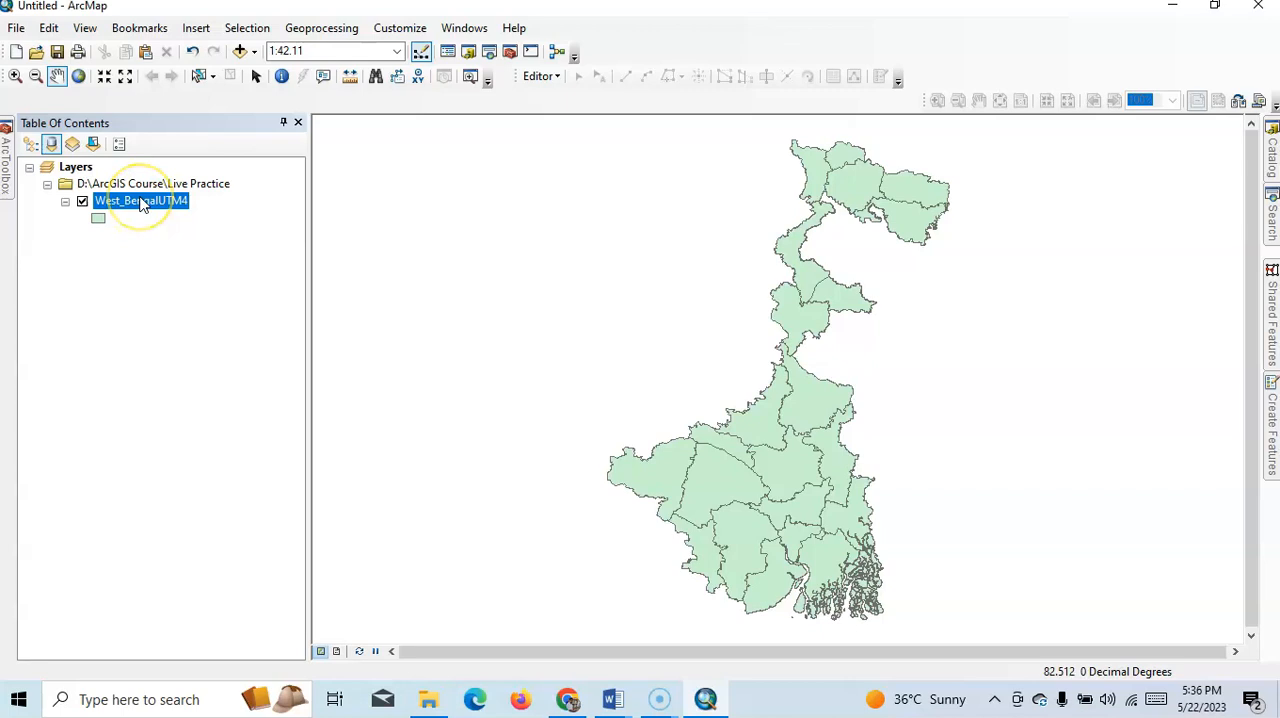
- Set the layer symbology to Bar/Column charts using the Males and Females fields
right_click(140, 200)
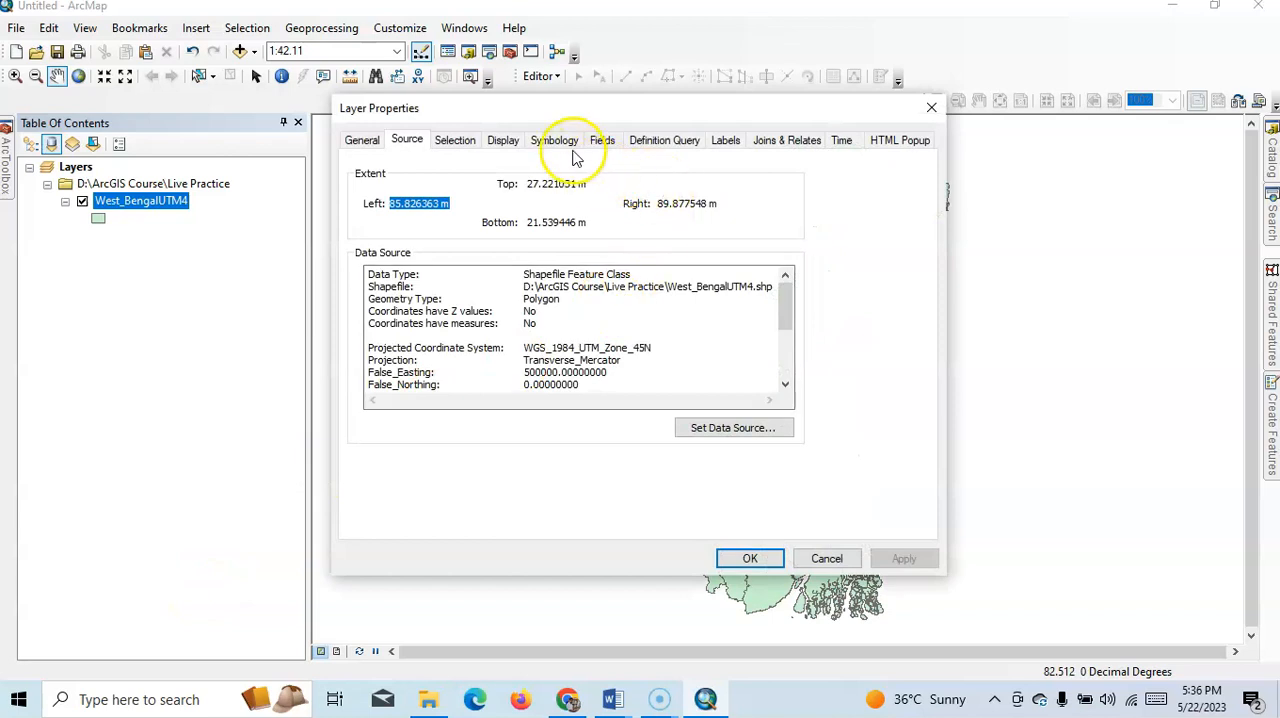
left_click(554, 140)
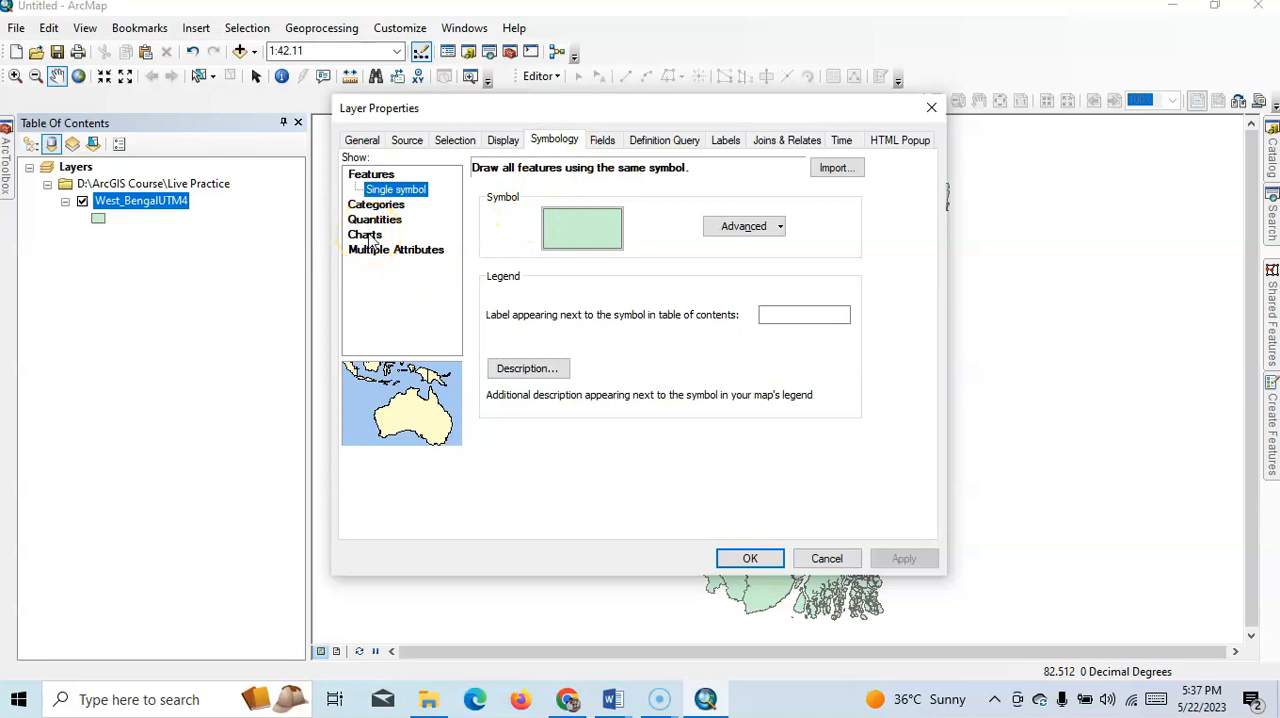
left_click(364, 220)
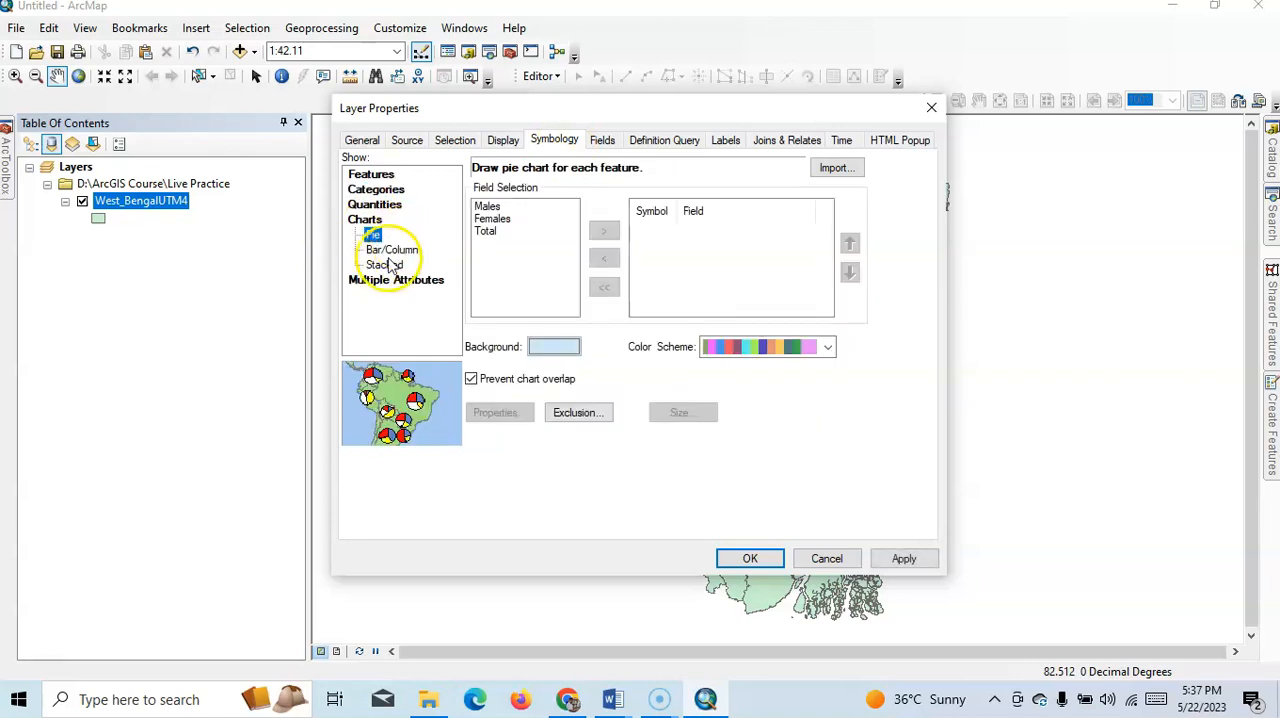
left_click(372, 234)
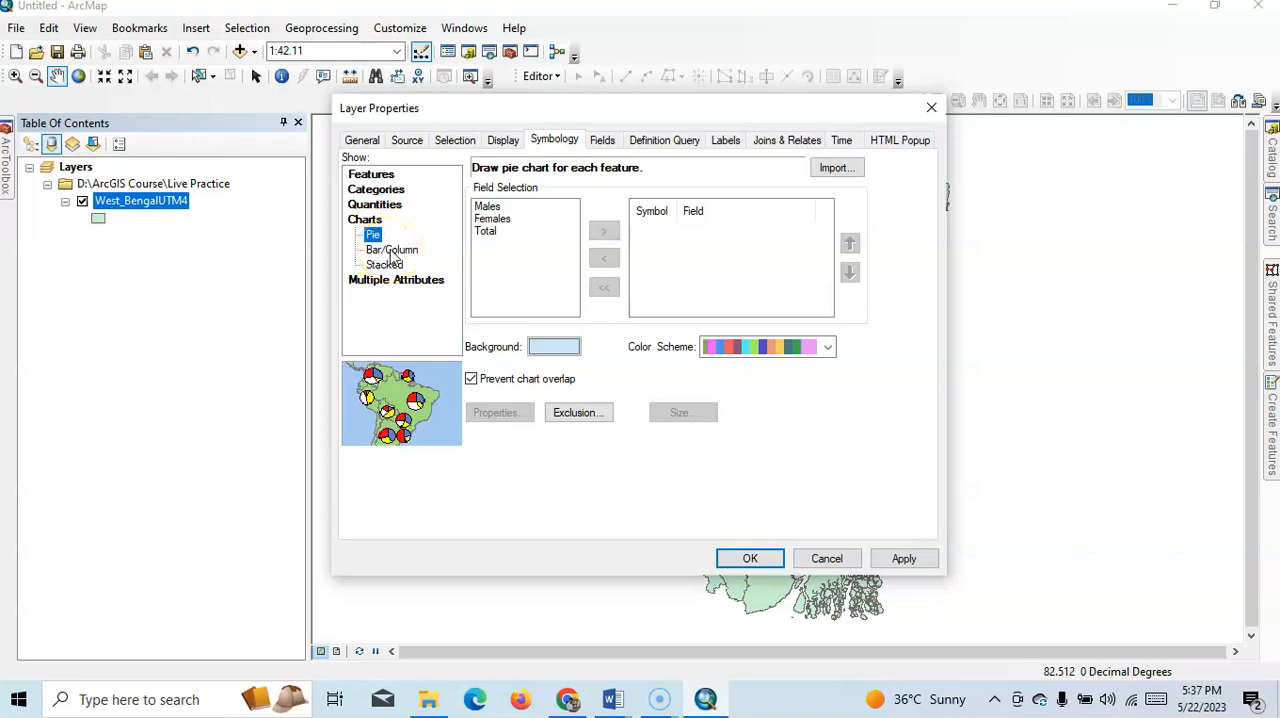
left_click(392, 248)
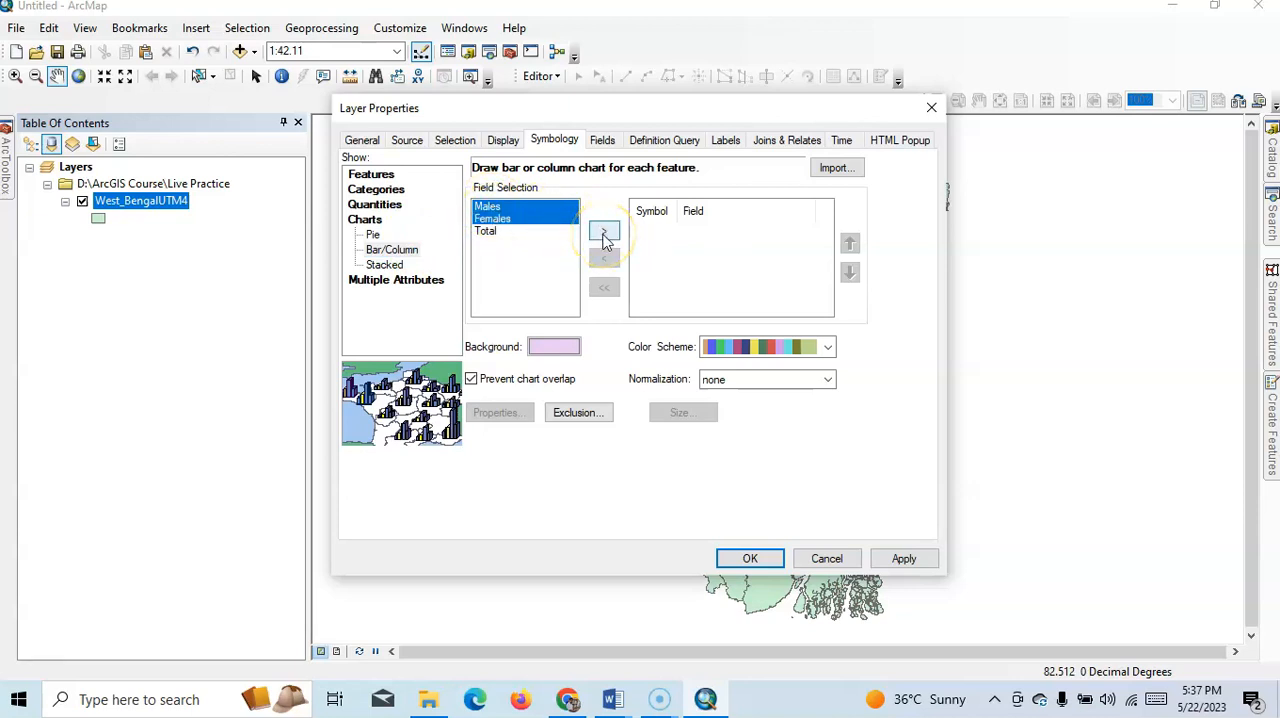
left_click(604, 230)
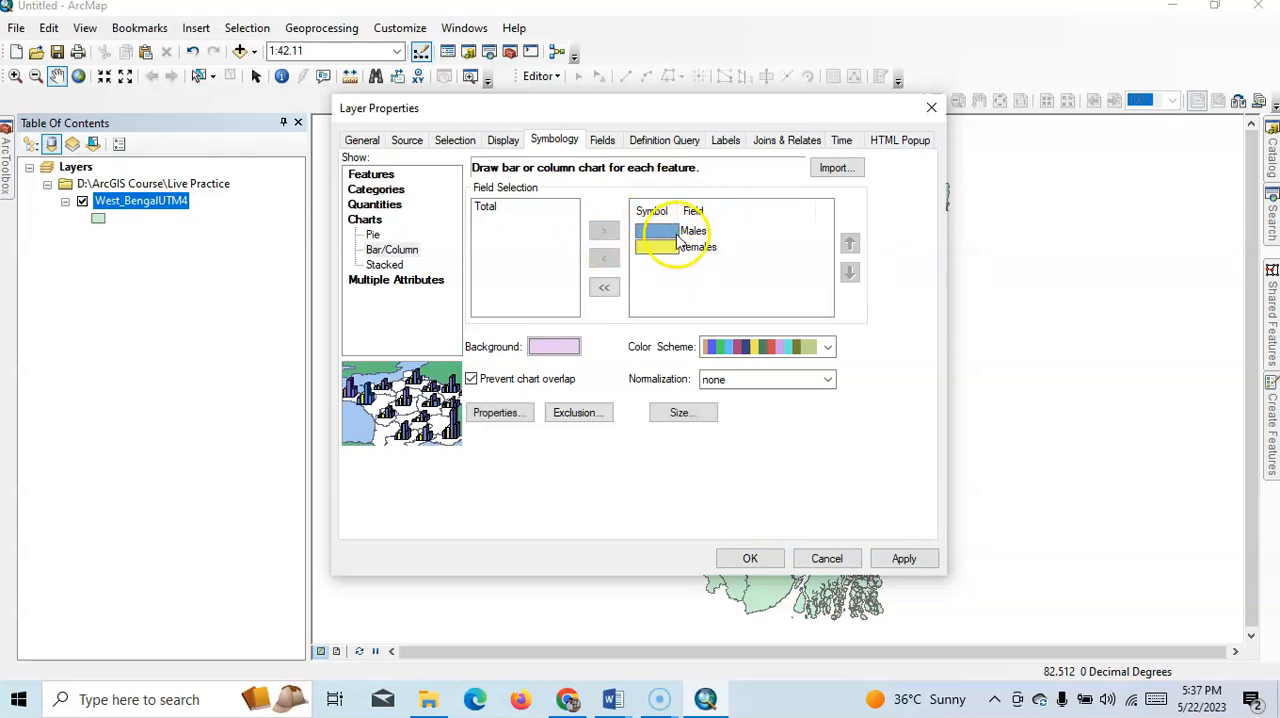
- Colour Males bars green and Females bars orange-red, then apply the charts
left_click(690, 232)
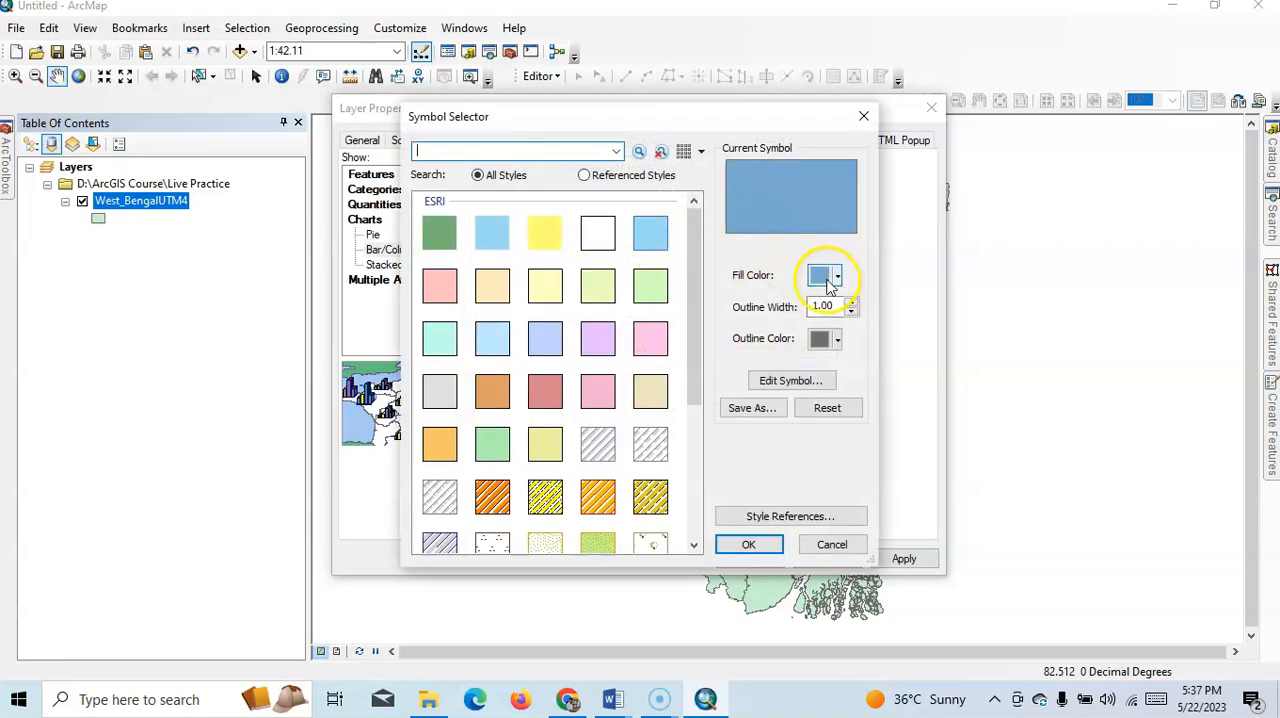
left_click(836, 276)
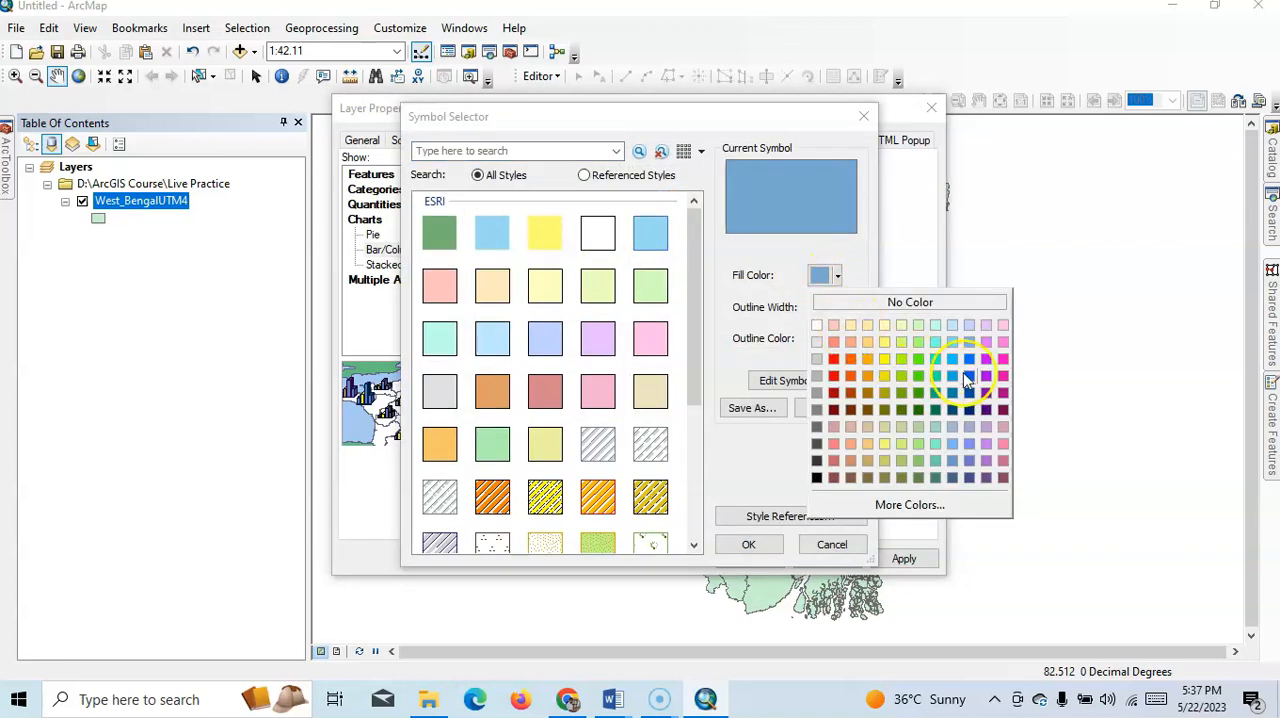
left_click(916, 376)
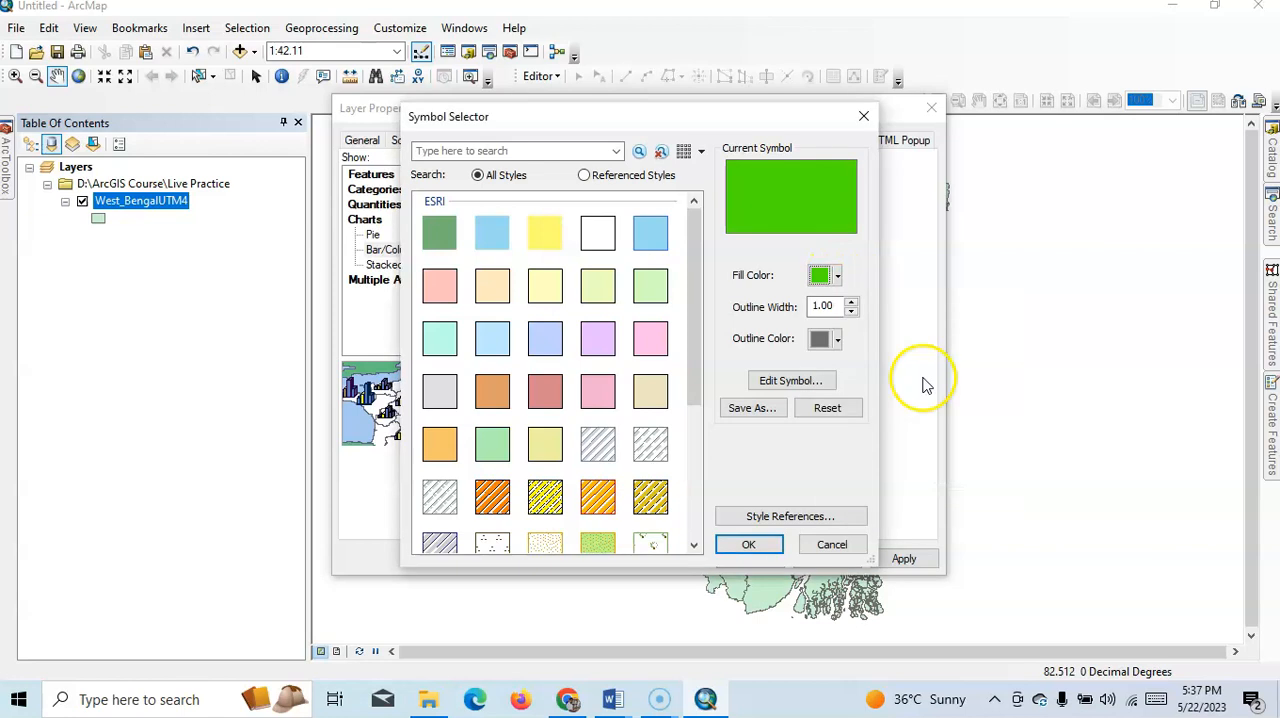
mouse_move(748, 544)
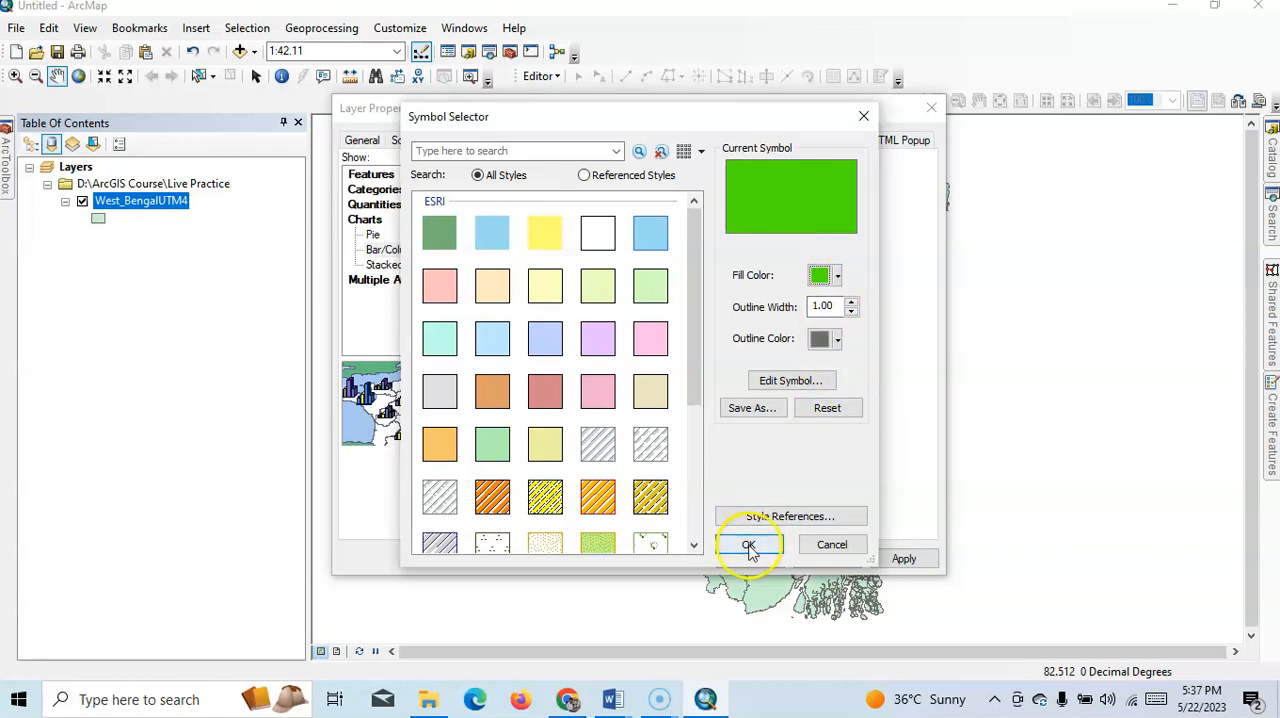
left_click(748, 544)
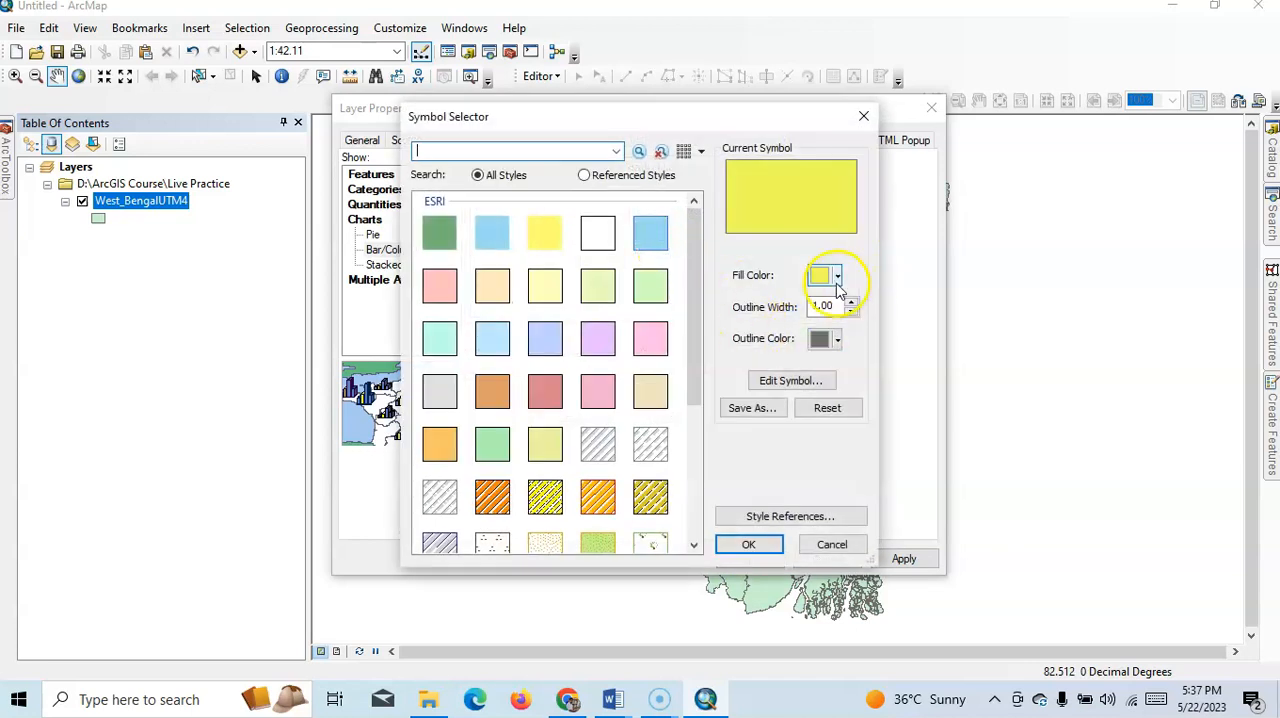
left_click(838, 276)
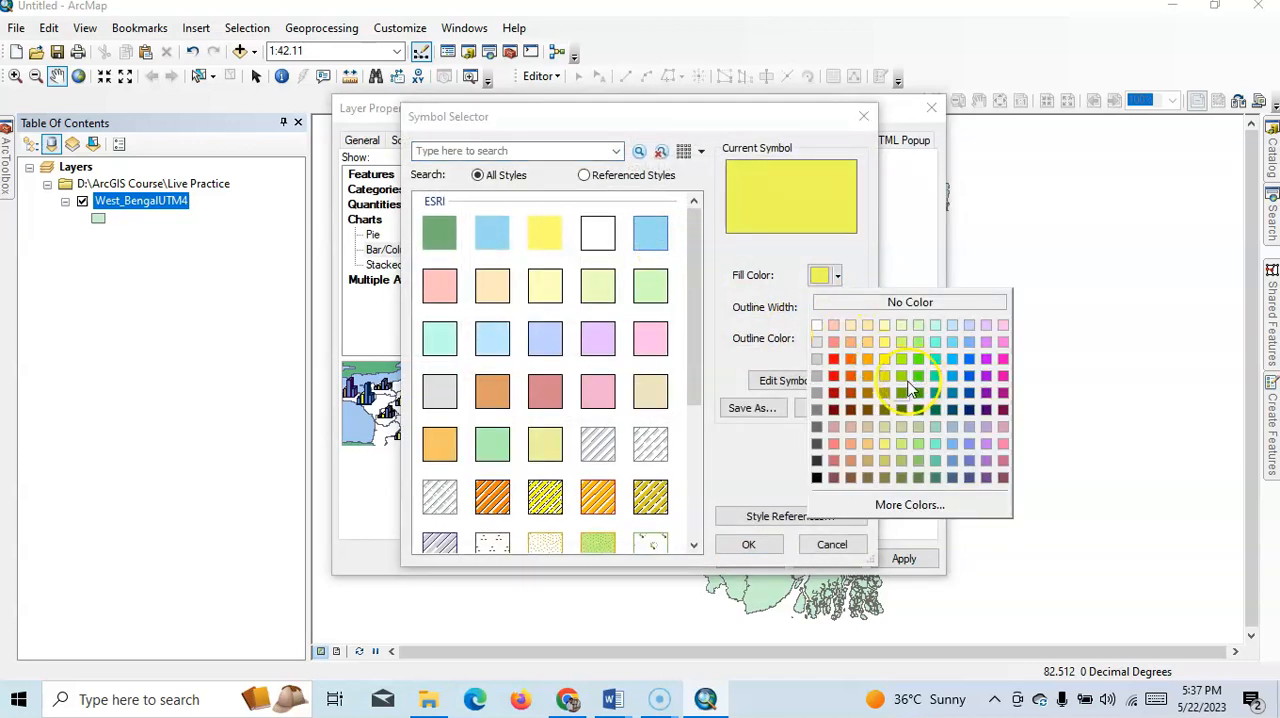
mouse_move(850, 376)
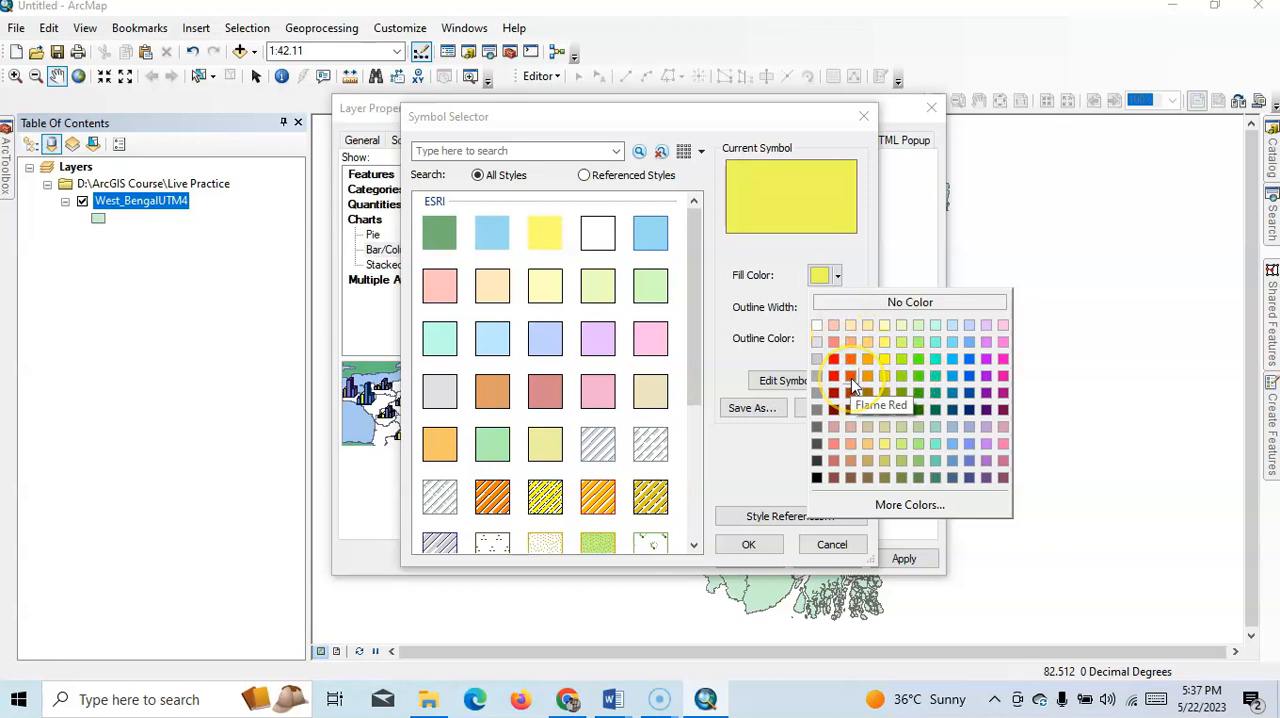
left_click(850, 376)
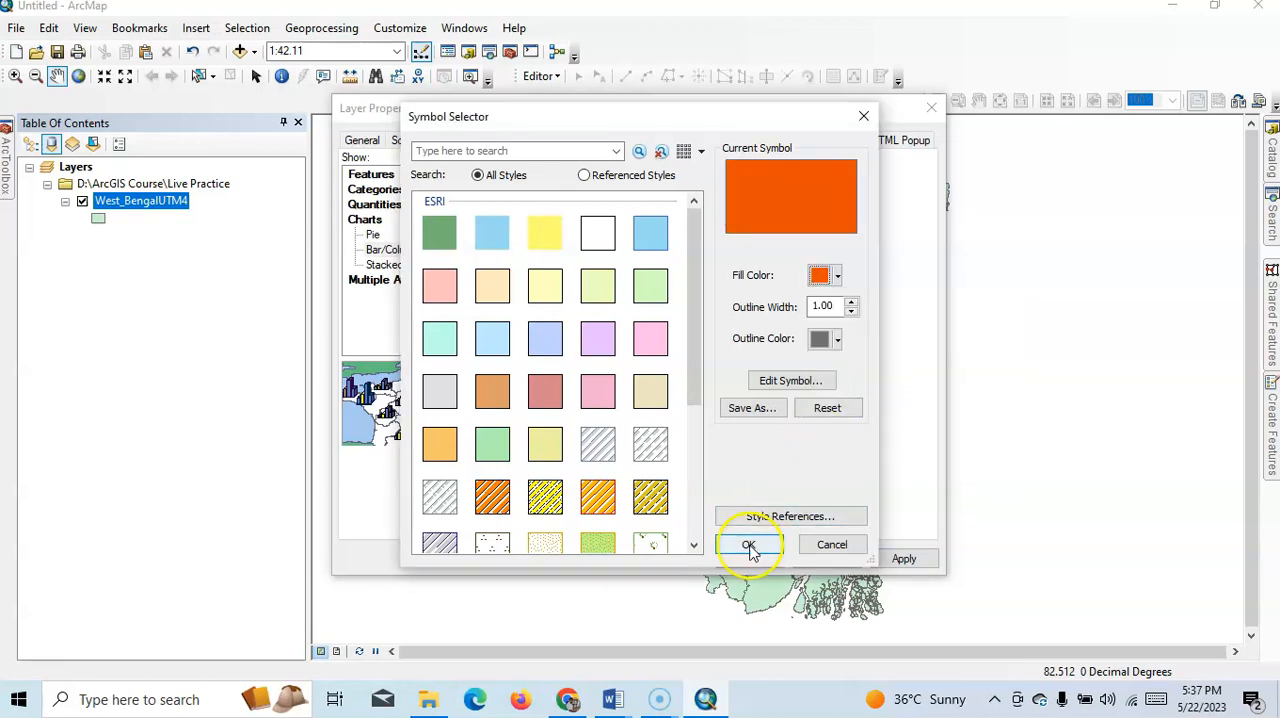
left_click(748, 544)
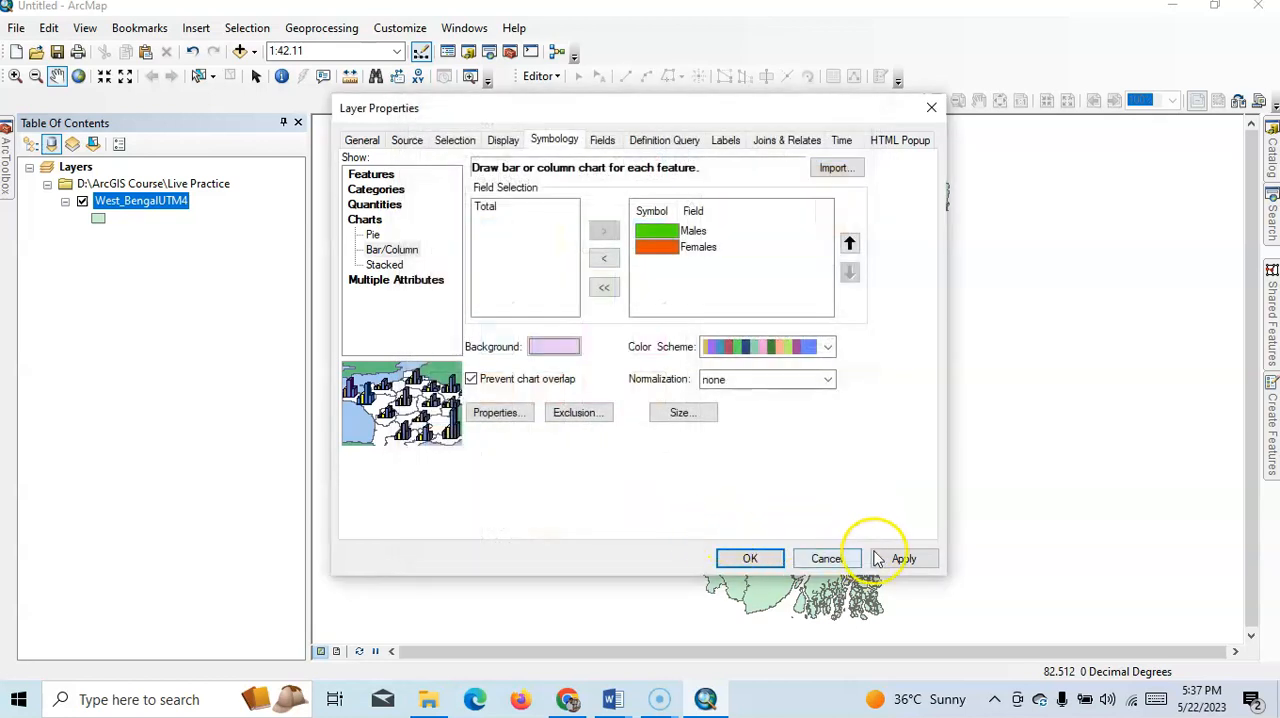
left_click(750, 558)
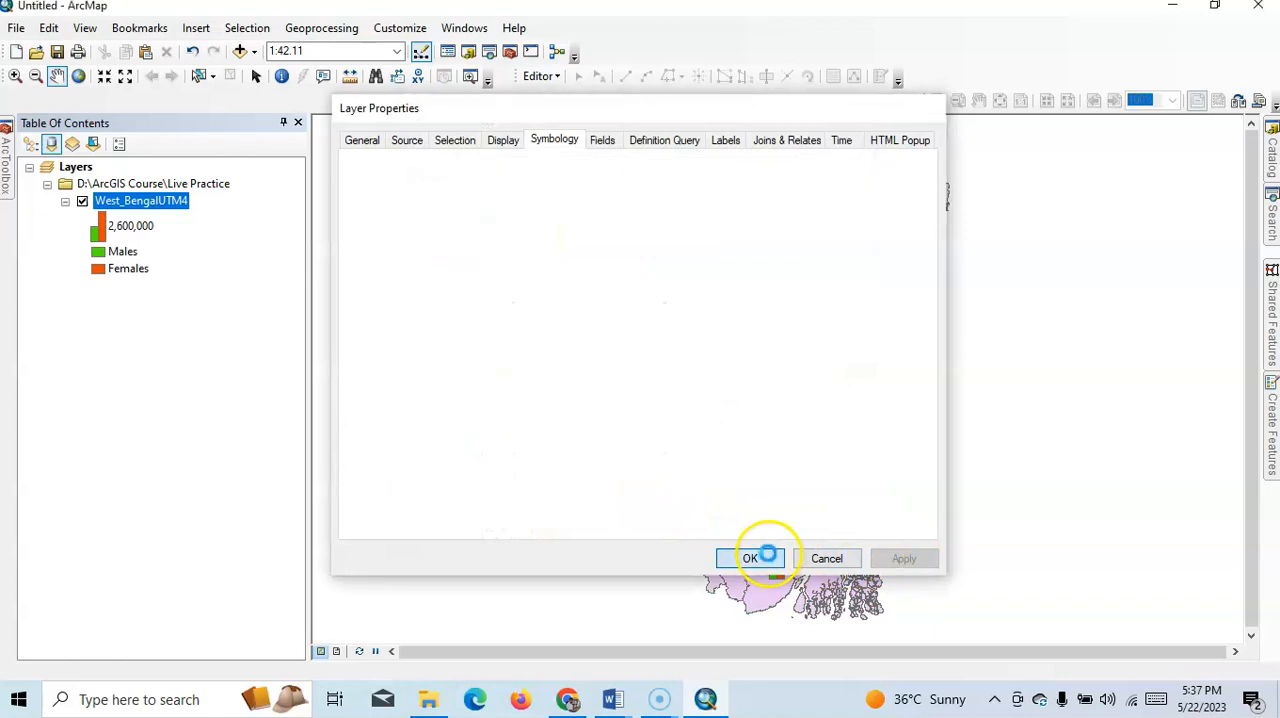
- Give the charts a light green background fill across the districts and apply it
left_click(750, 558)
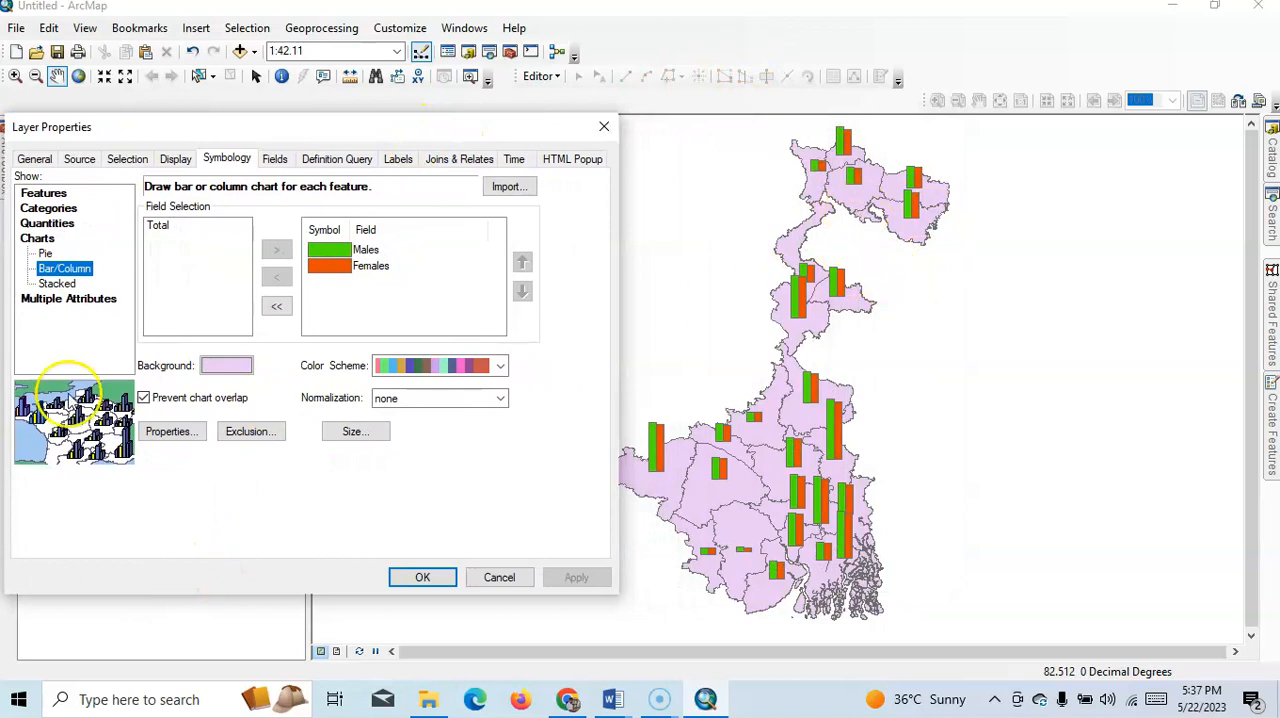
left_click(226, 364)
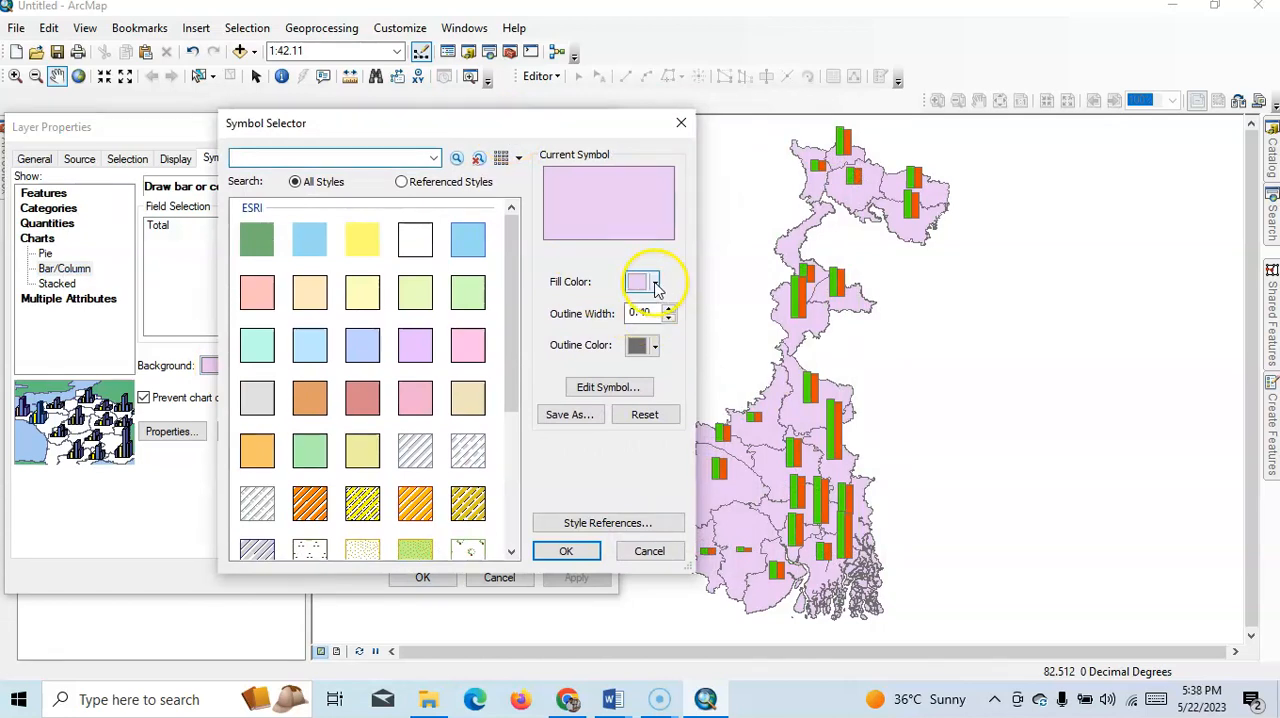
left_click(654, 280)
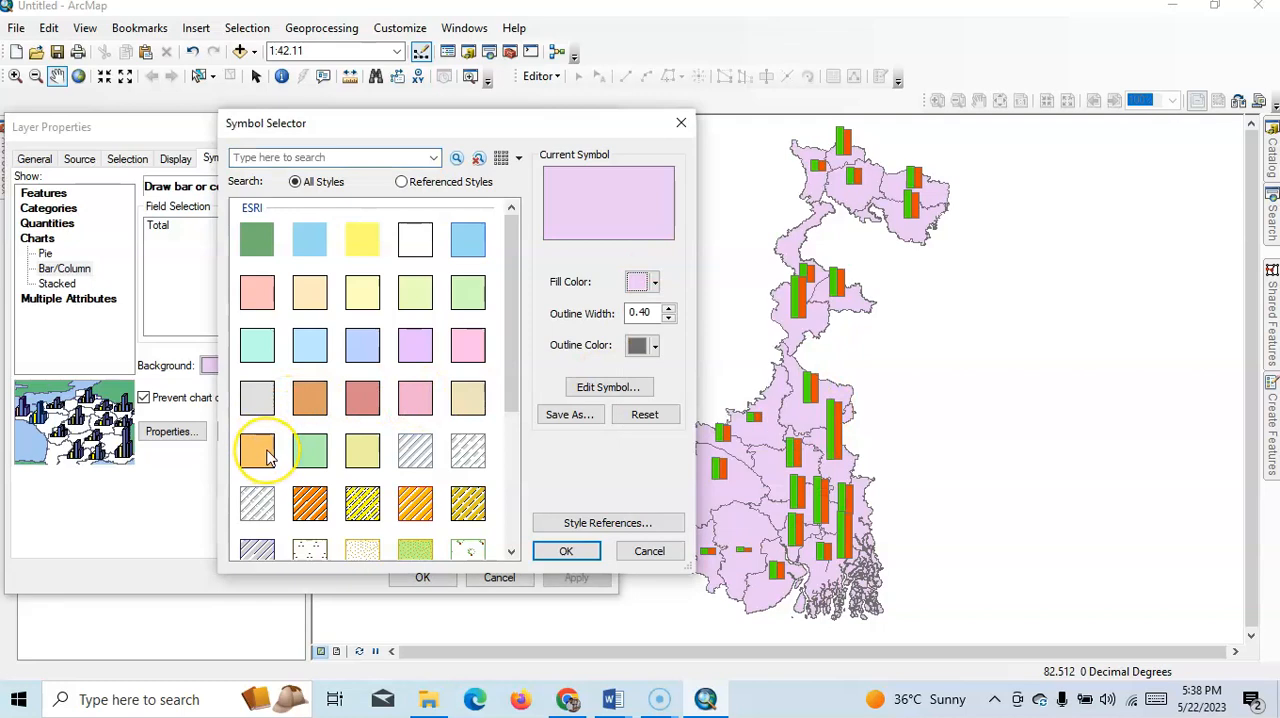
left_click(256, 450)
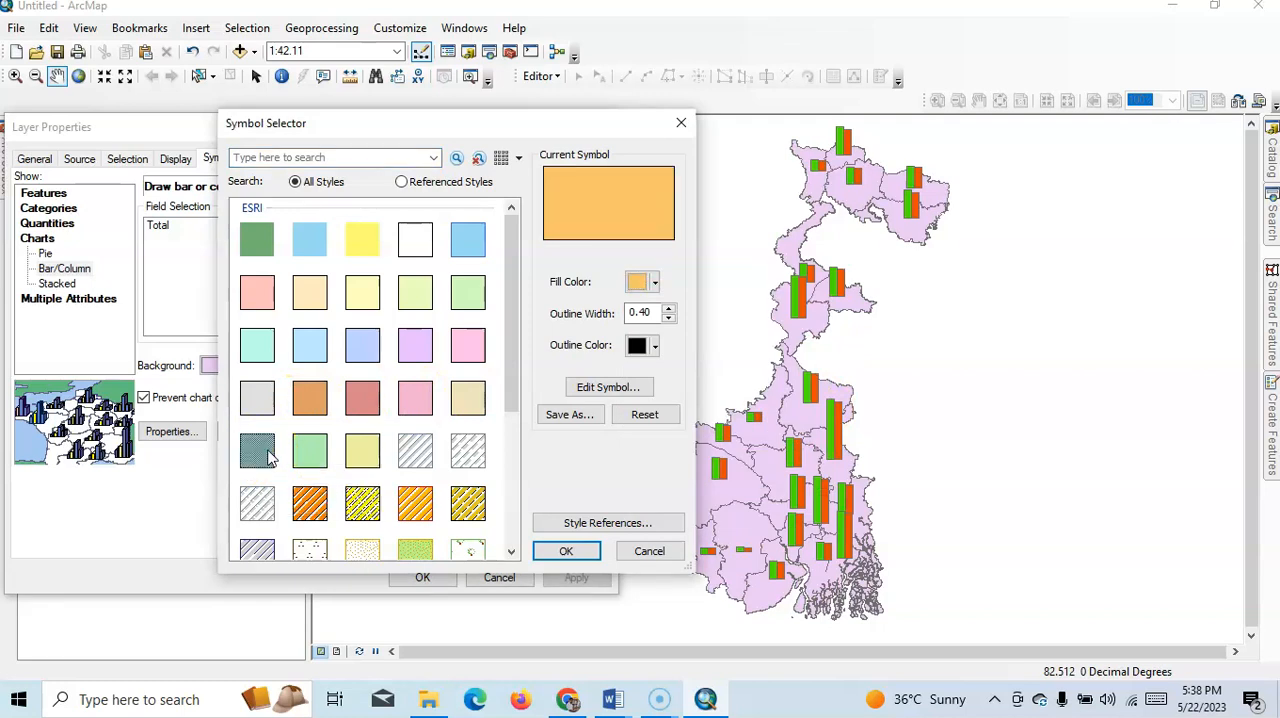
left_click(308, 450)
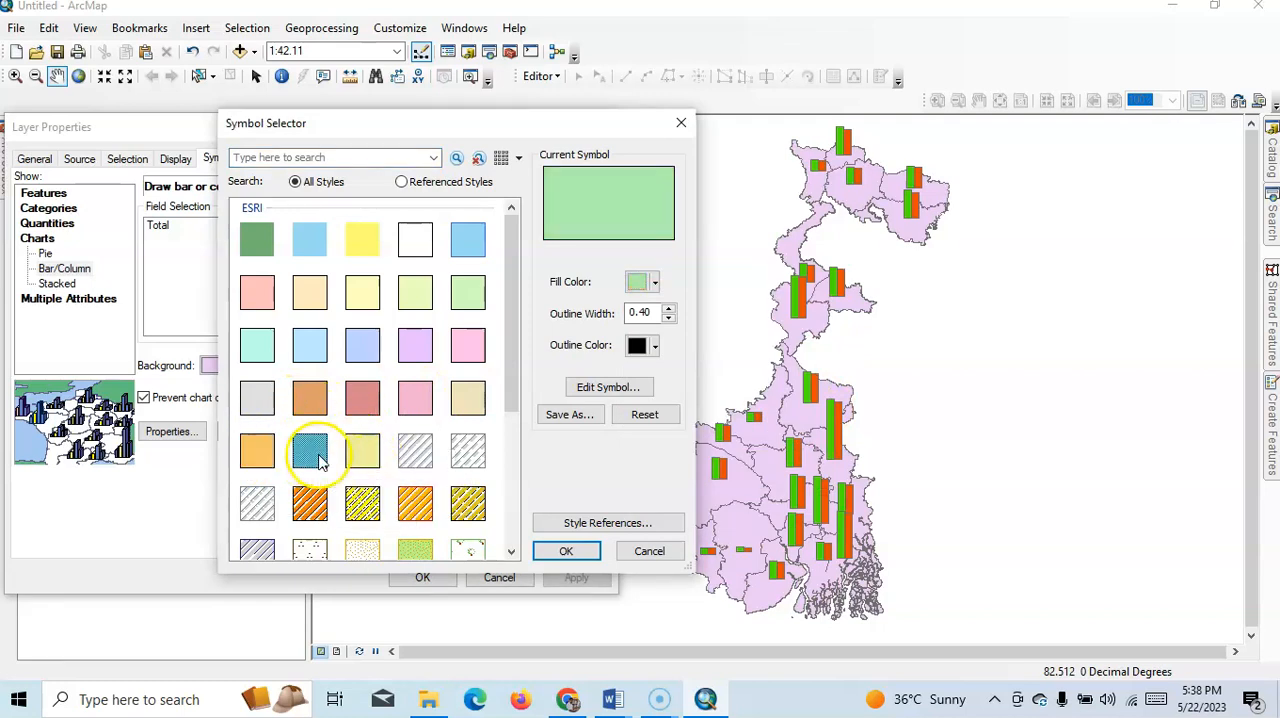
left_click(566, 552)
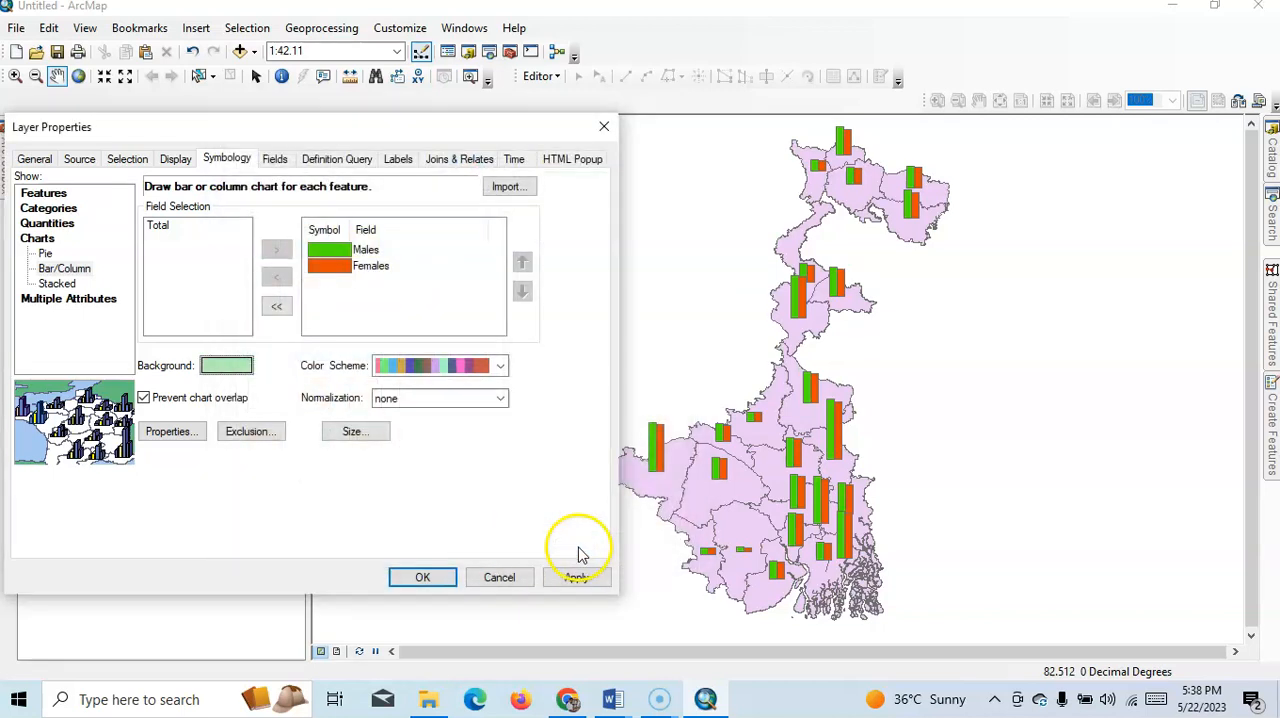
left_click(576, 576)
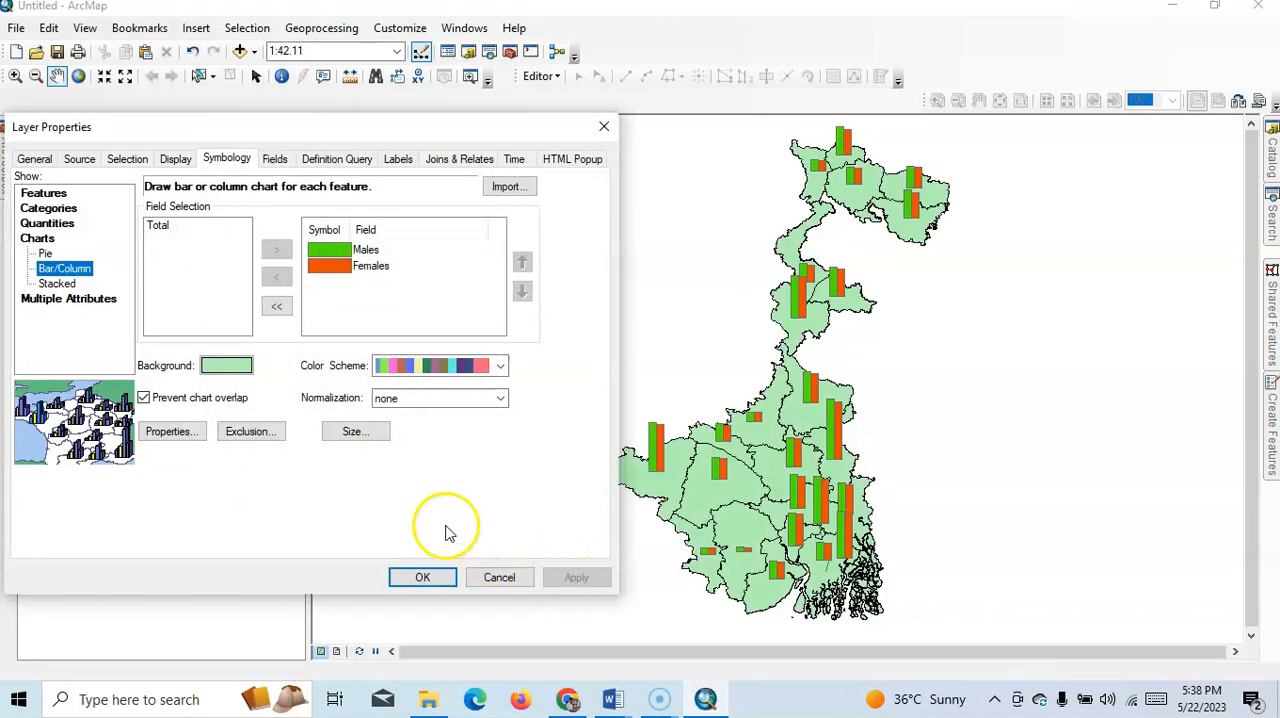
mouse_move(218, 456)
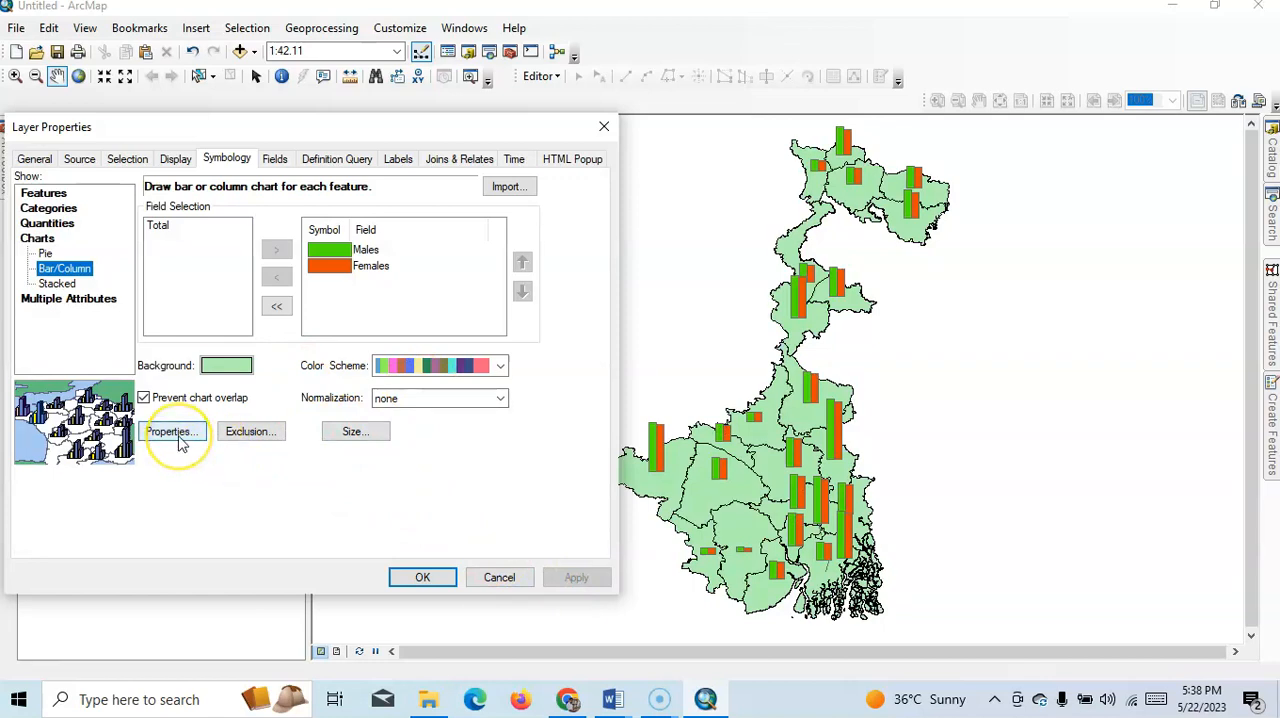
- Set the chart orientation to horizontal bars and apply it
left_click(172, 432)
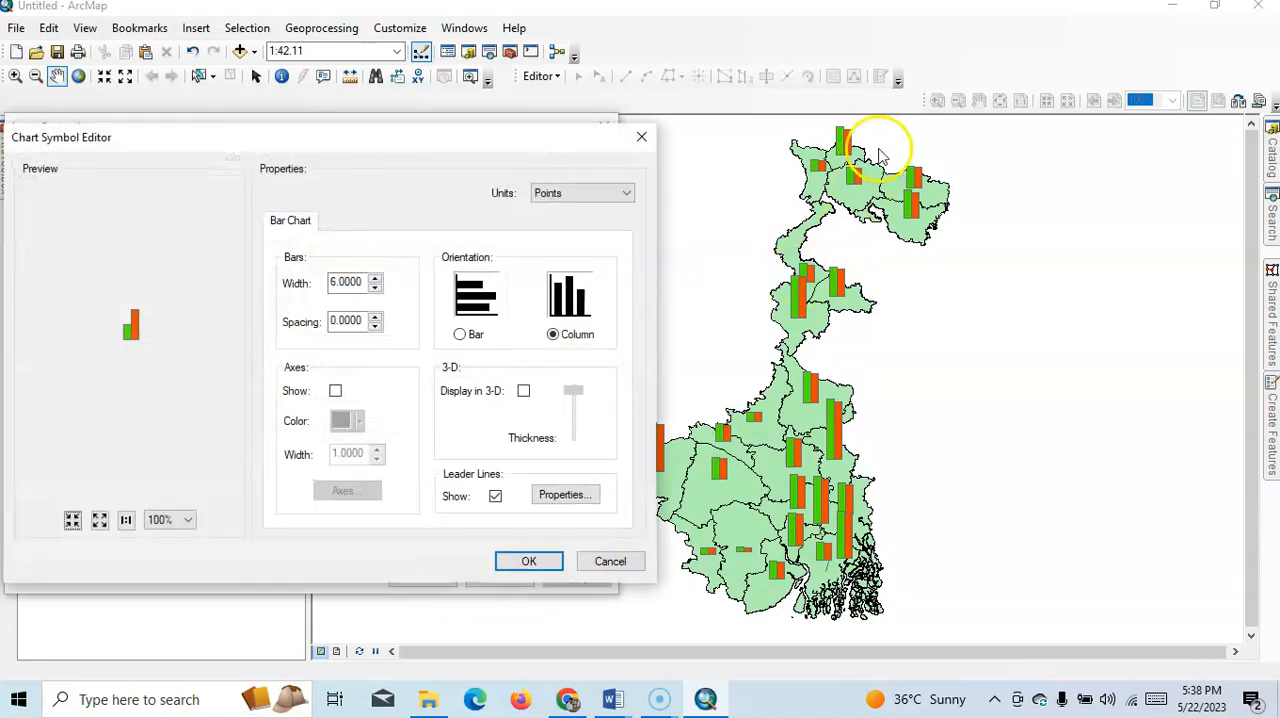
mouse_move(464, 334)
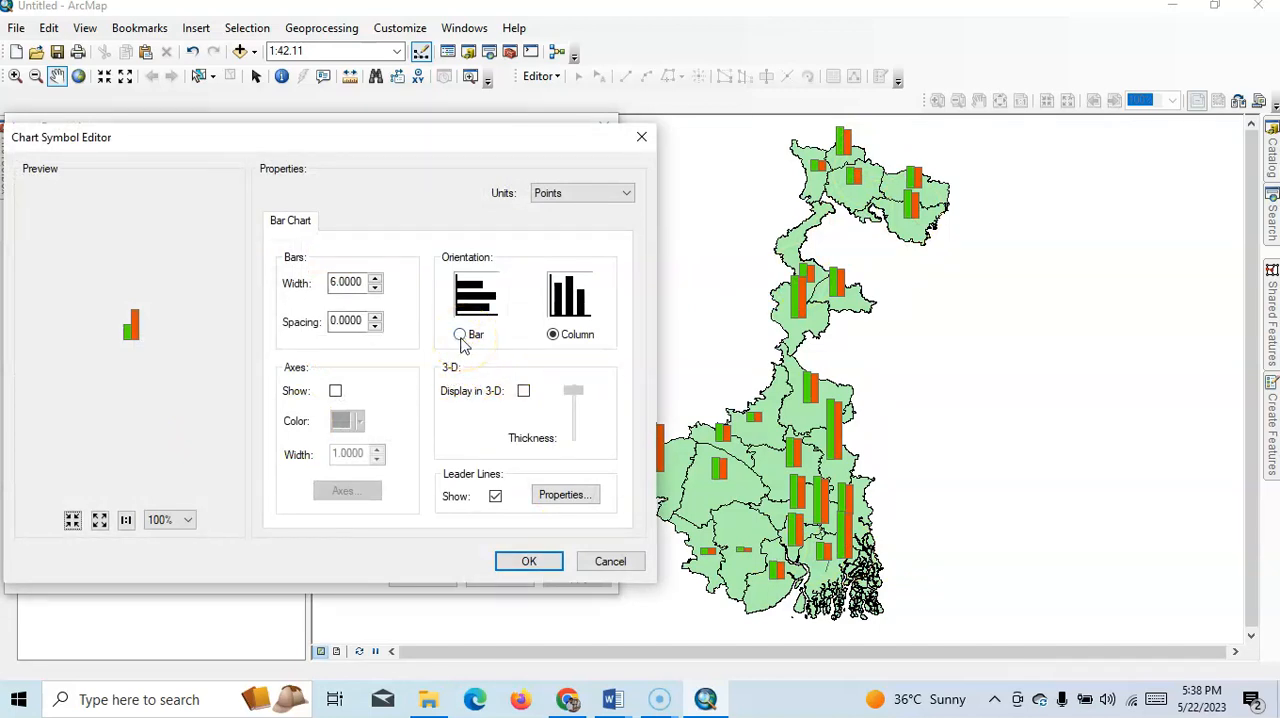
left_click(460, 334)
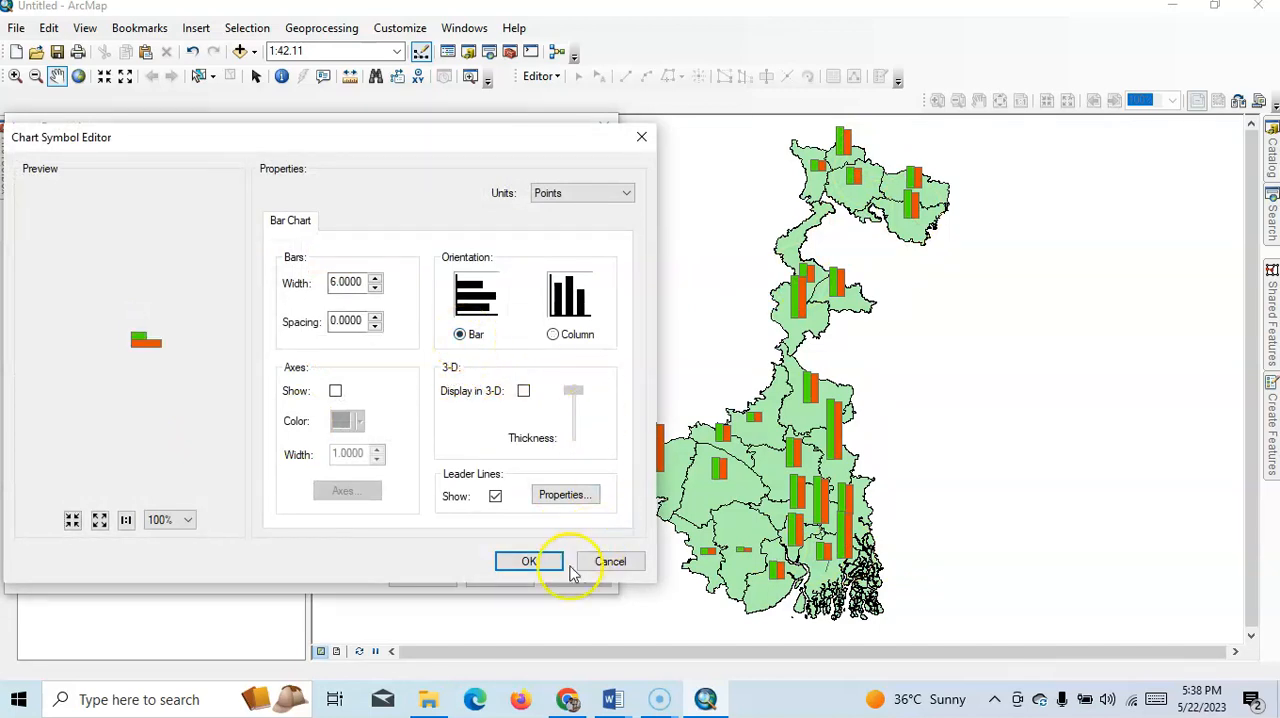
left_click(528, 560)
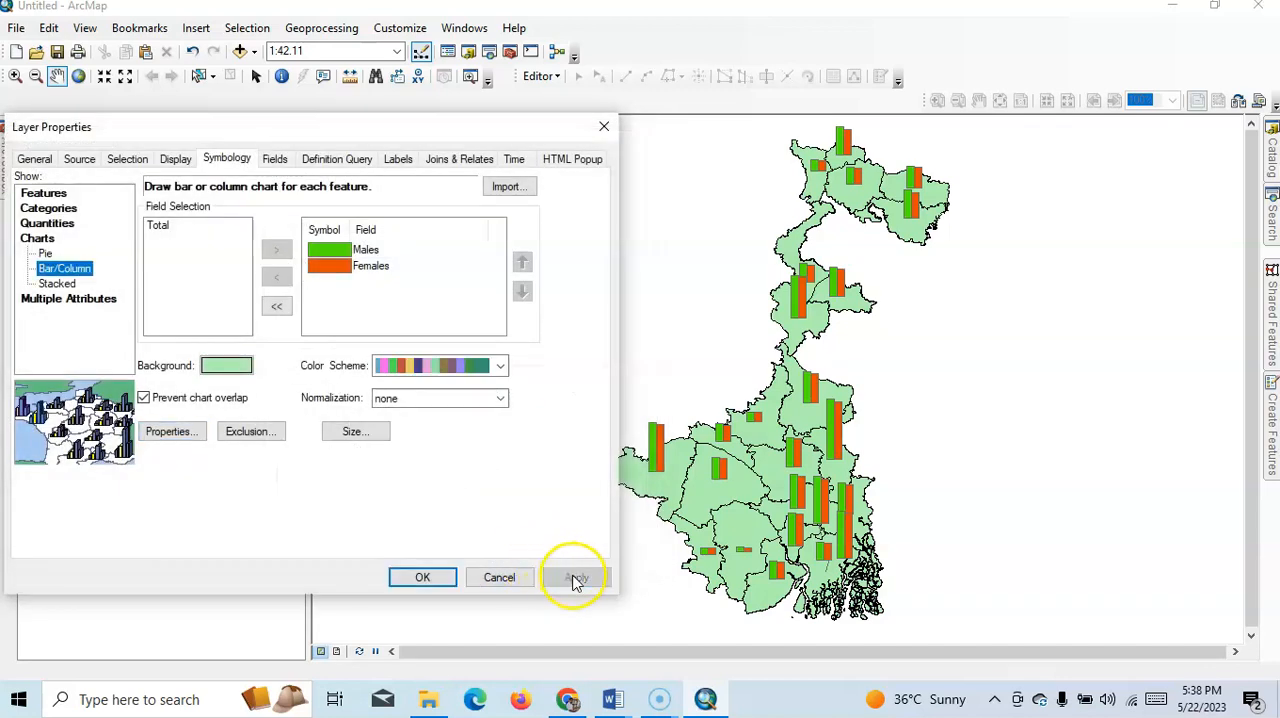
left_click(576, 576)
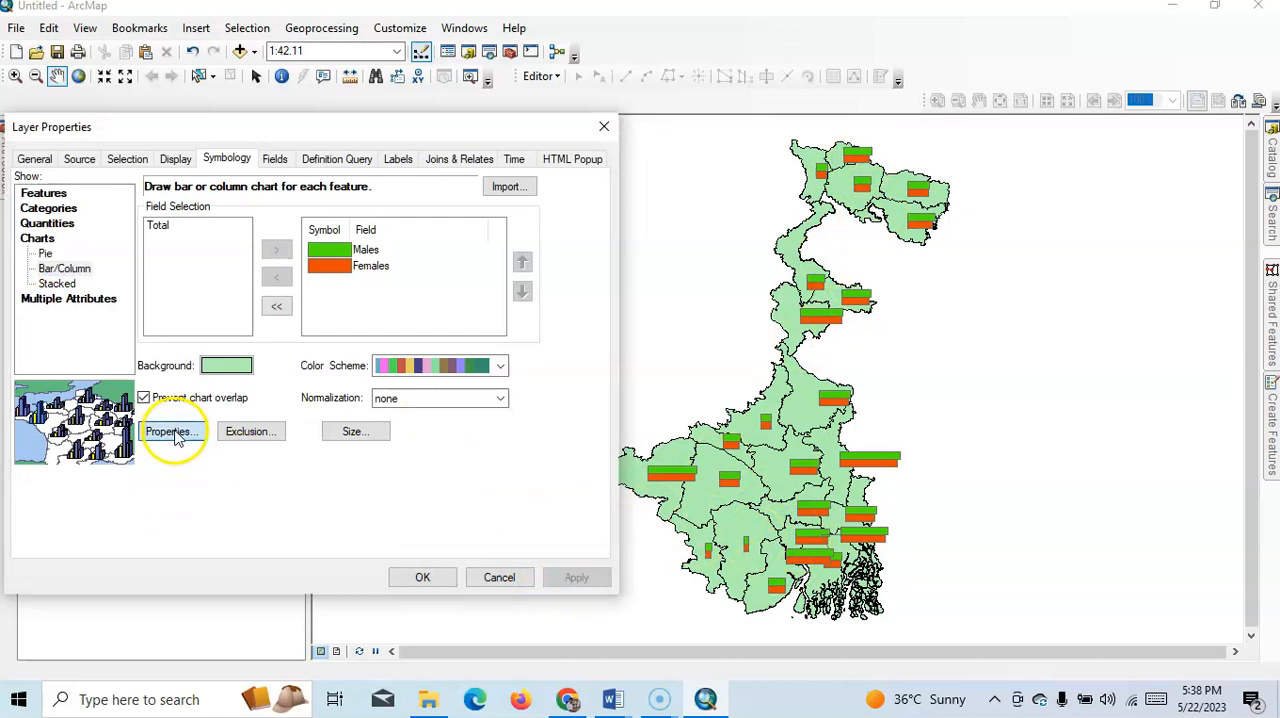
- Switch on Display in 3-D for the chart symbol
left_click(172, 432)
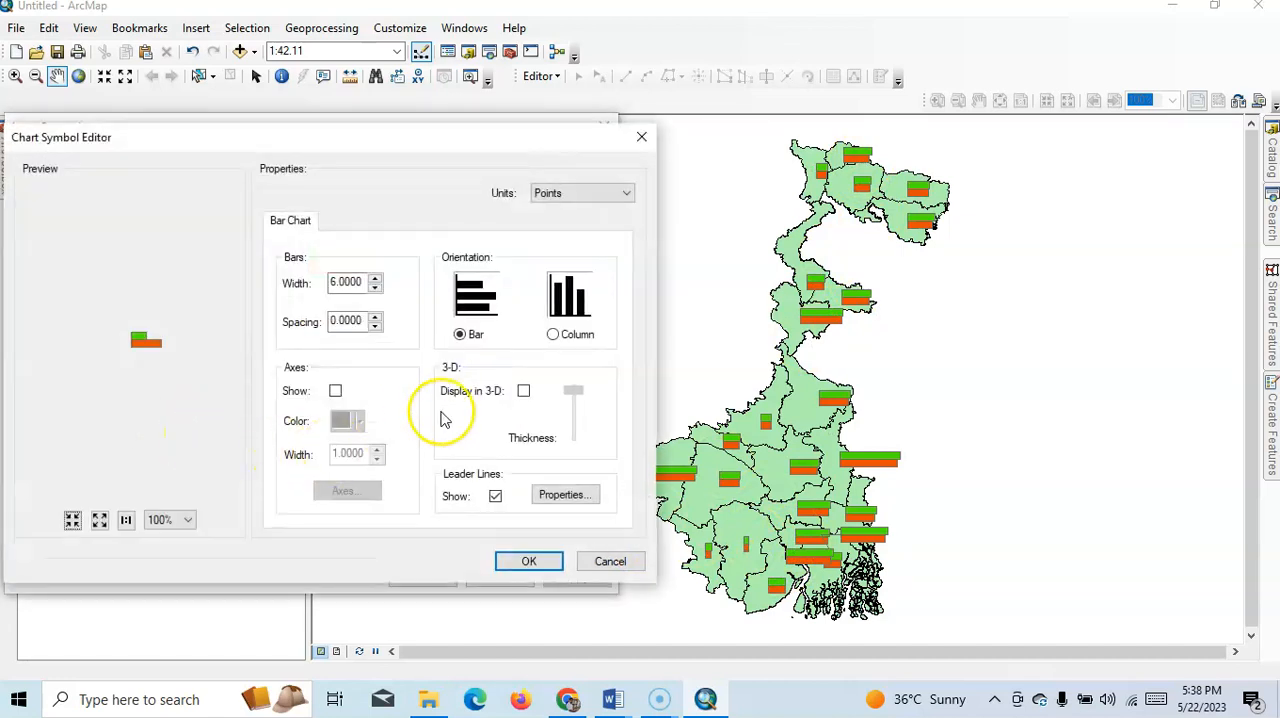
mouse_move(184, 232)
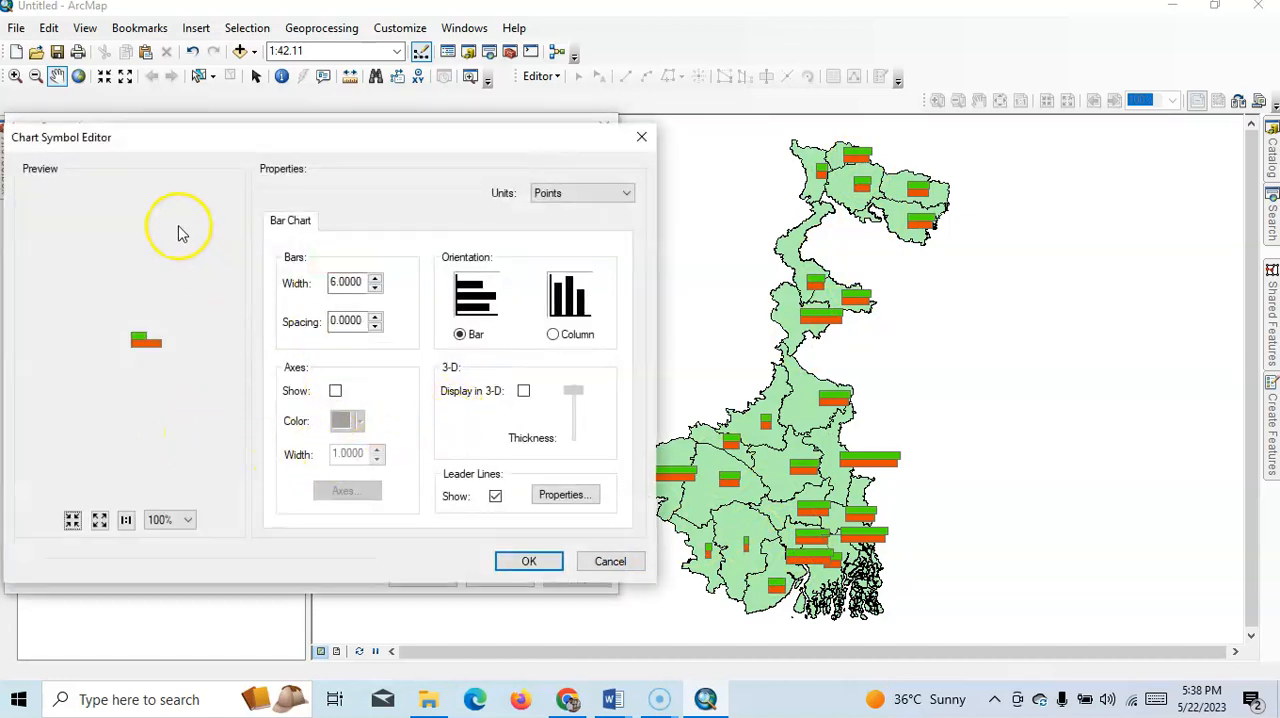
mouse_move(528, 392)
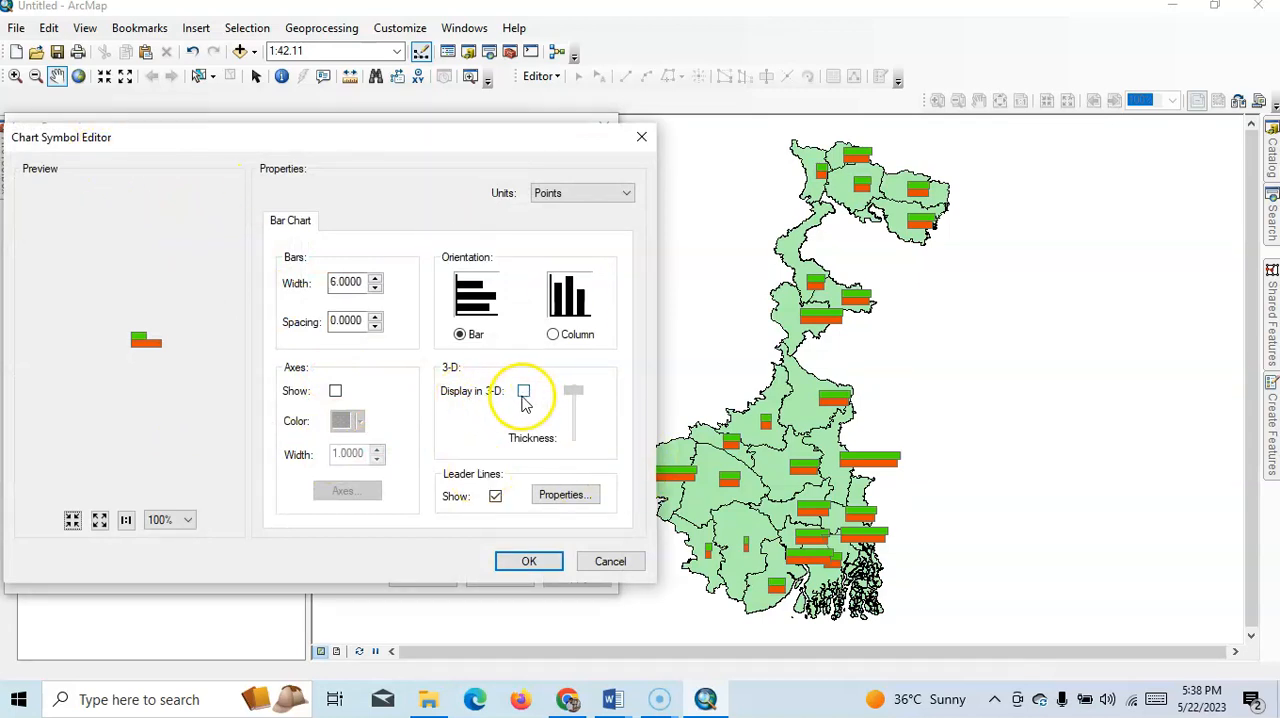
left_click(524, 390)
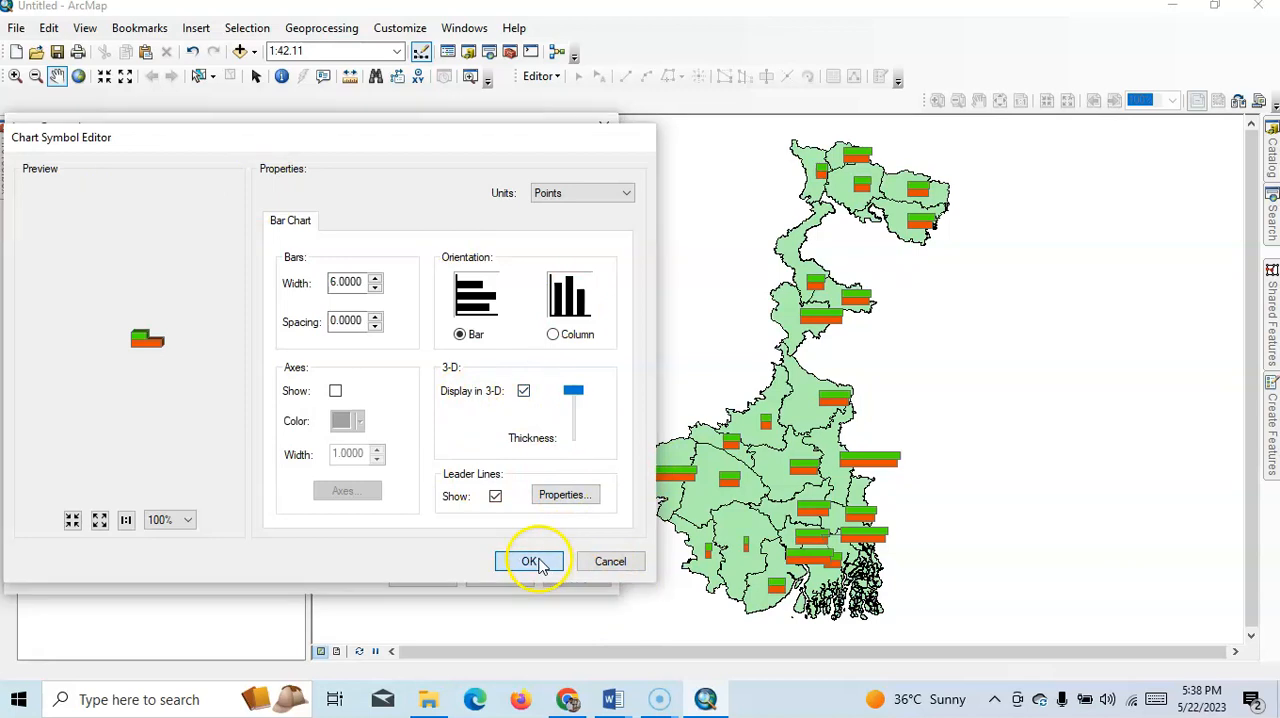
left_click(532, 560)
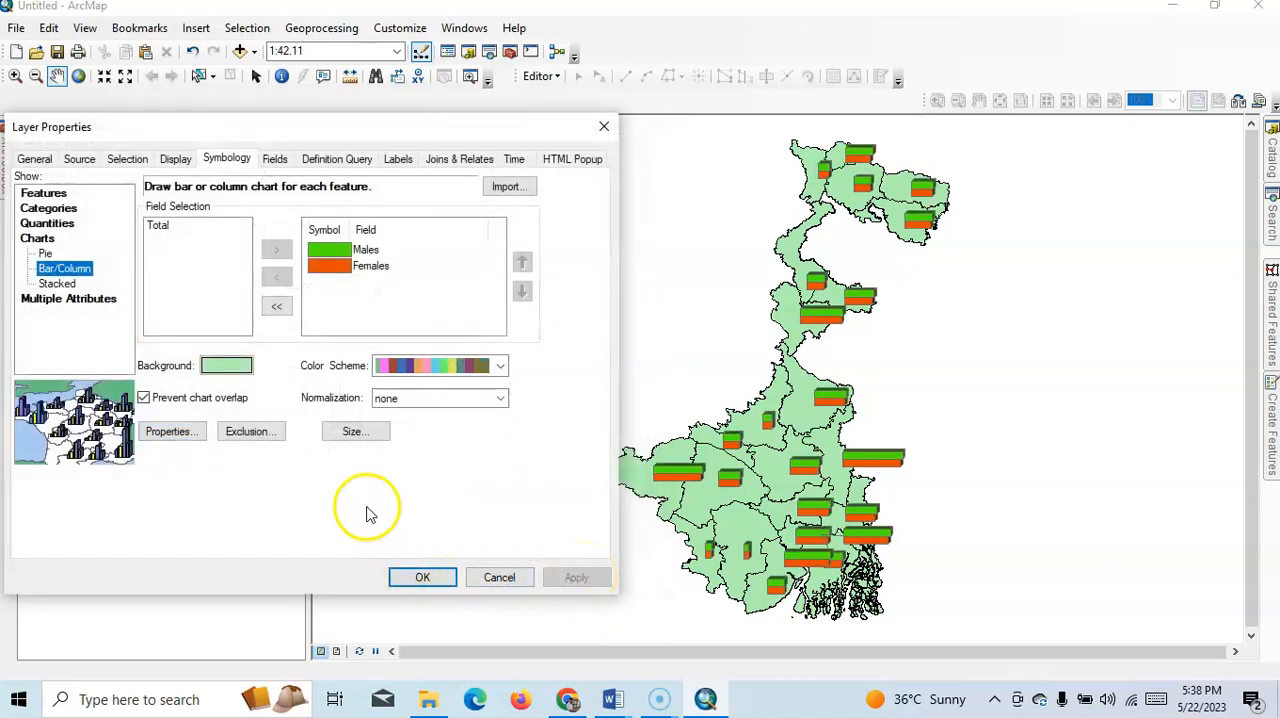
- Set bar width 8, spacing 4 and Column orientation in Chart Size, and apply
left_click(356, 432)
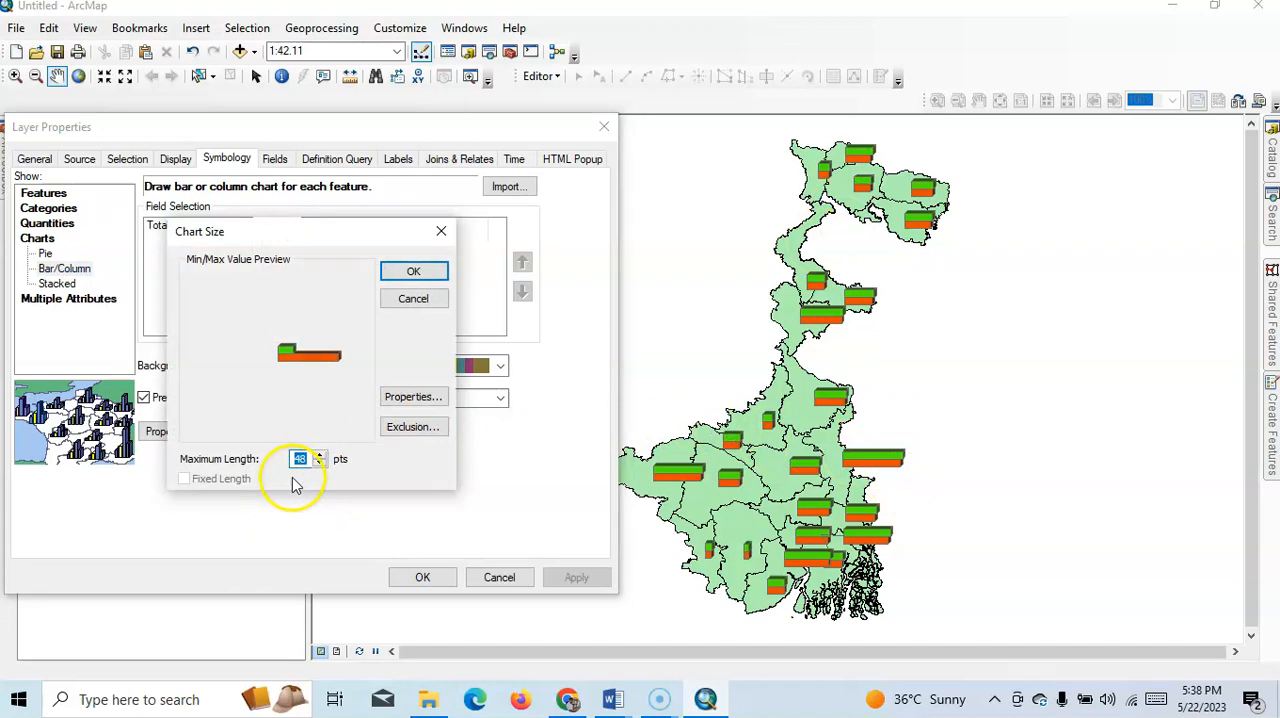
mouse_move(344, 466)
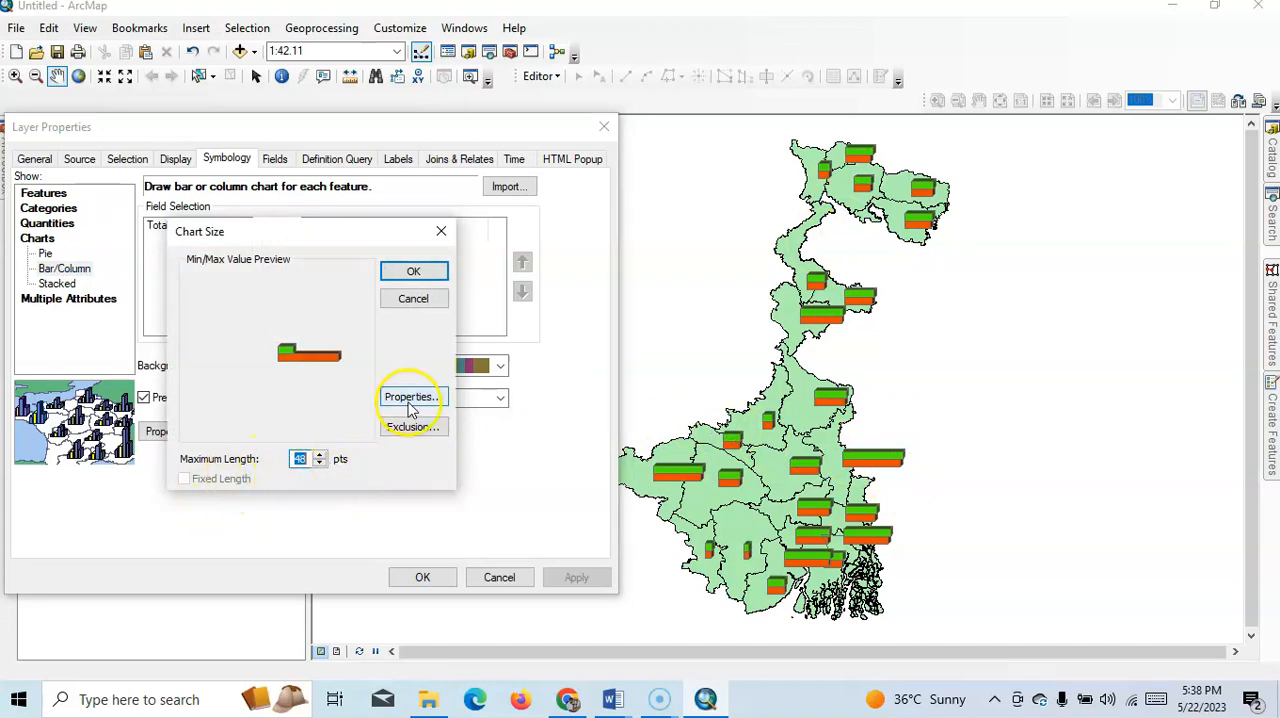
left_click(408, 396)
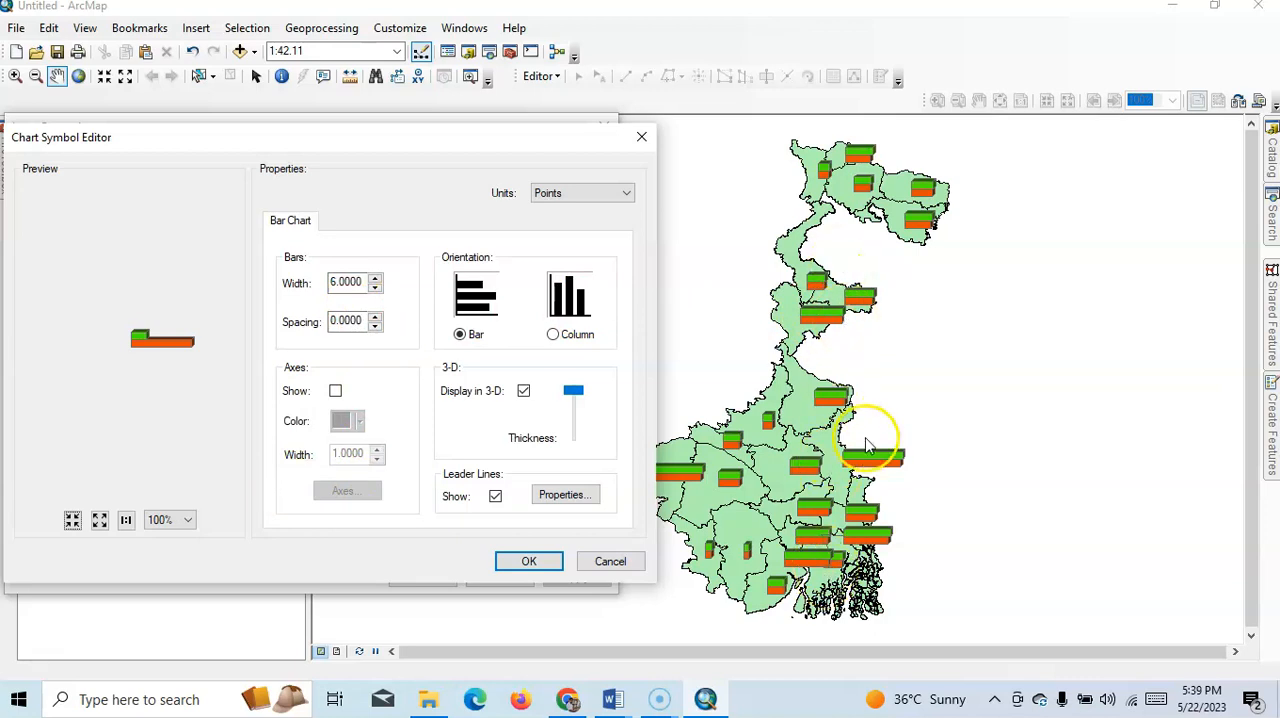
mouse_move(376, 358)
type("7")
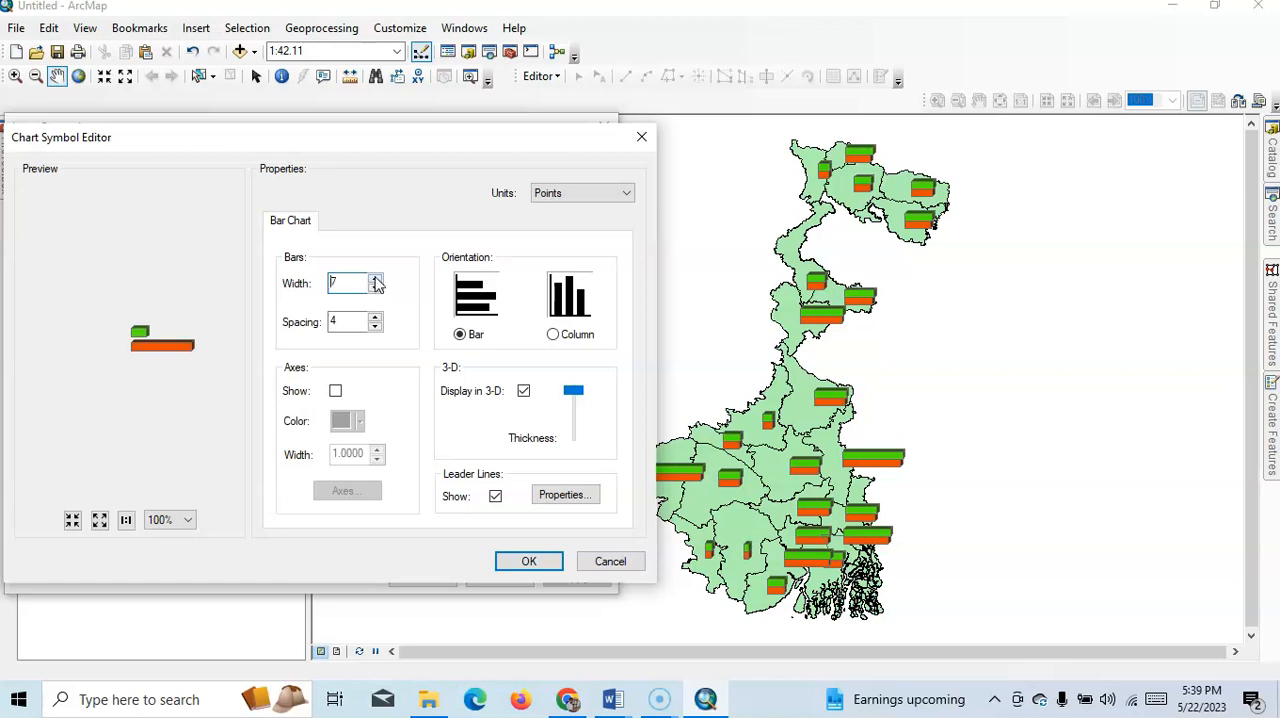
left_click(376, 280)
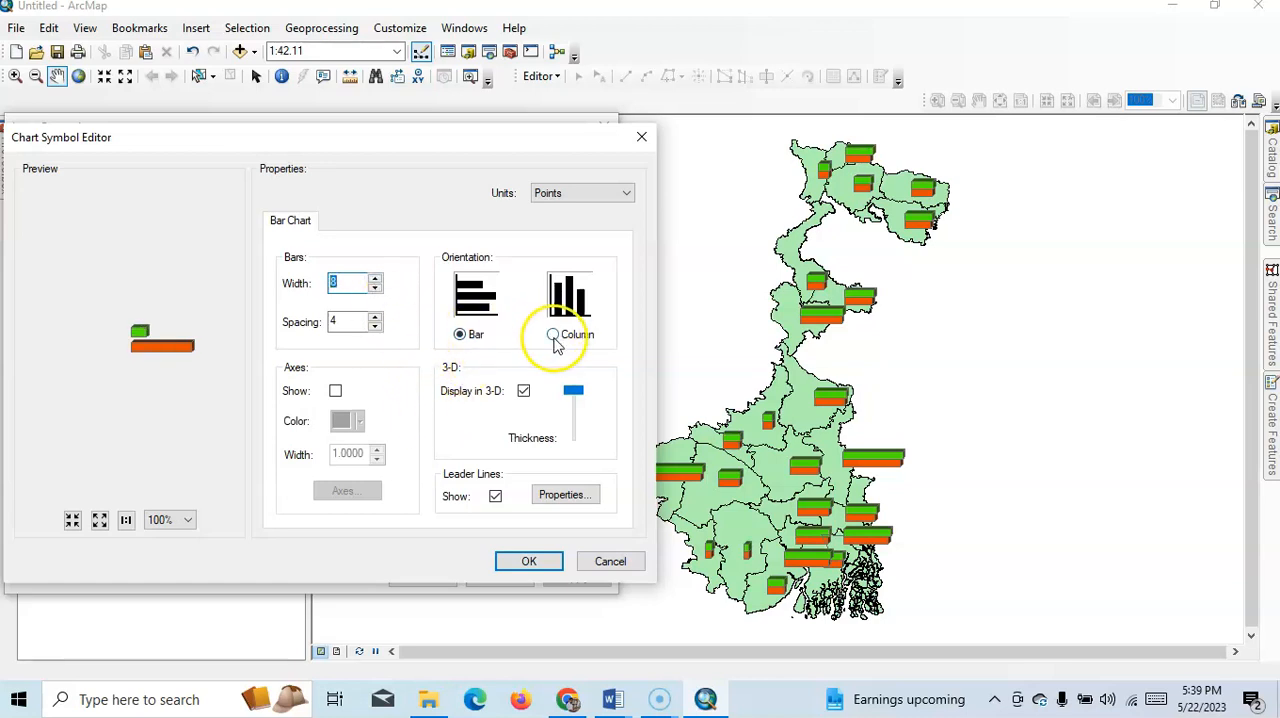
left_click(552, 334)
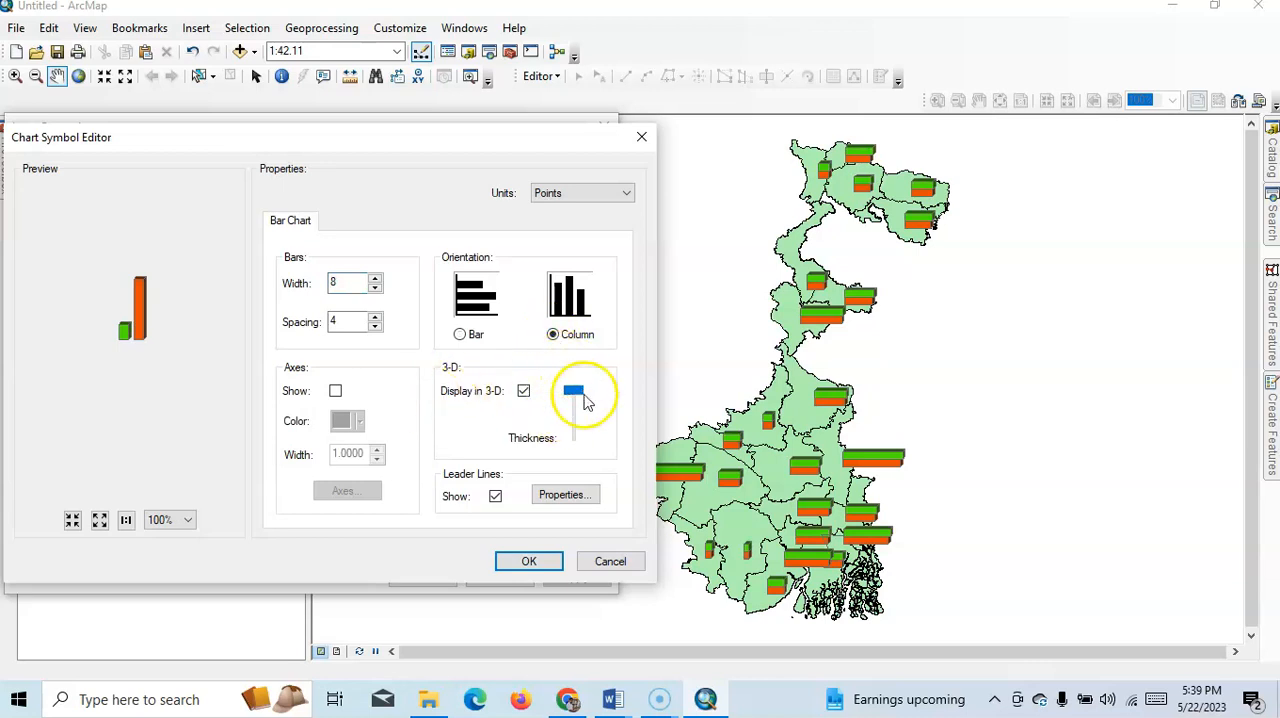
left_click(528, 560)
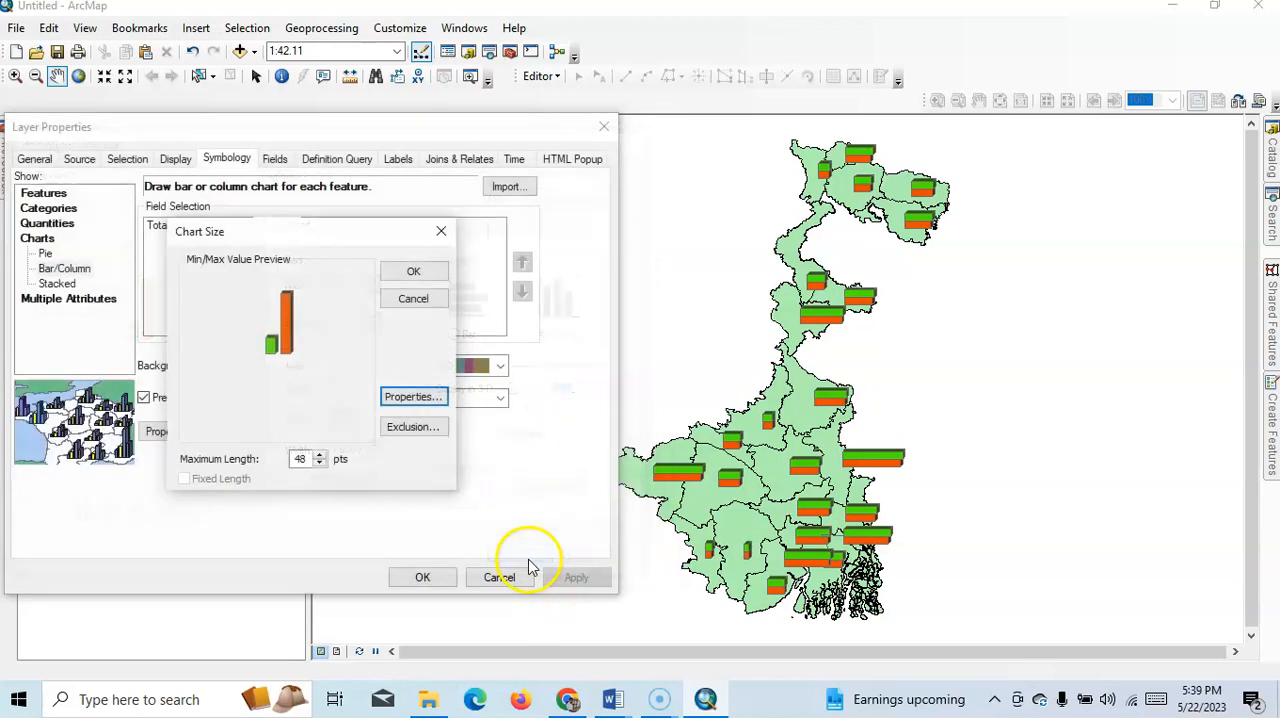
mouse_move(412, 272)
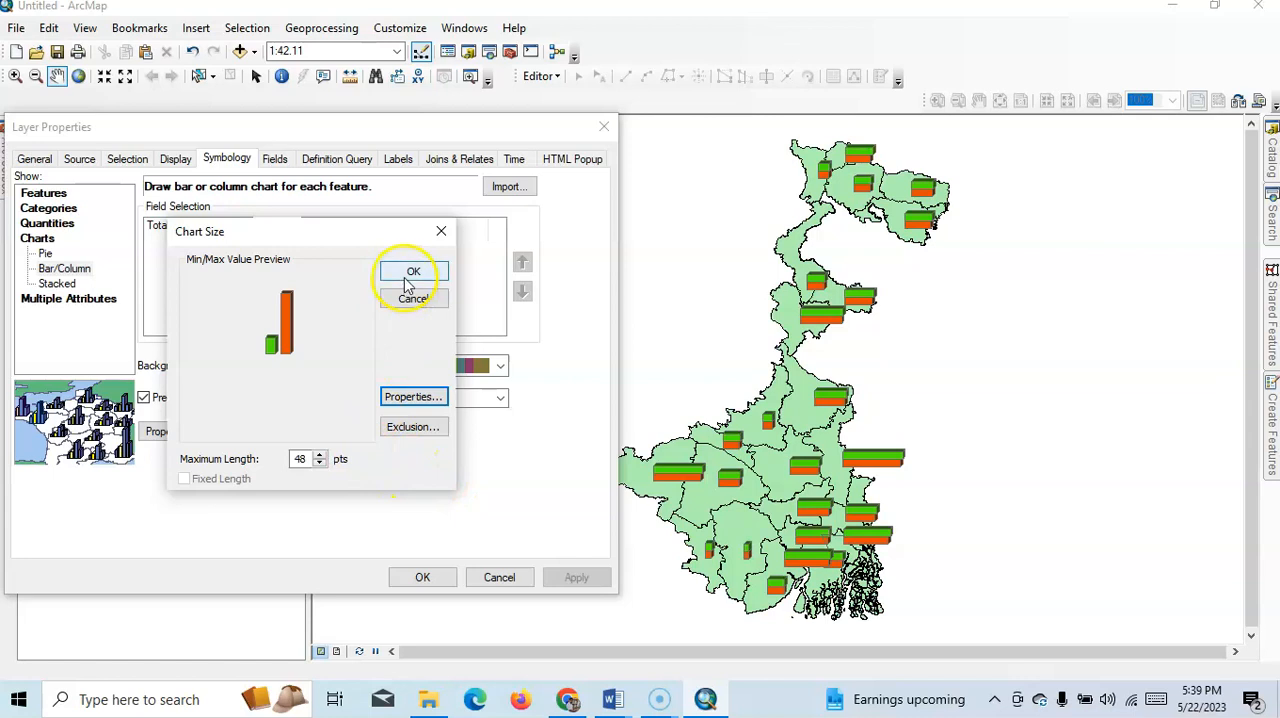
left_click(412, 272)
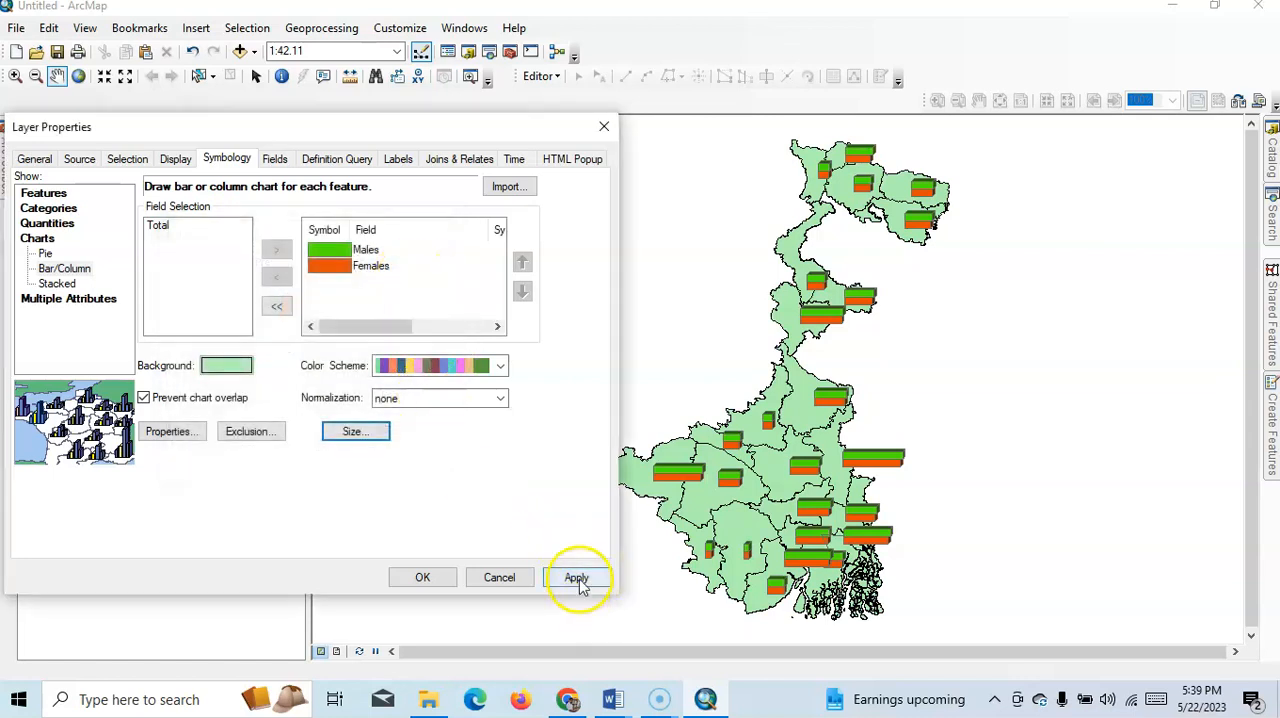
left_click(576, 576)
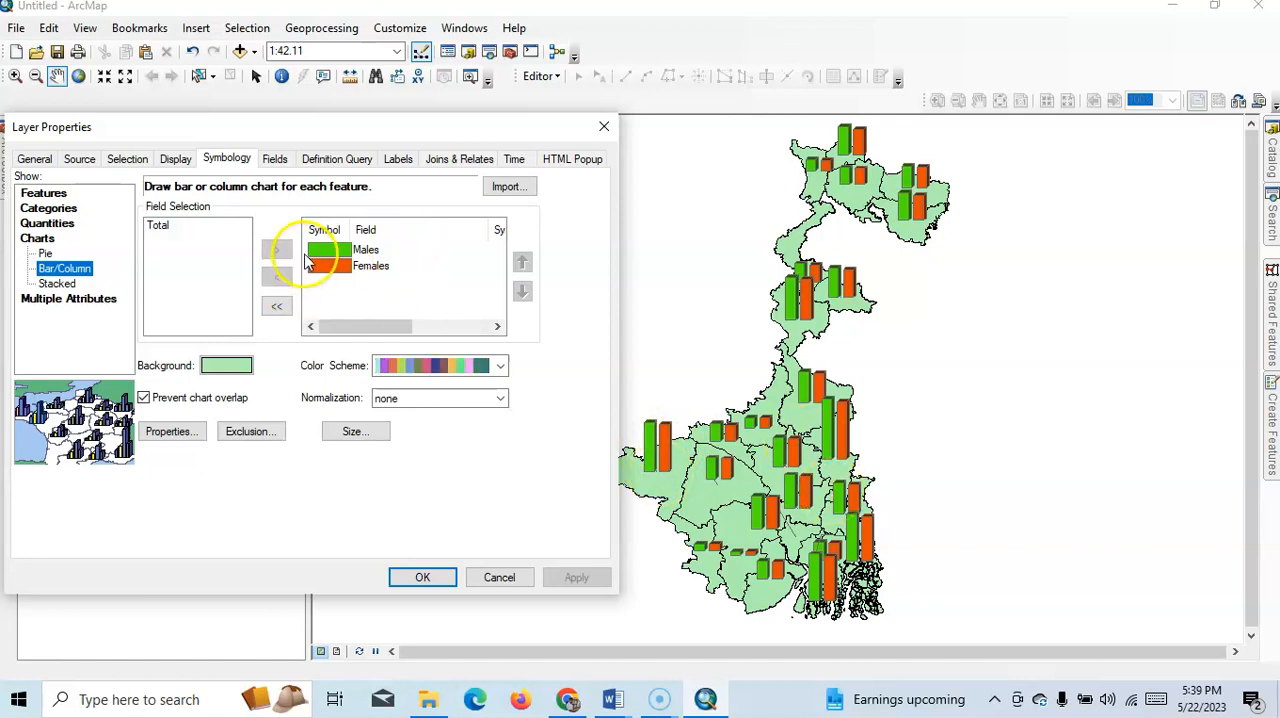
- Recolour the Males bars with a magenta fill
left_click(364, 248)
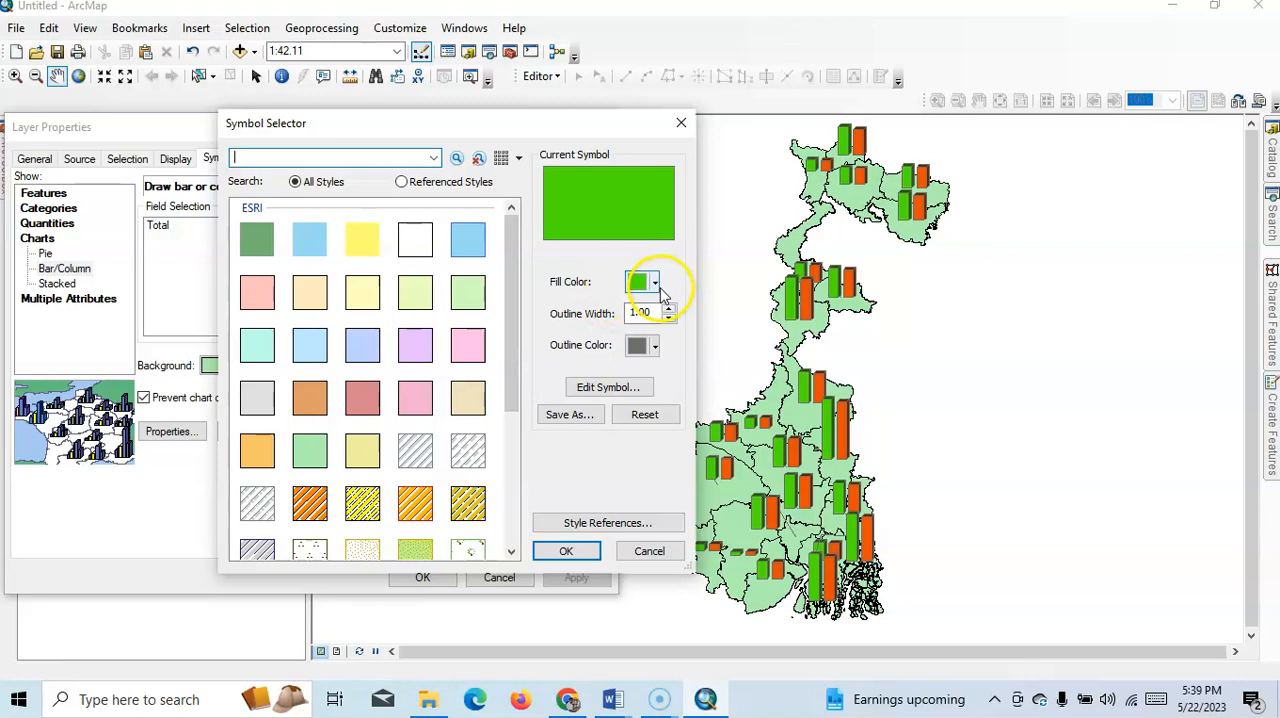
left_click(656, 280)
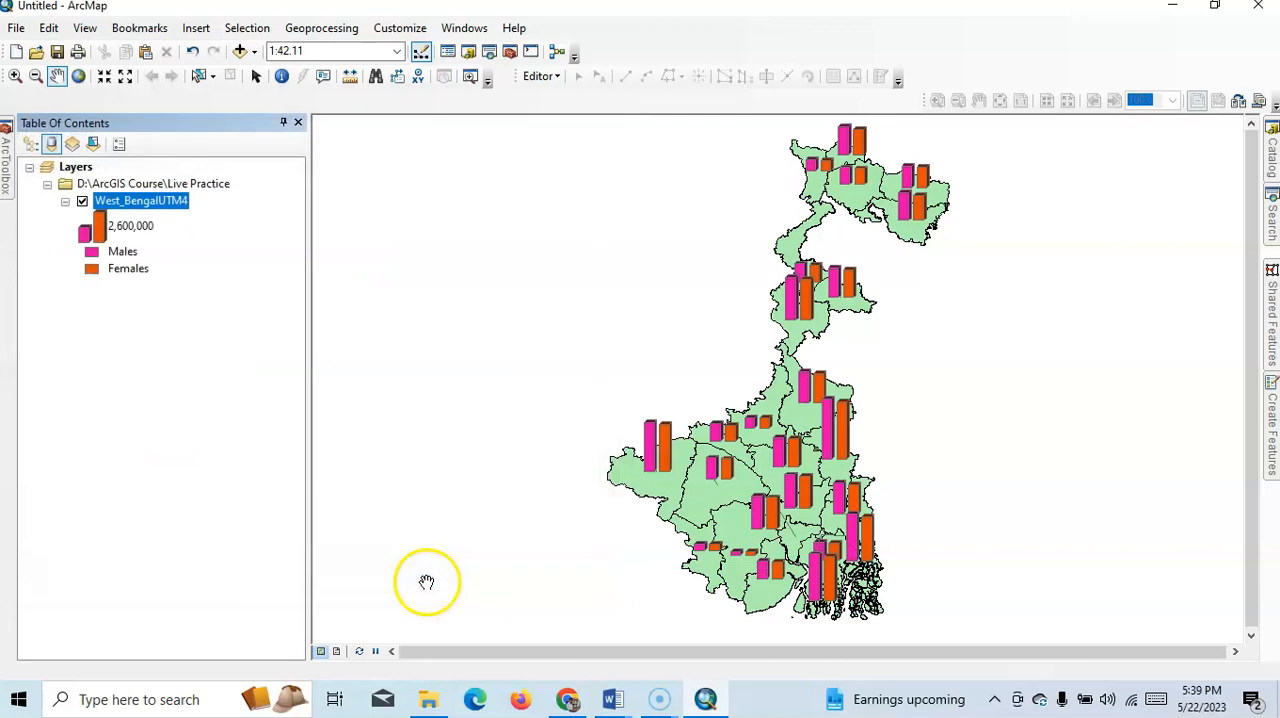
mouse_move(424, 580)
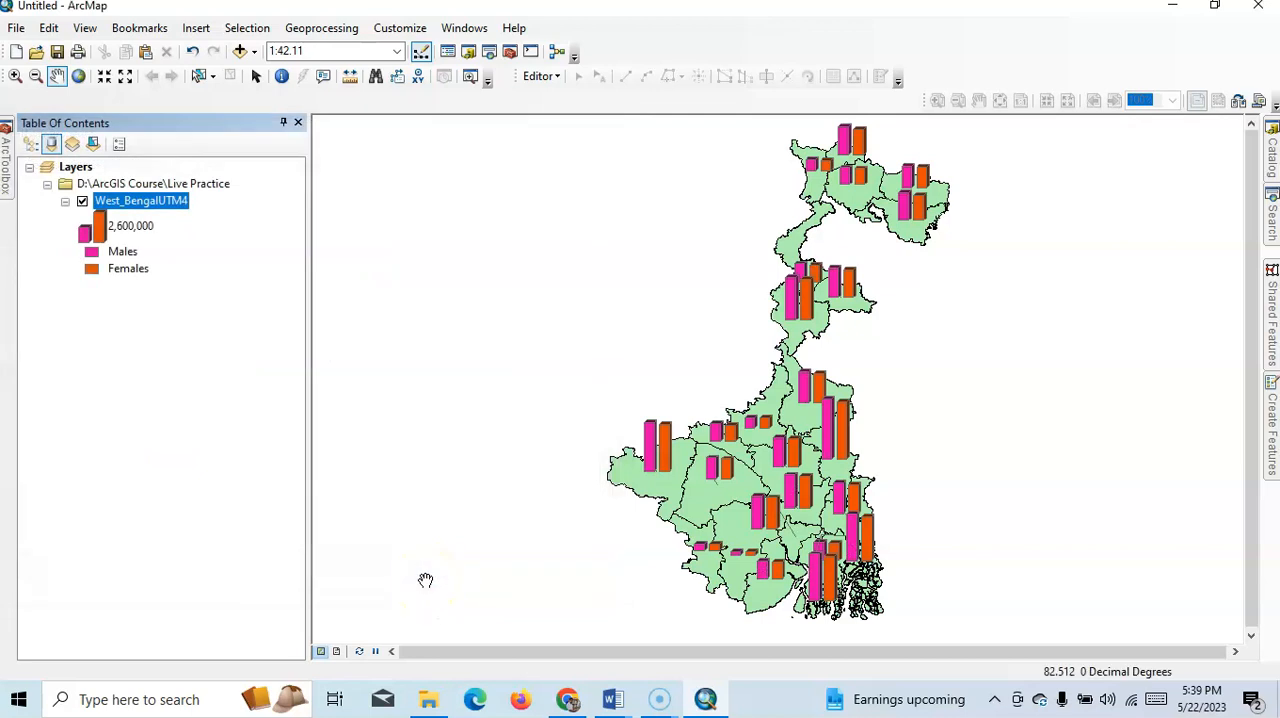
mouse_move(336, 652)
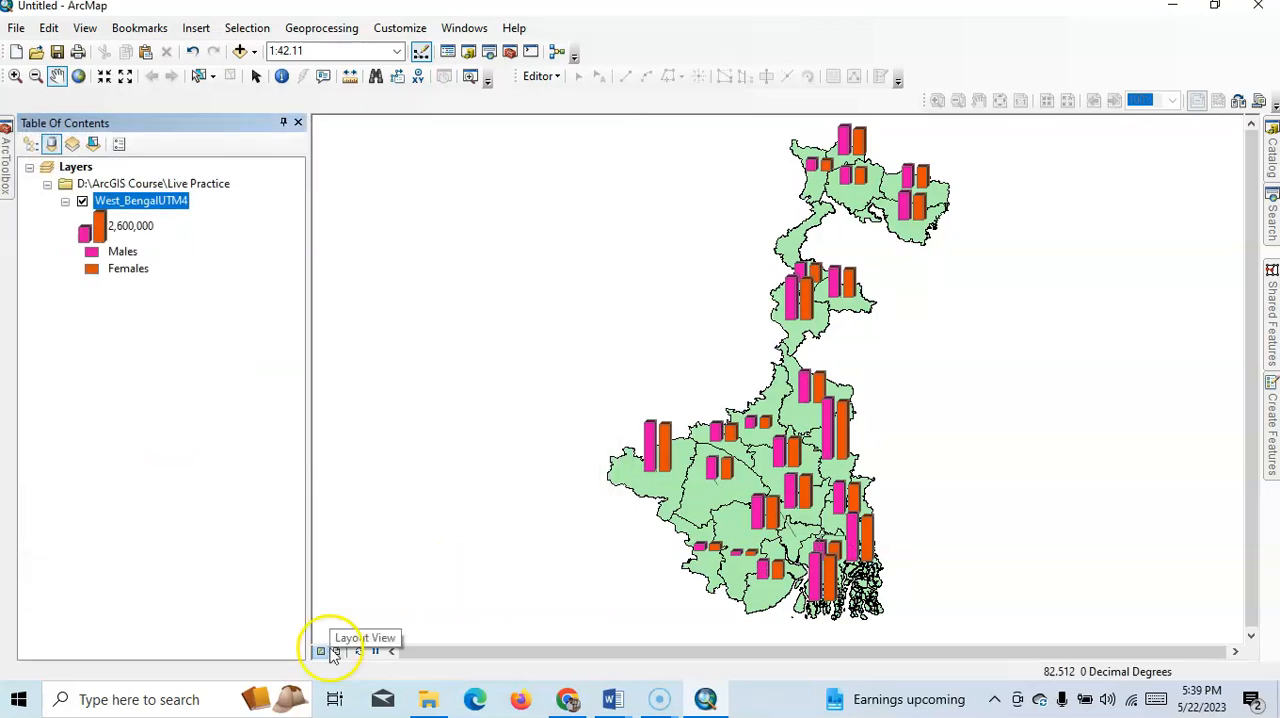
left_click(340, 652)
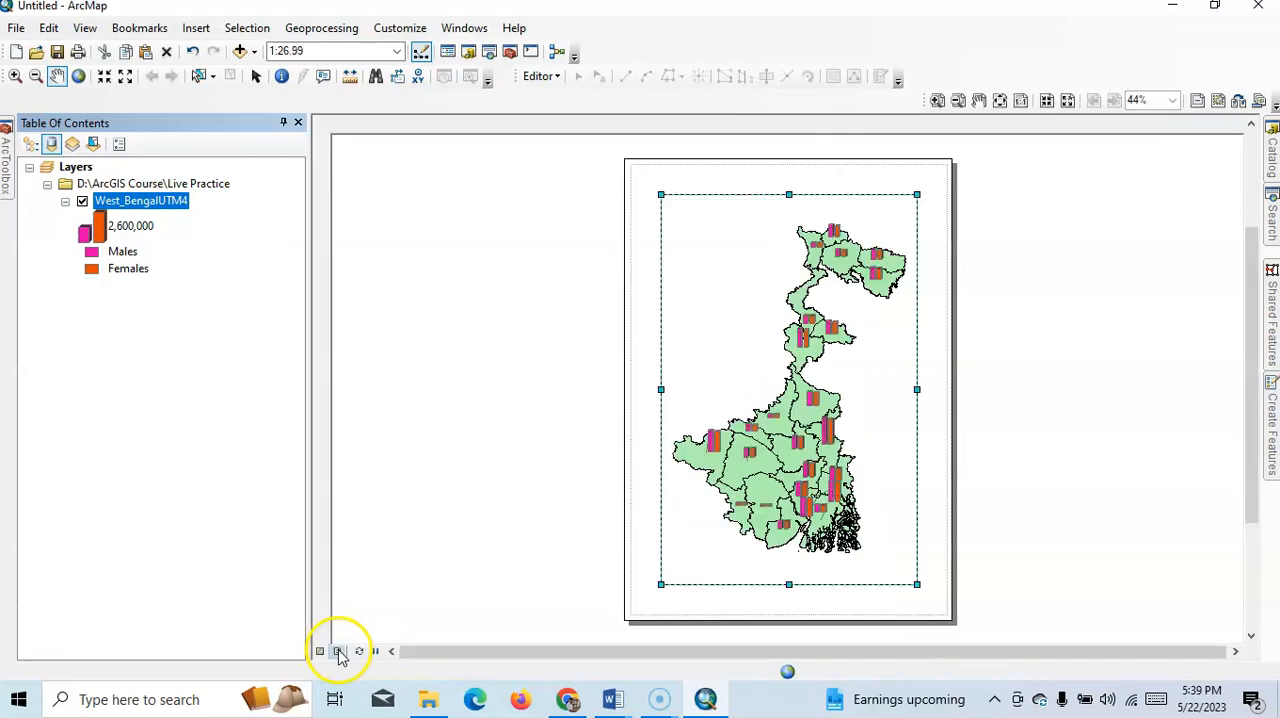
left_click(336, 652)
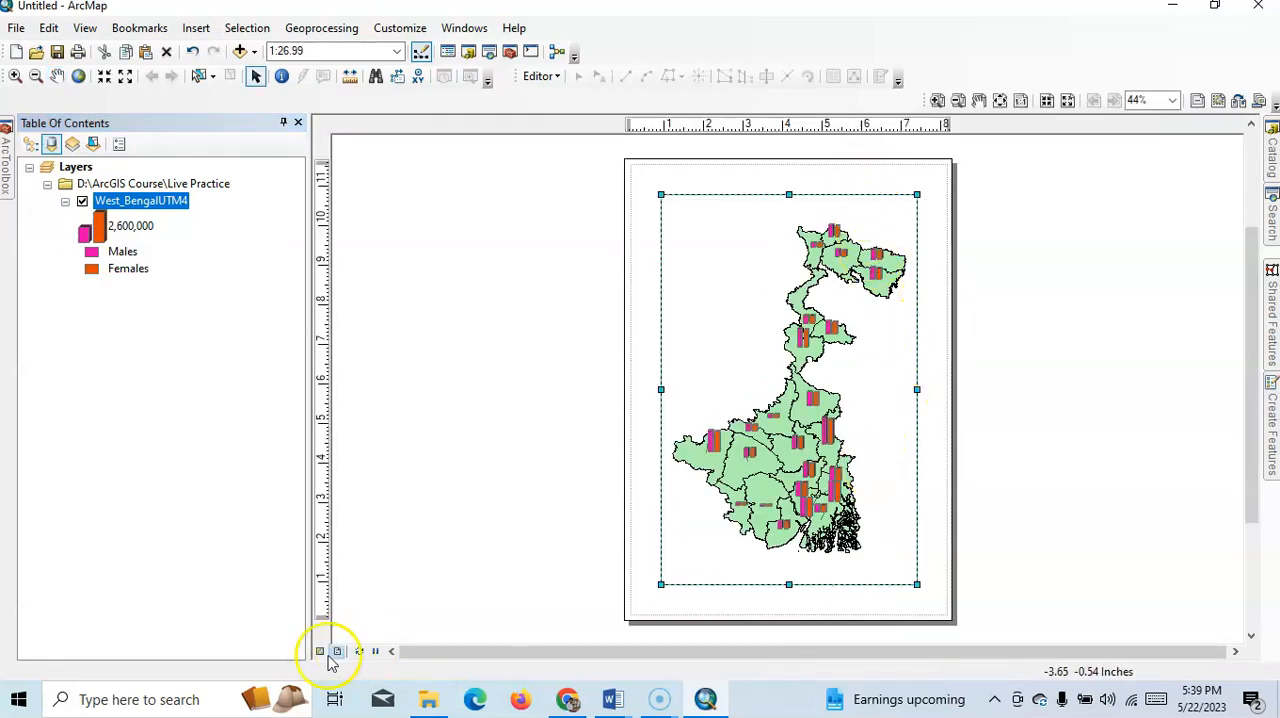
mouse_move(320, 652)
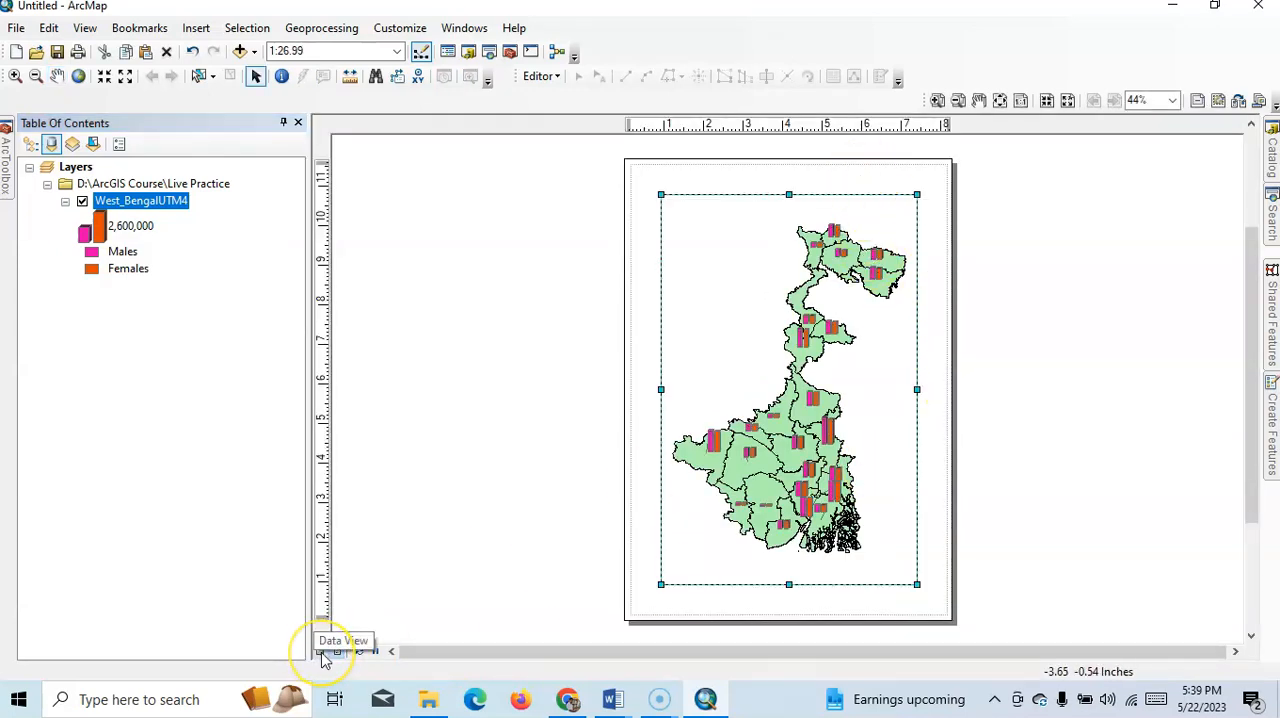
left_click(338, 652)
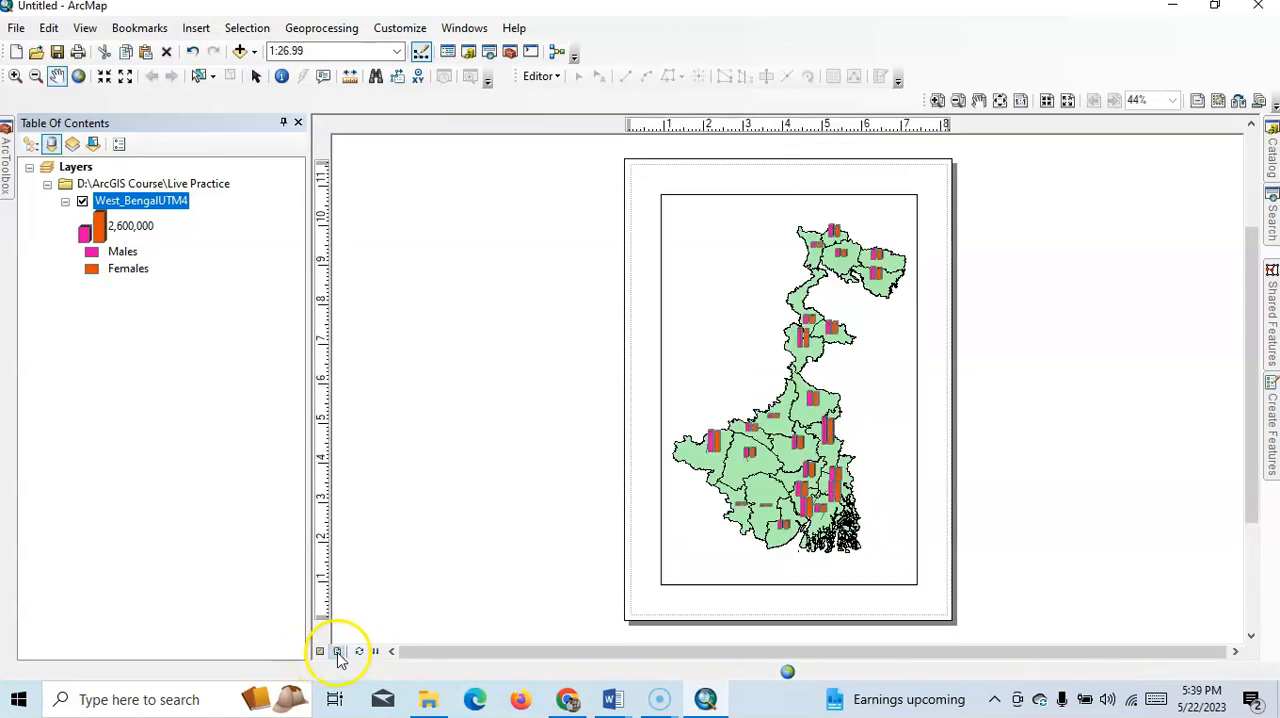
- Turn on district labels from the NAME field at font size 14
right_click(140, 200)
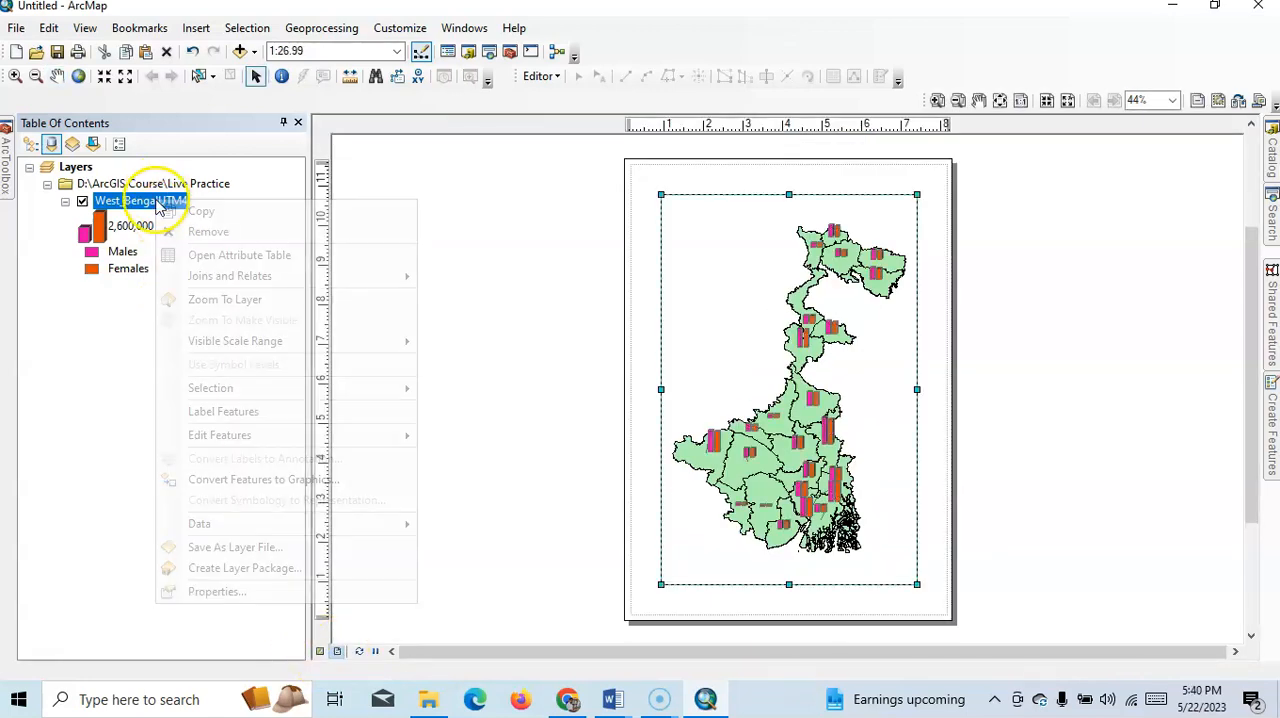
left_click(216, 592)
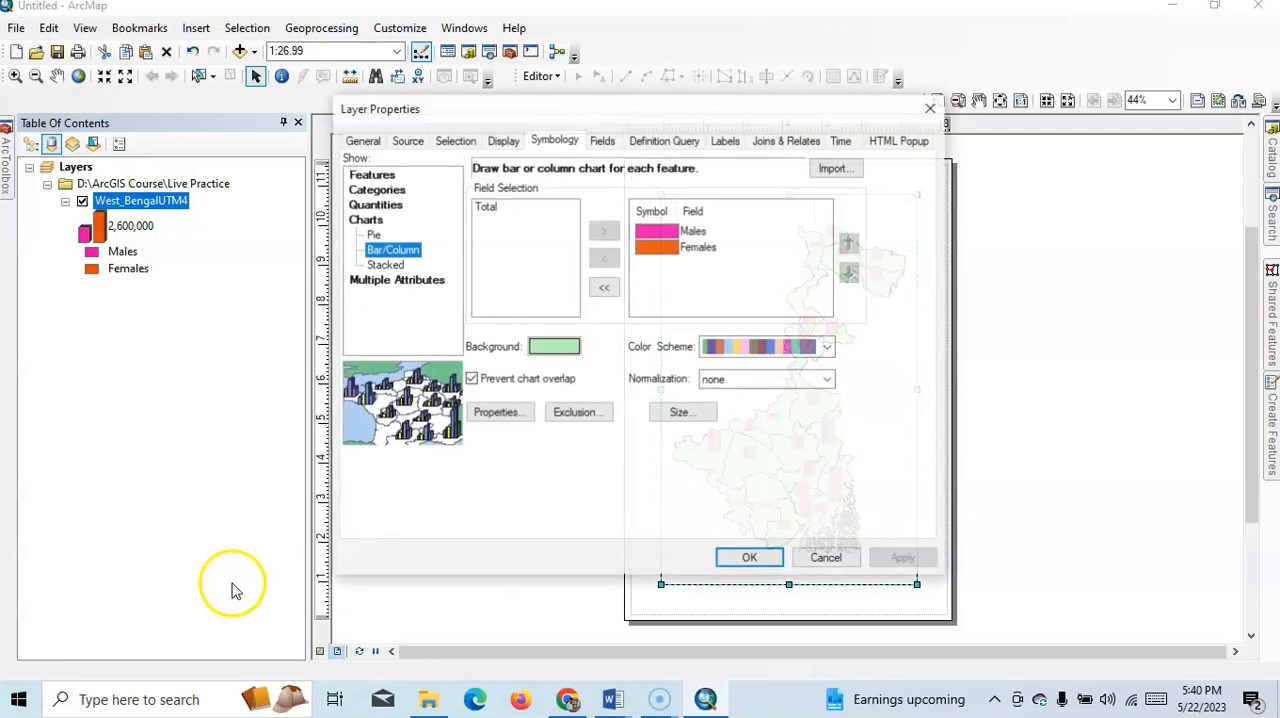
left_click(724, 140)
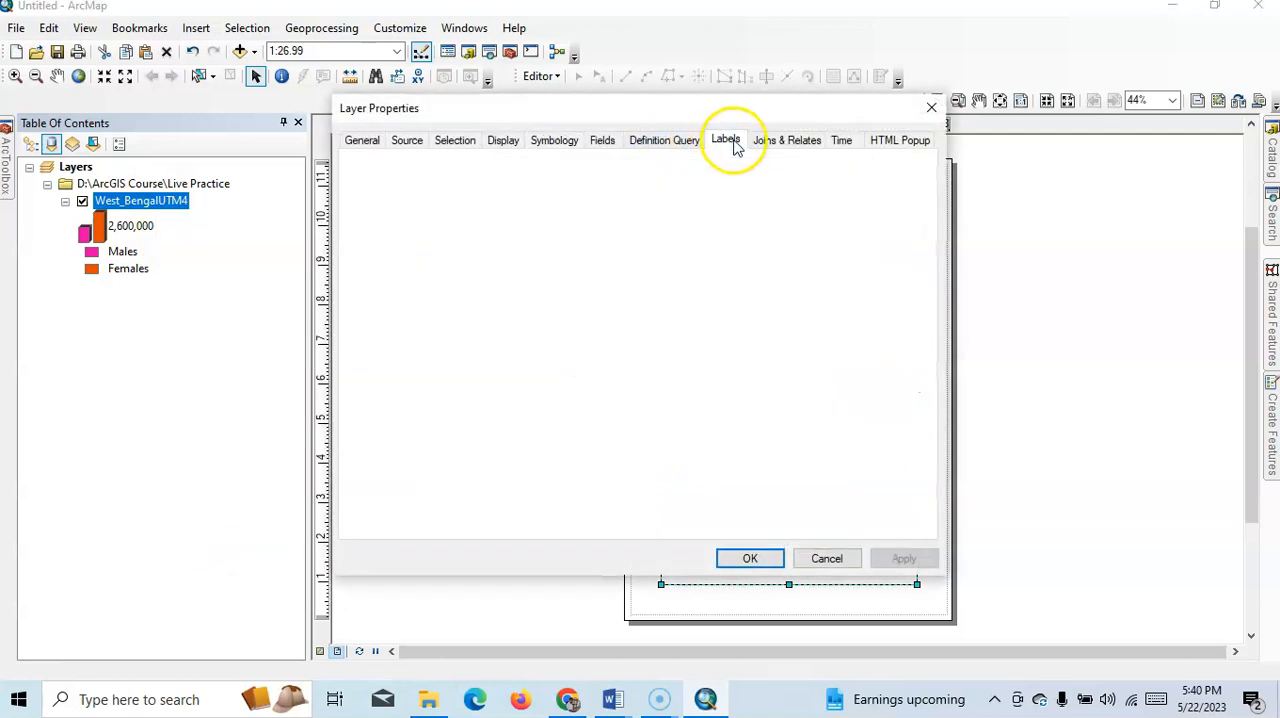
left_click(724, 140)
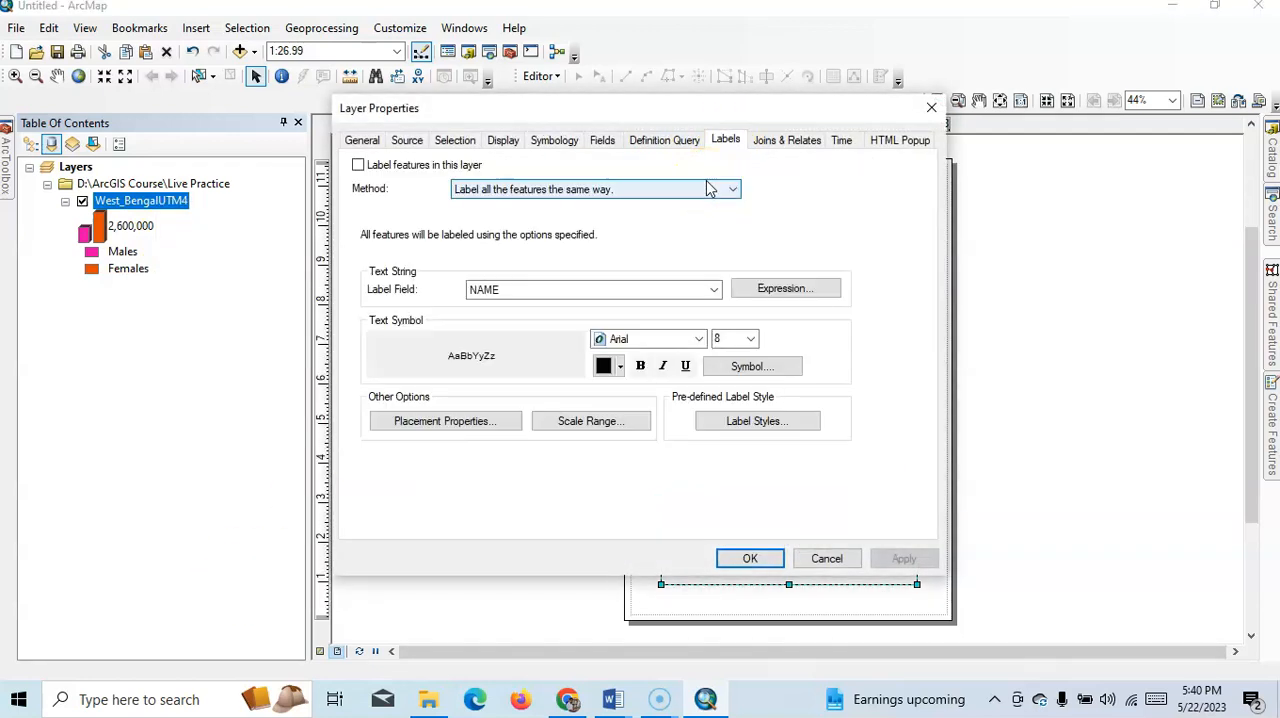
left_click(358, 164)
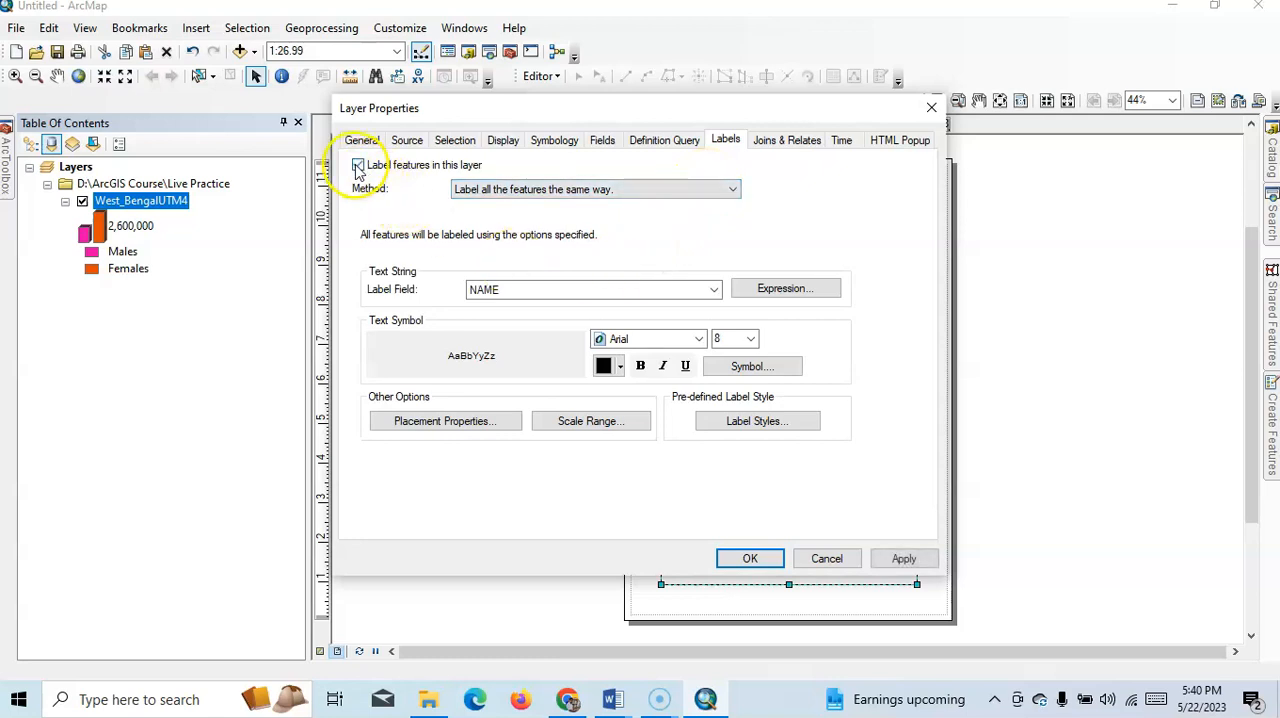
left_click(750, 338)
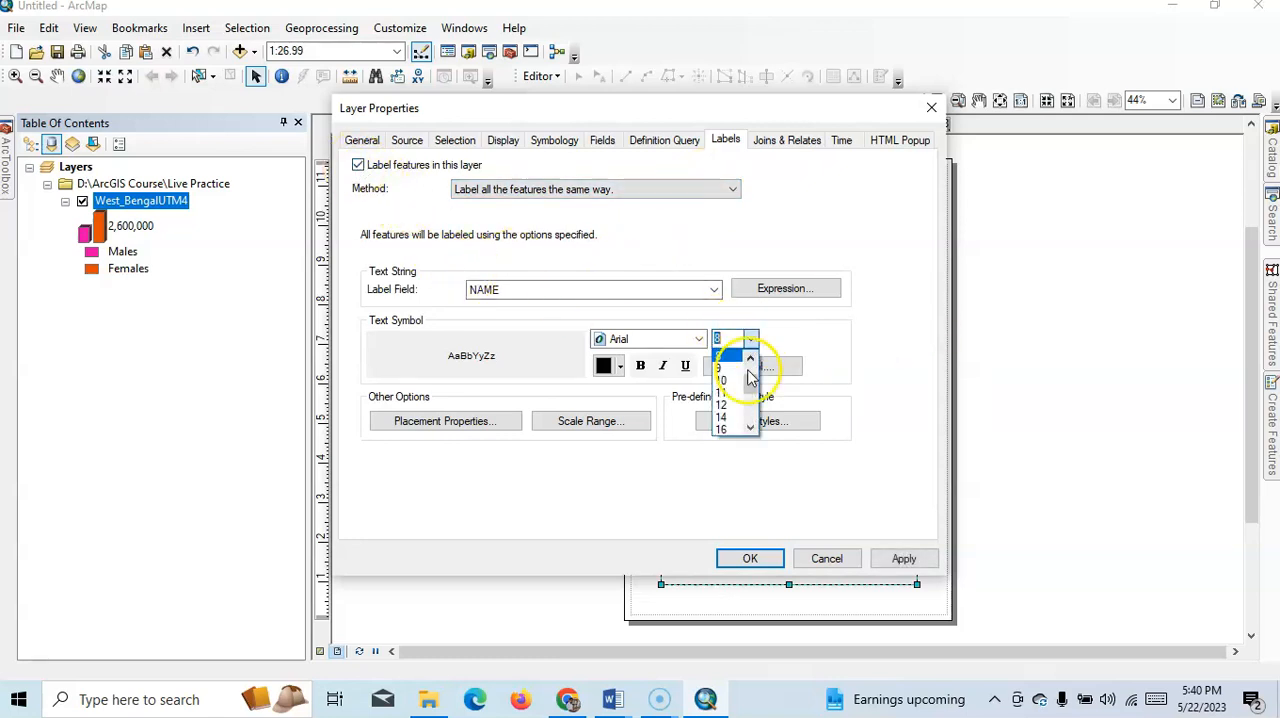
left_click(720, 418)
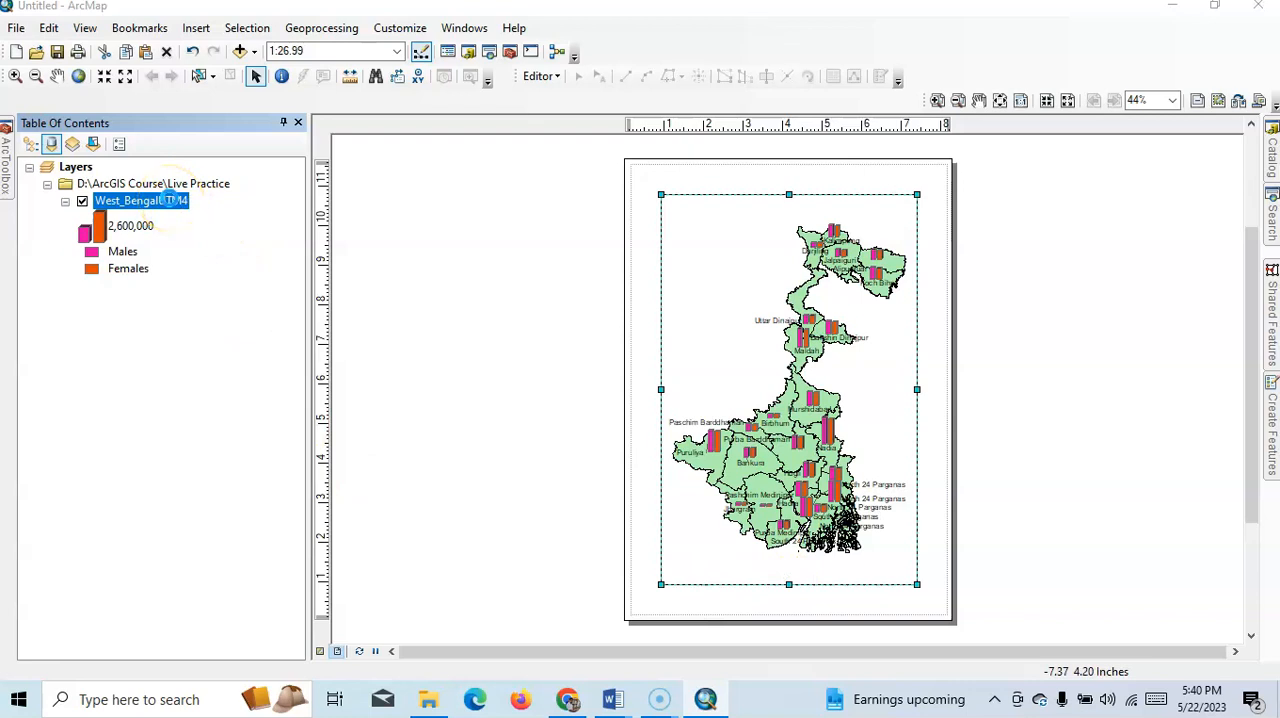
- Review the label placement options and accept the label settings
double_click(140, 200)
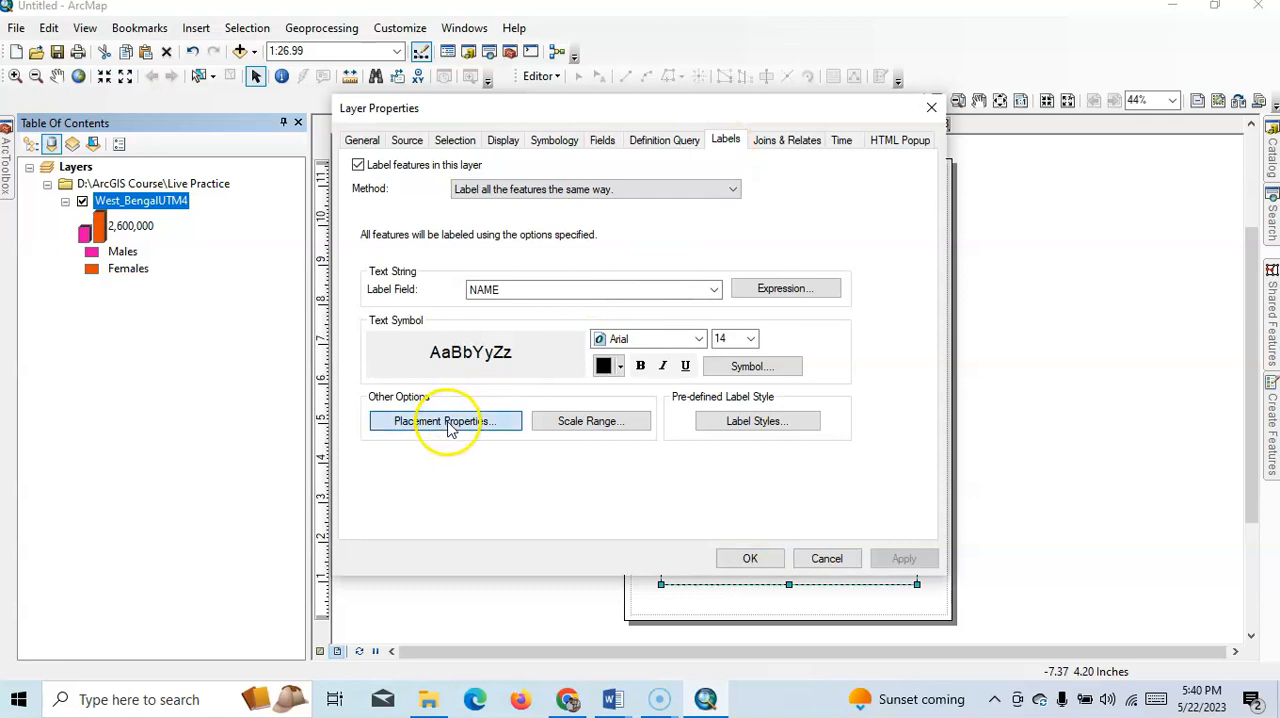
left_click(444, 420)
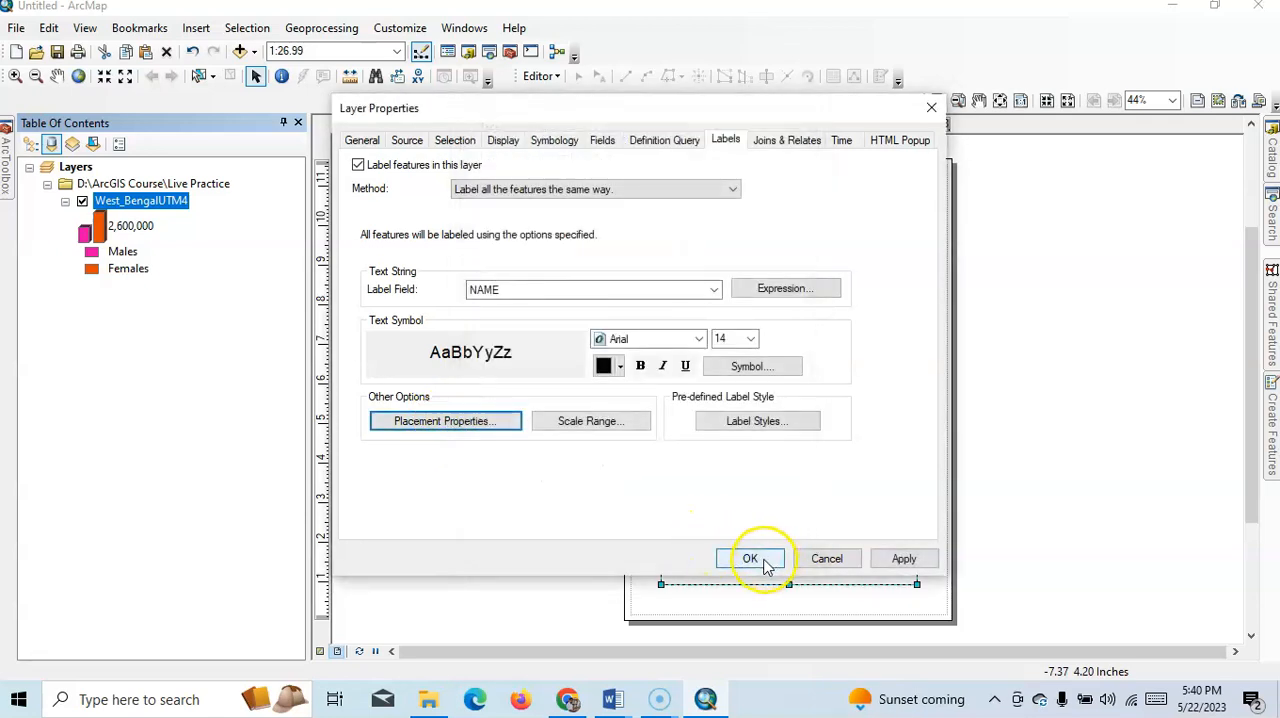
left_click(750, 558)
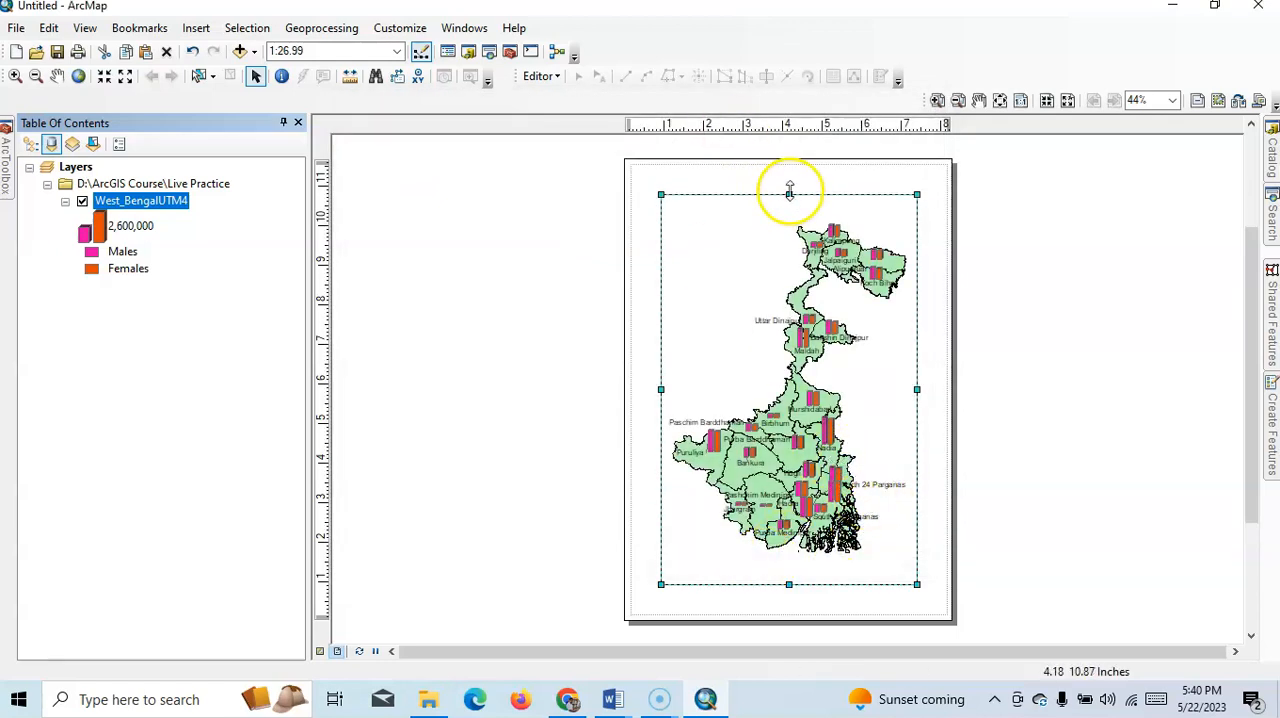
- Enlarge the data frame and change the Females bars to red
left_click_drag(788, 192, 692, 376)
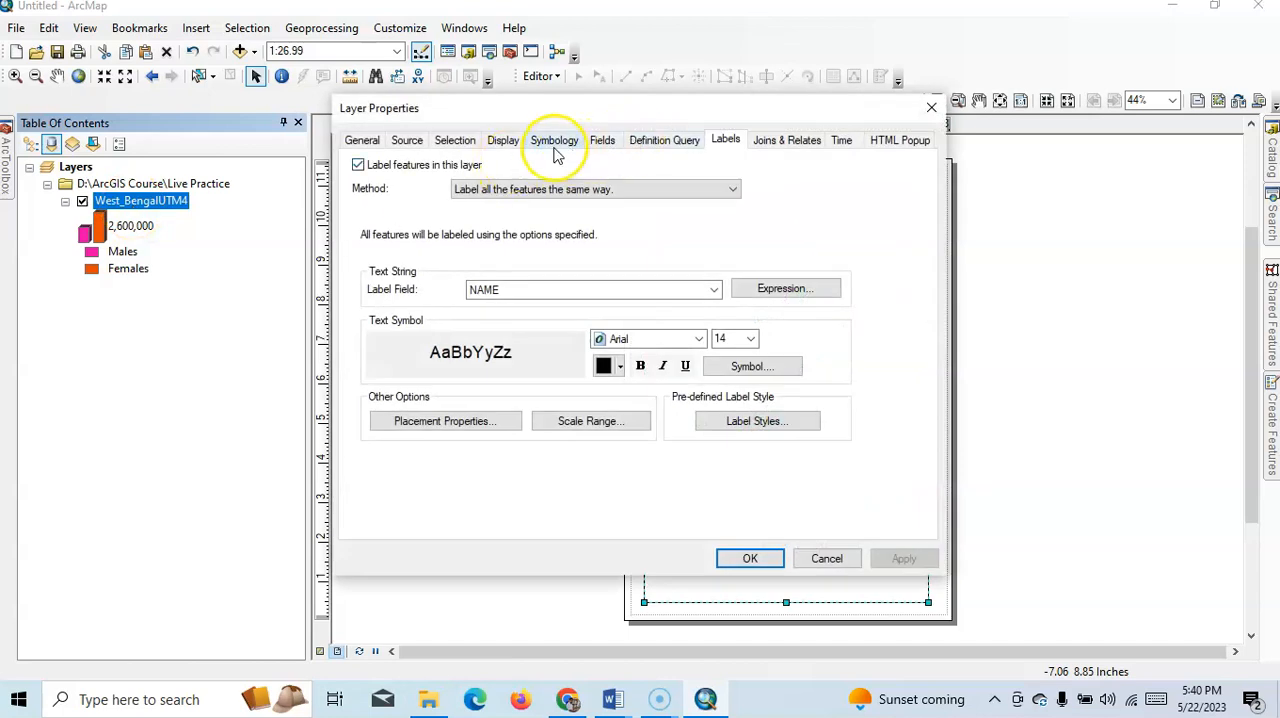
left_click(554, 140)
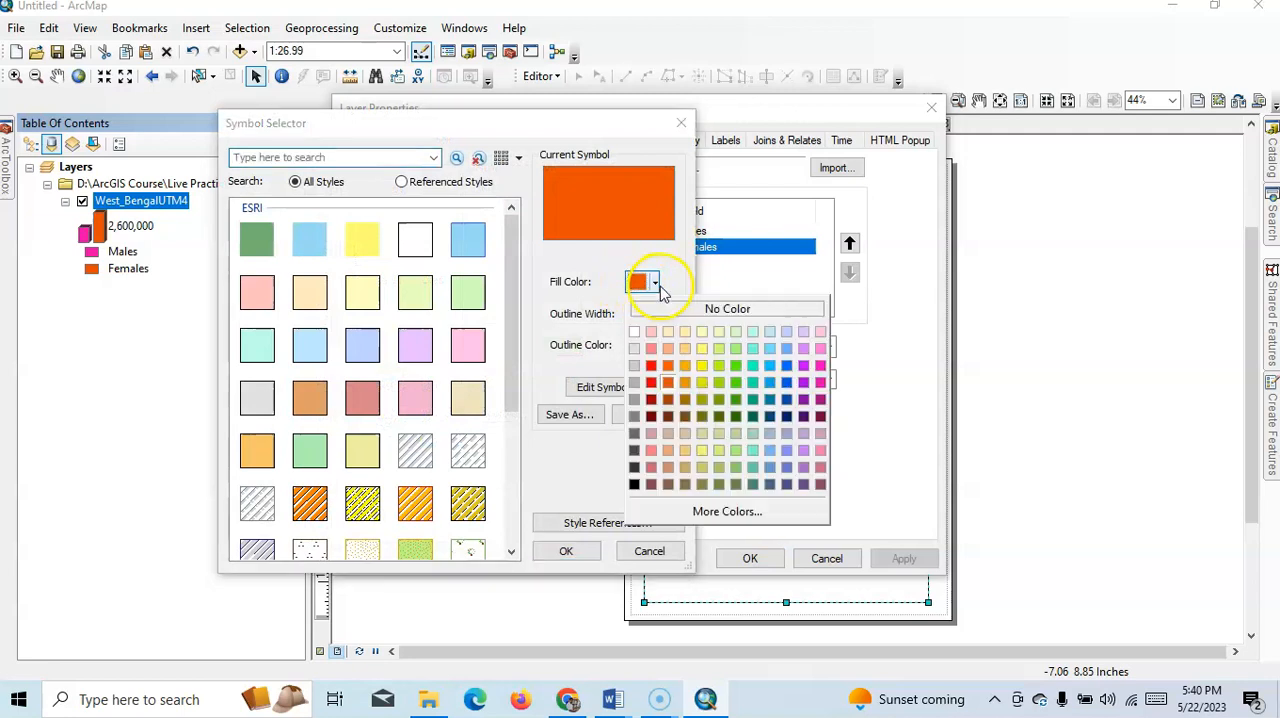
mouse_move(662, 388)
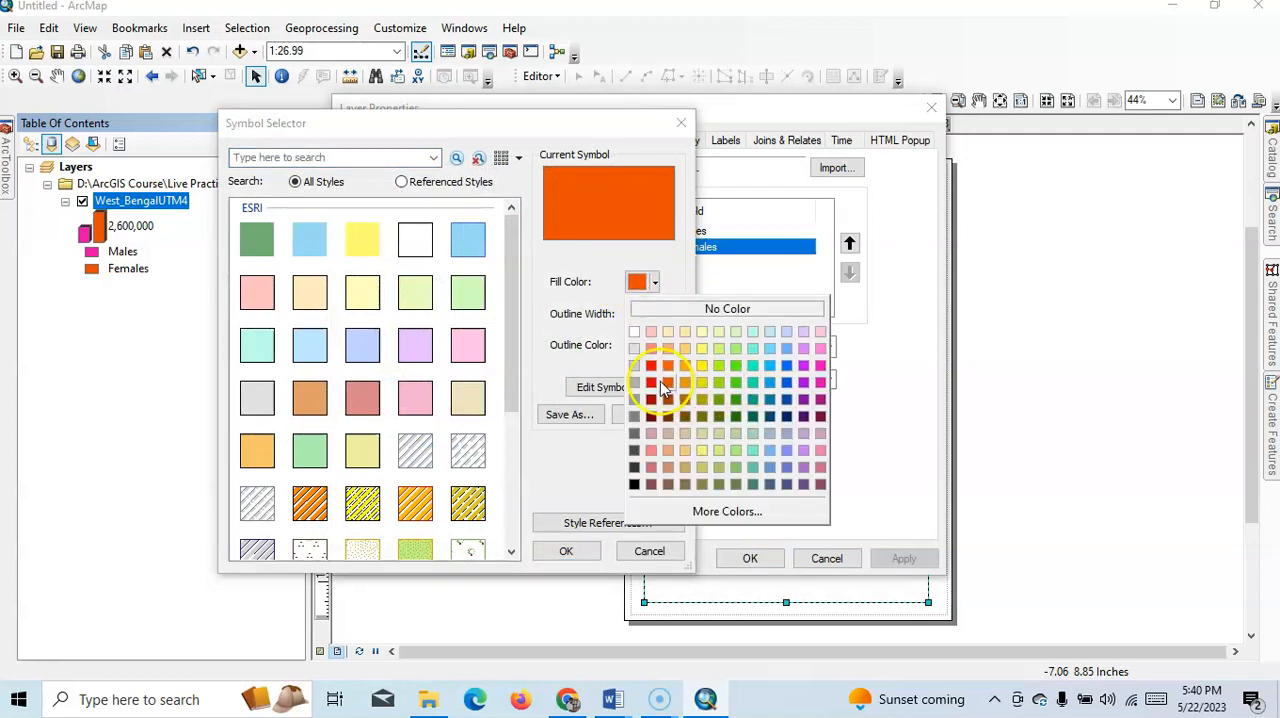
left_click(652, 364)
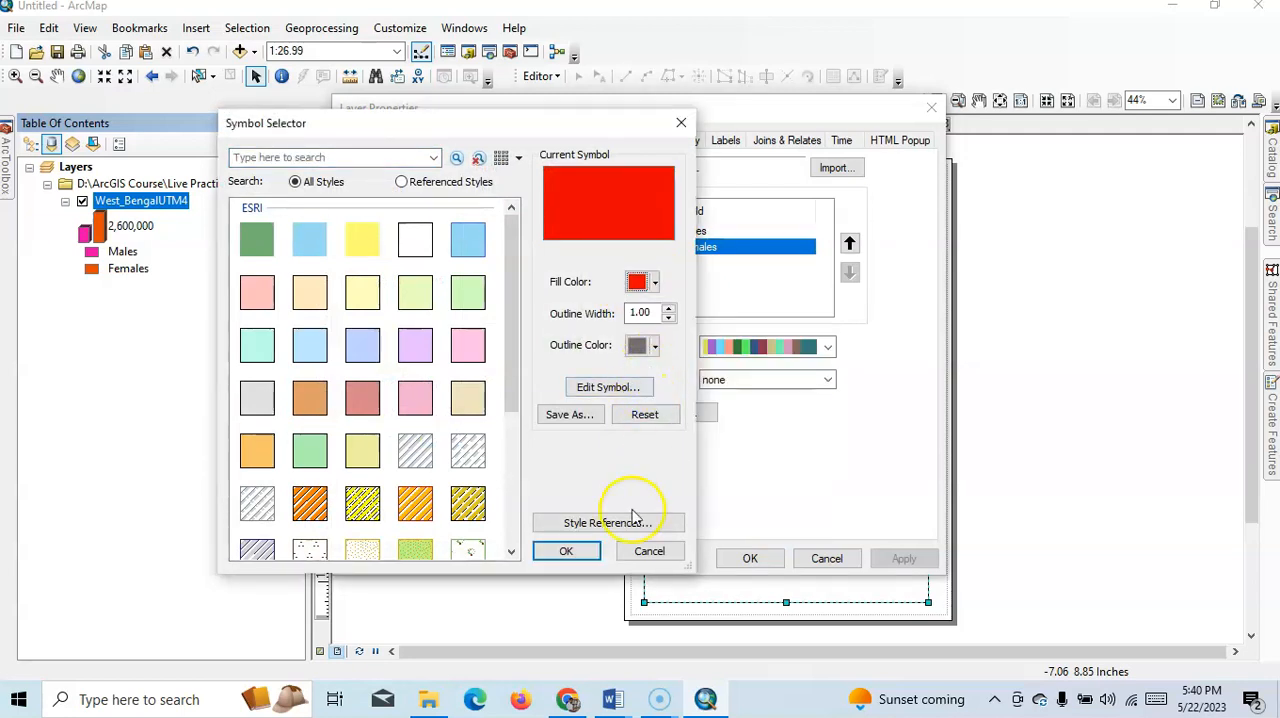
left_click(566, 552)
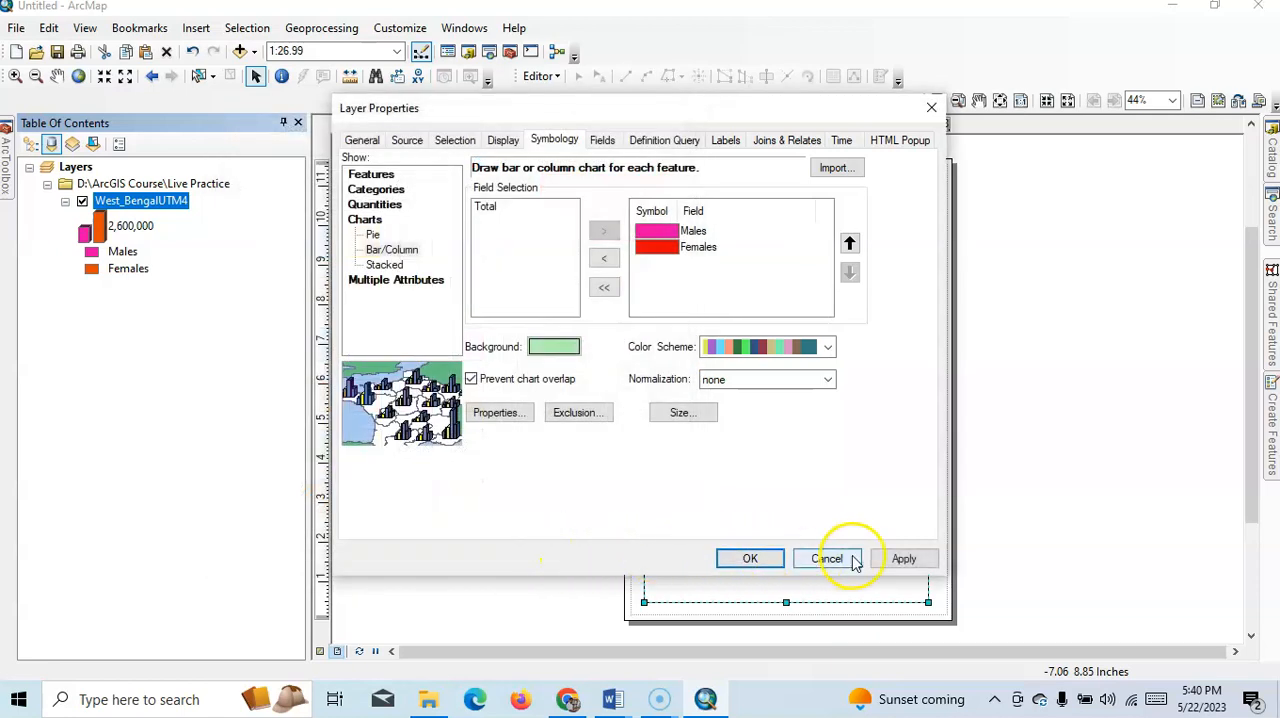
left_click(390, 248)
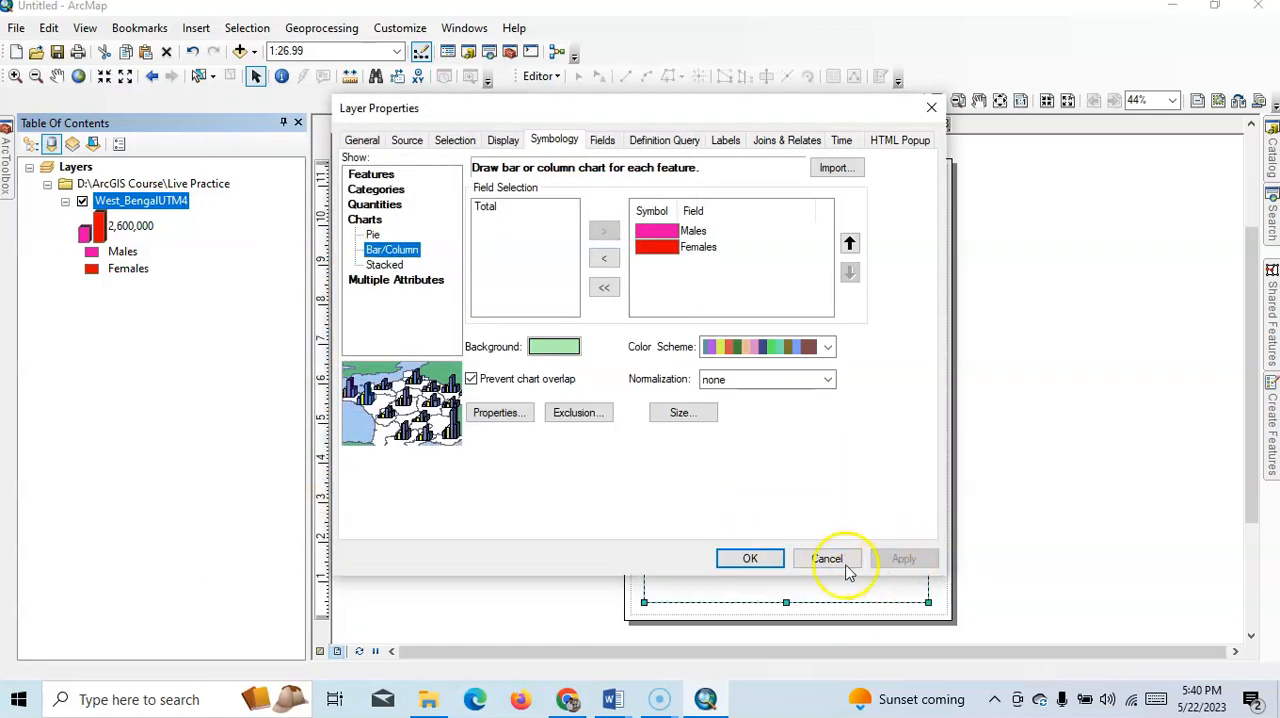
left_click(748, 558)
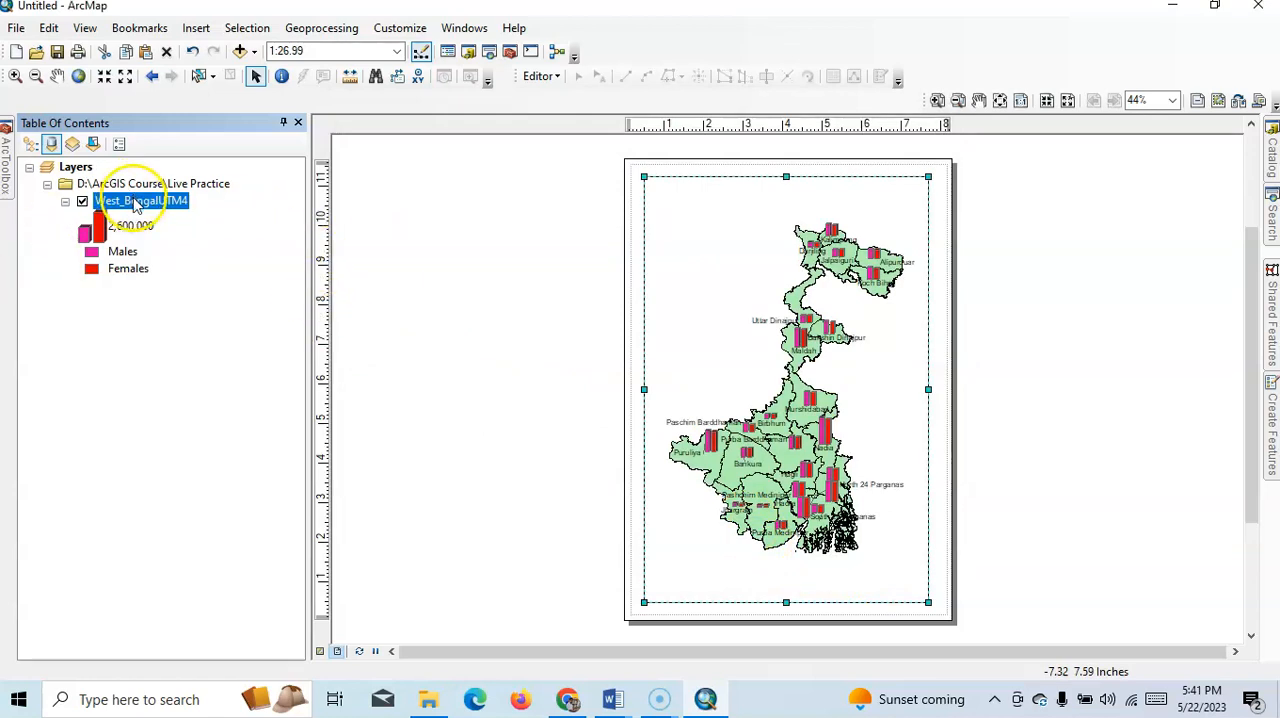
- Change the Males bars to orange and apply the new colours
double_click(136, 200)
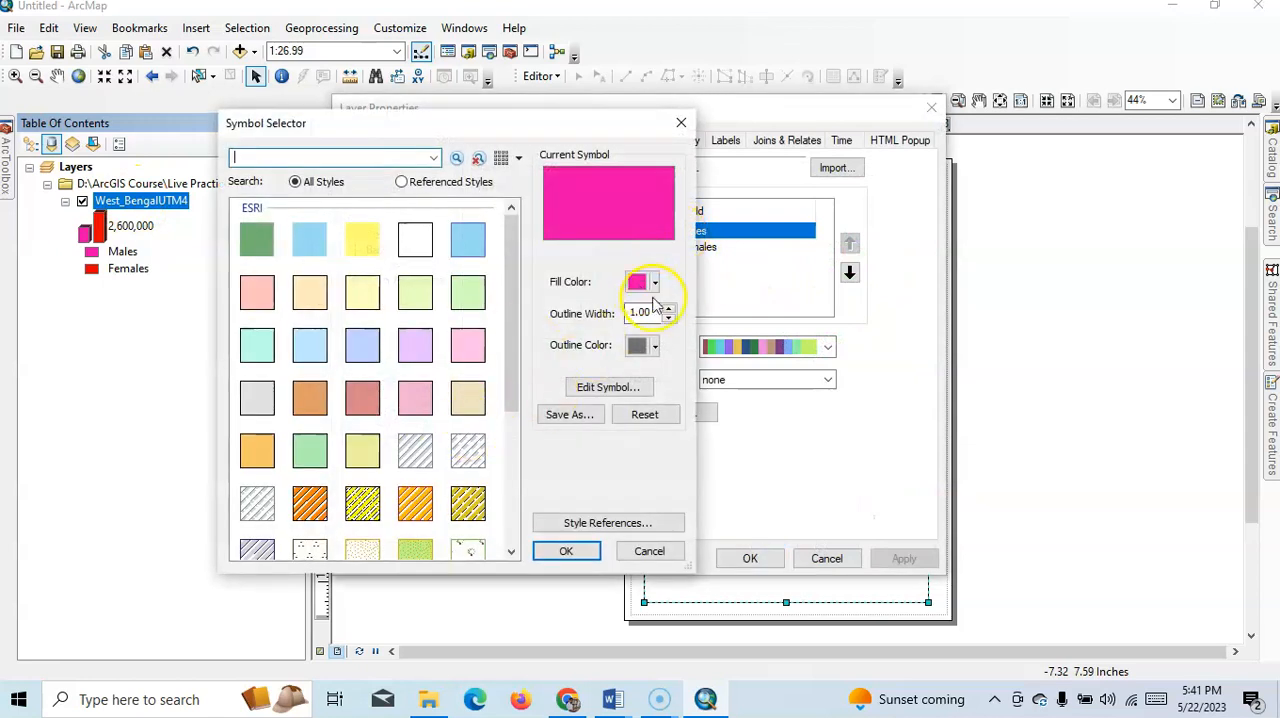
left_click(654, 280)
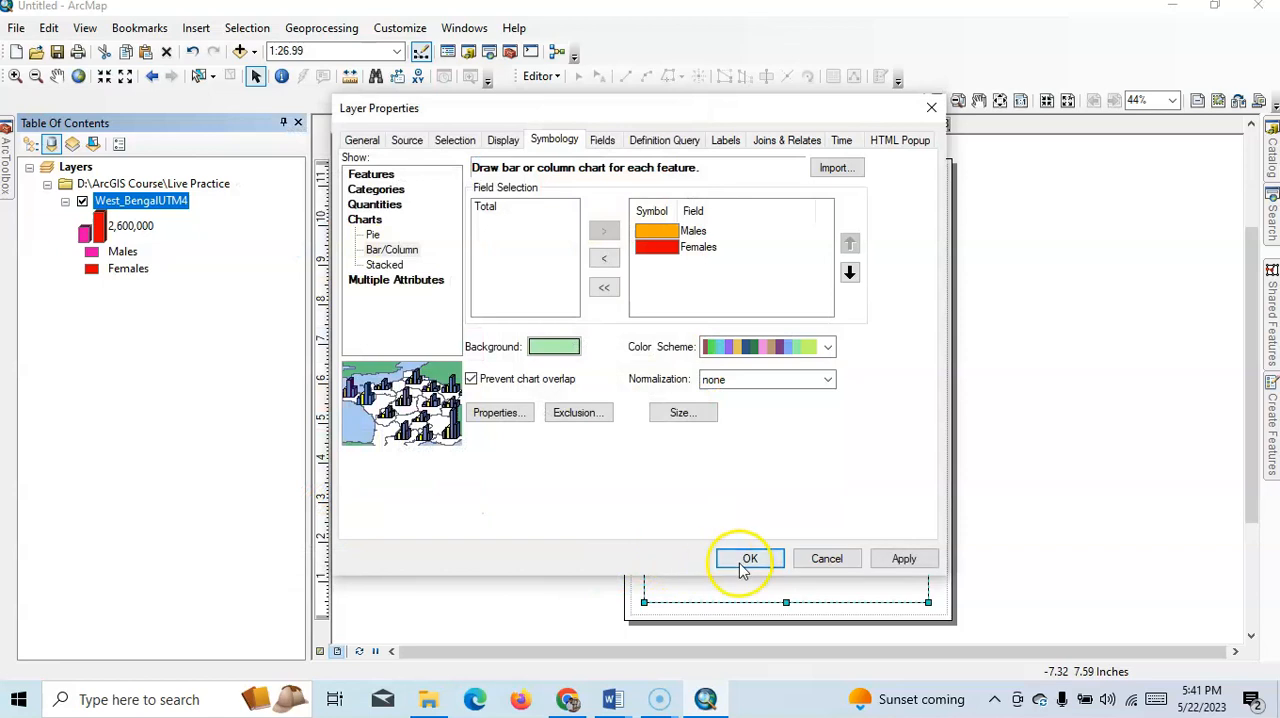
left_click(750, 558)
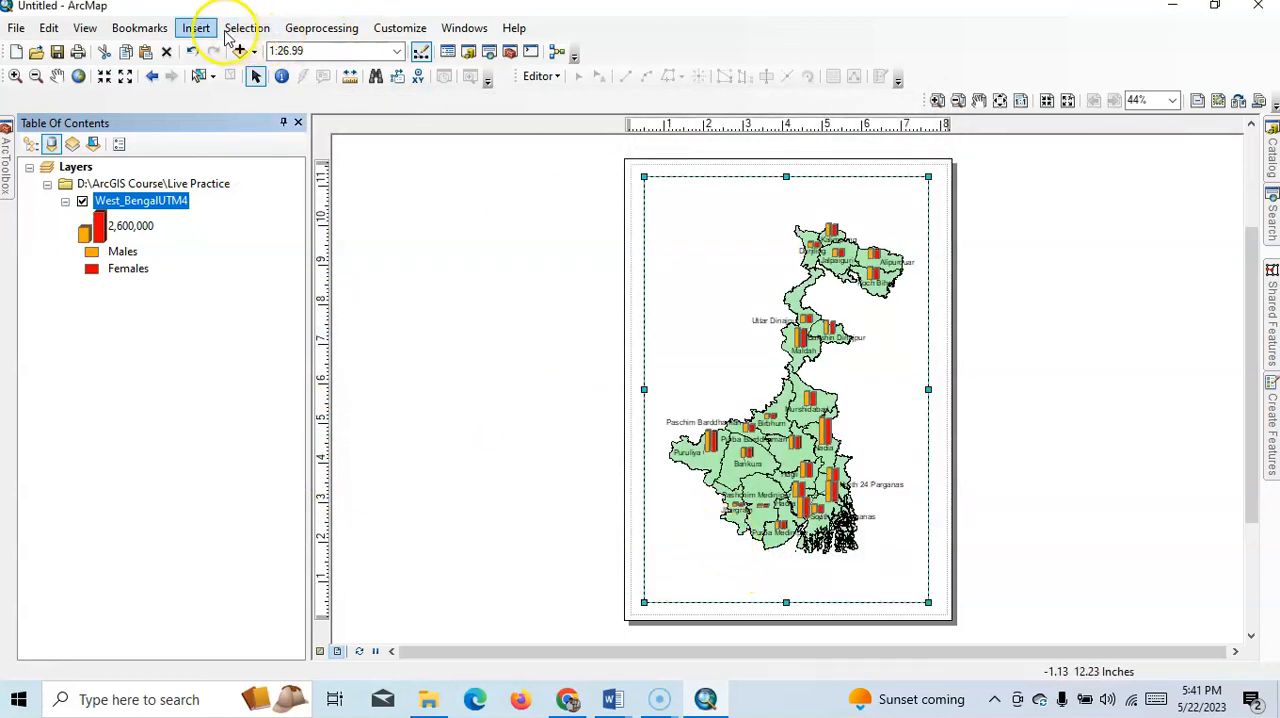
- Insert a north arrow and place it at the layout's top-right corner
left_click(196, 28)
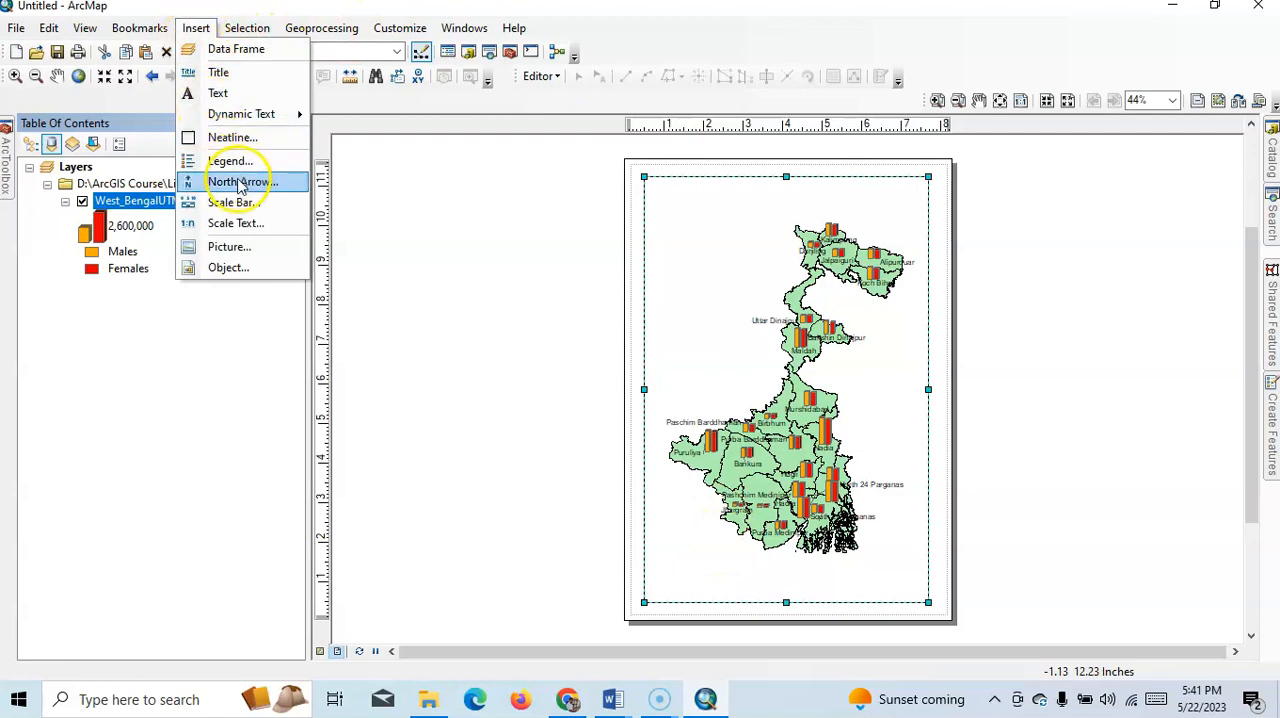
left_click(240, 182)
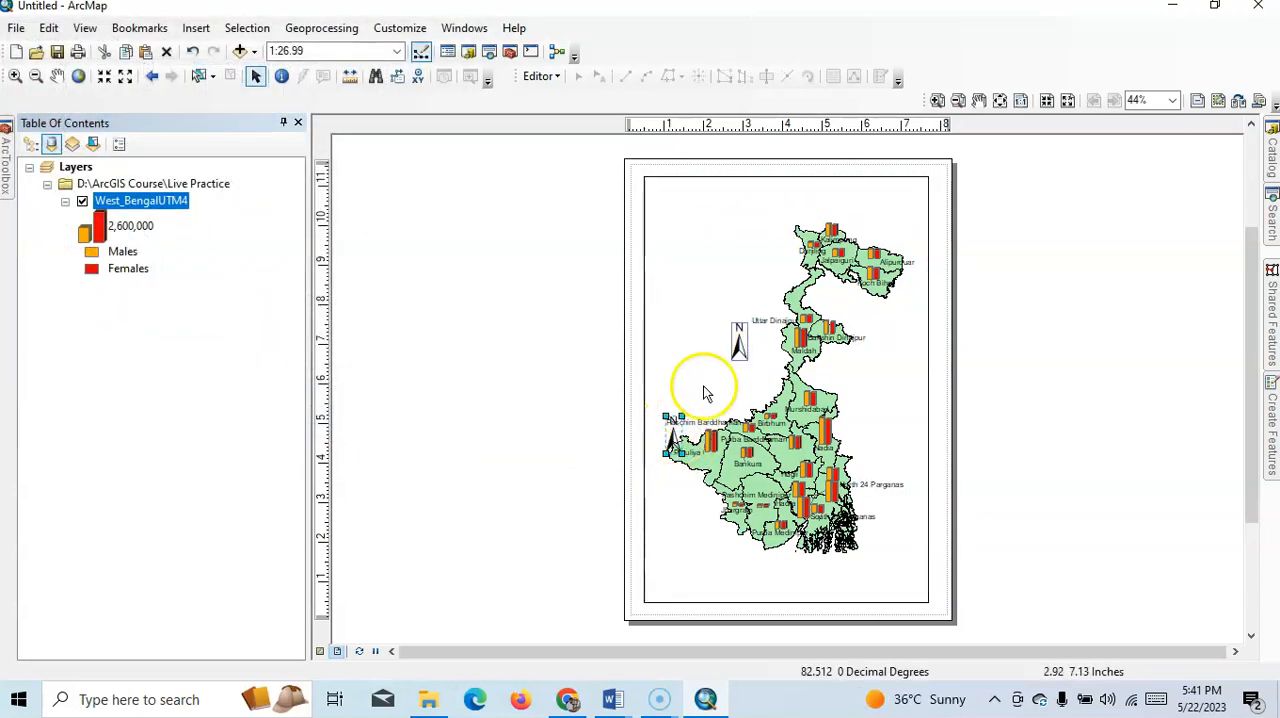
left_click_drag(738, 344, 904, 204)
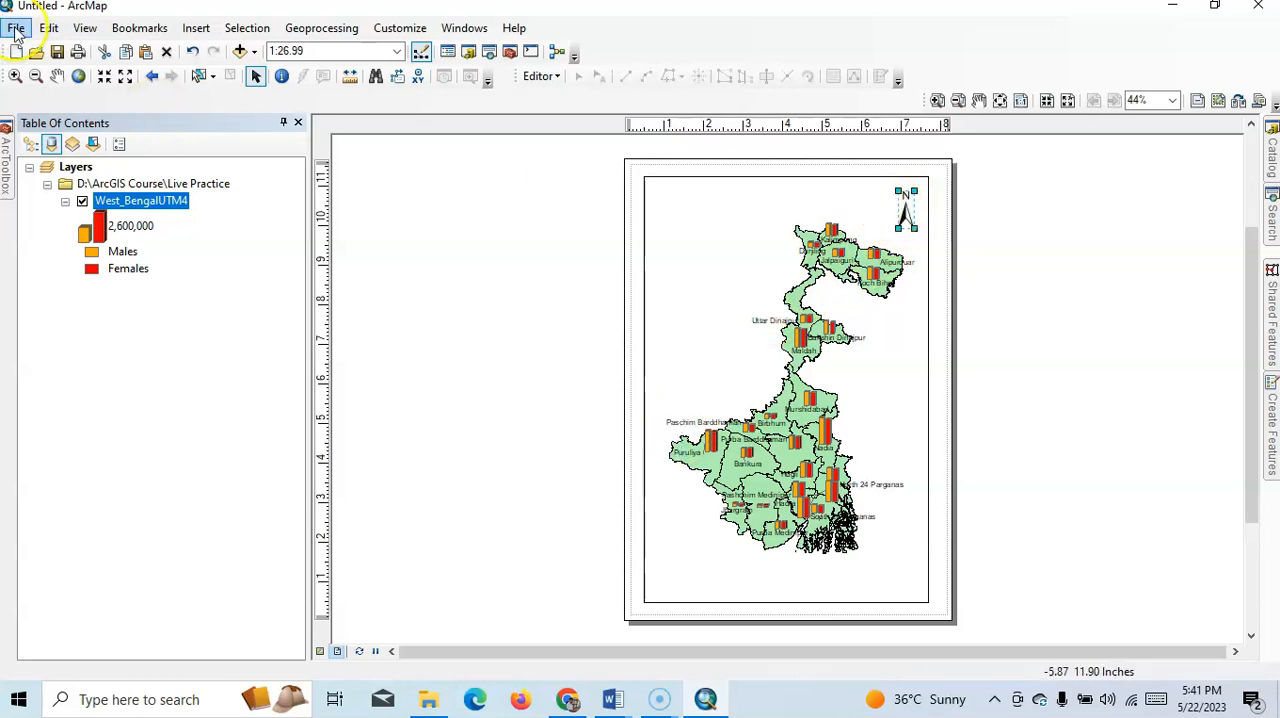
left_click(76, 76)
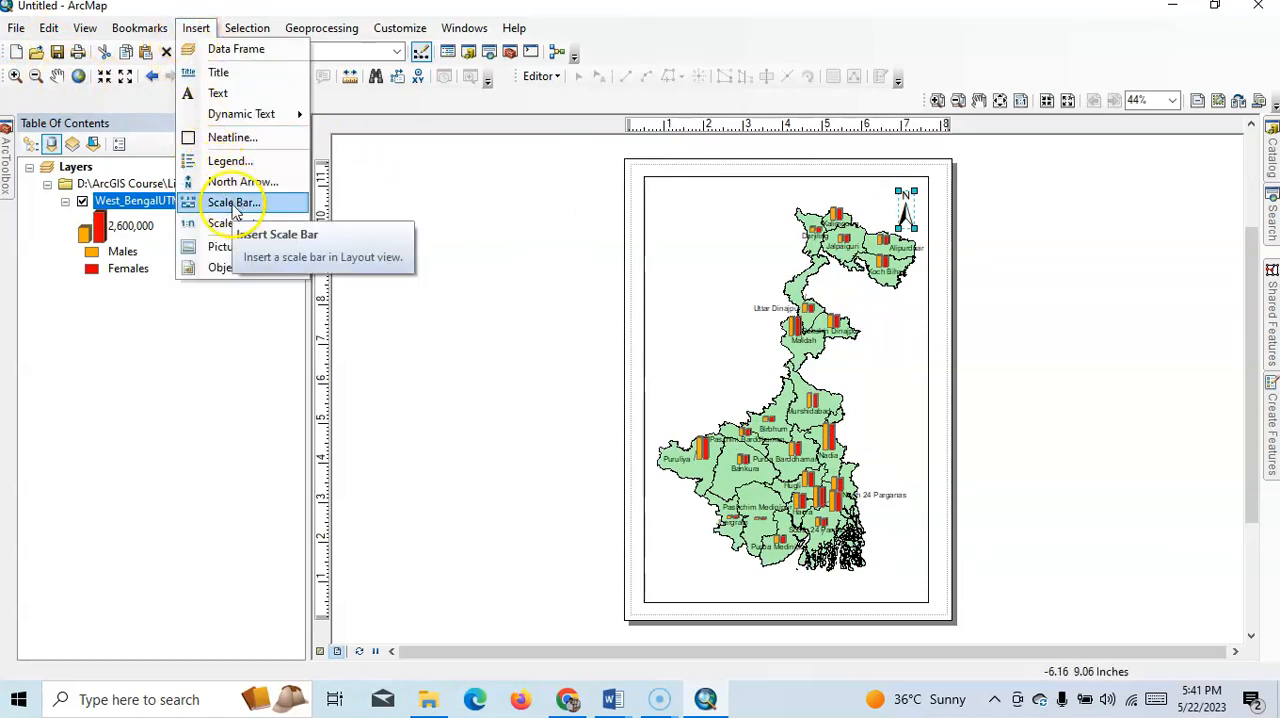
- Insert a Scale Line 1 Metric scale bar onto the layout
left_click(232, 202)
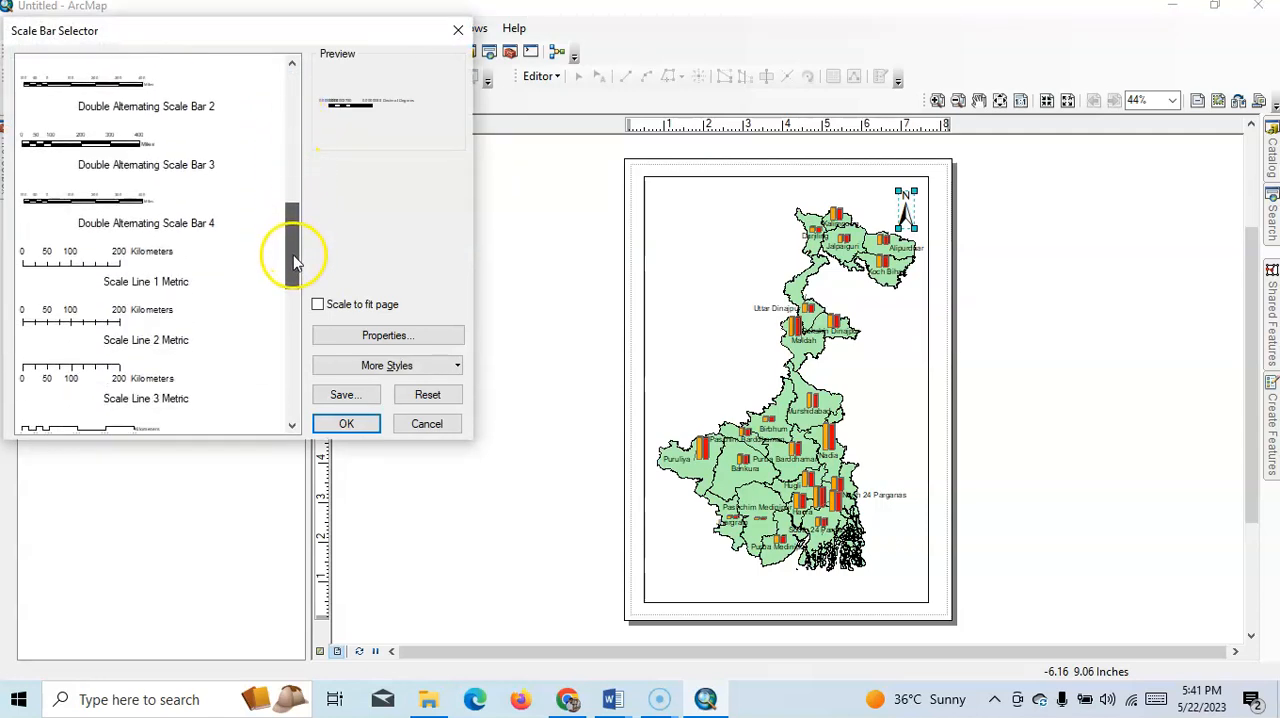
left_click(120, 264)
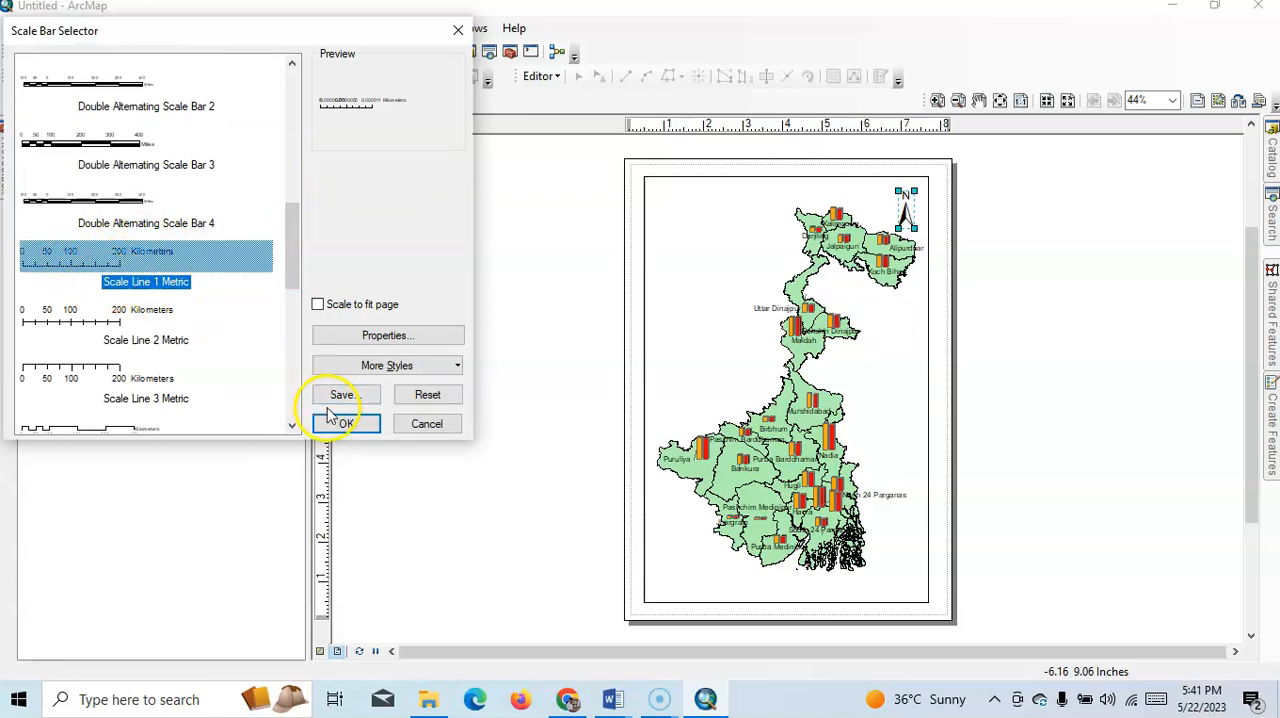
left_click(346, 424)
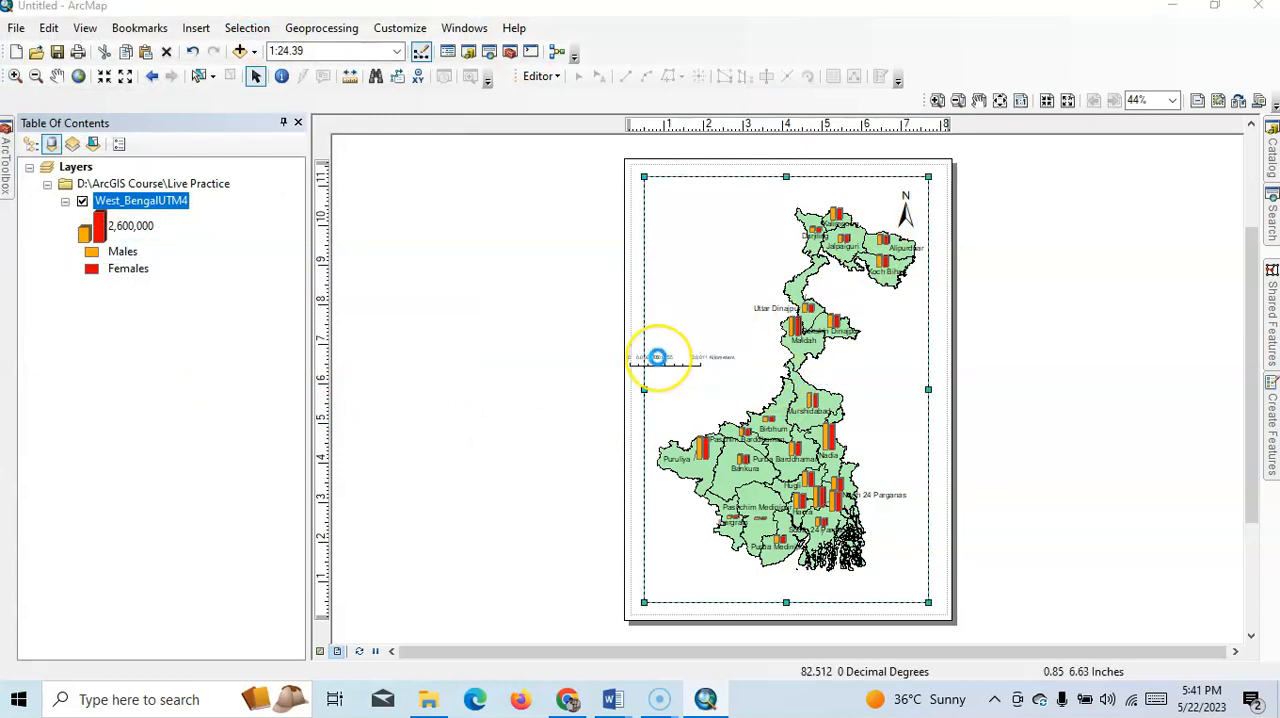
- Give the scale bar a larger label font and a Km units label
double_click(656, 356)
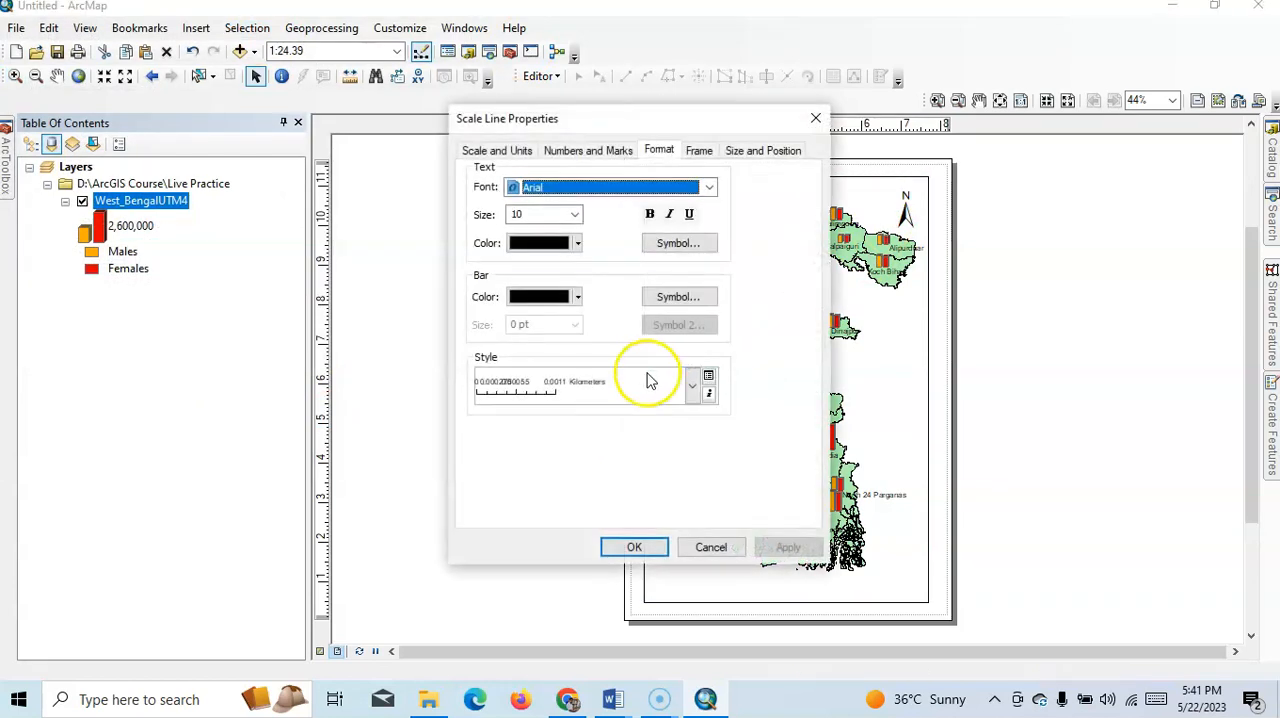
left_click(576, 214)
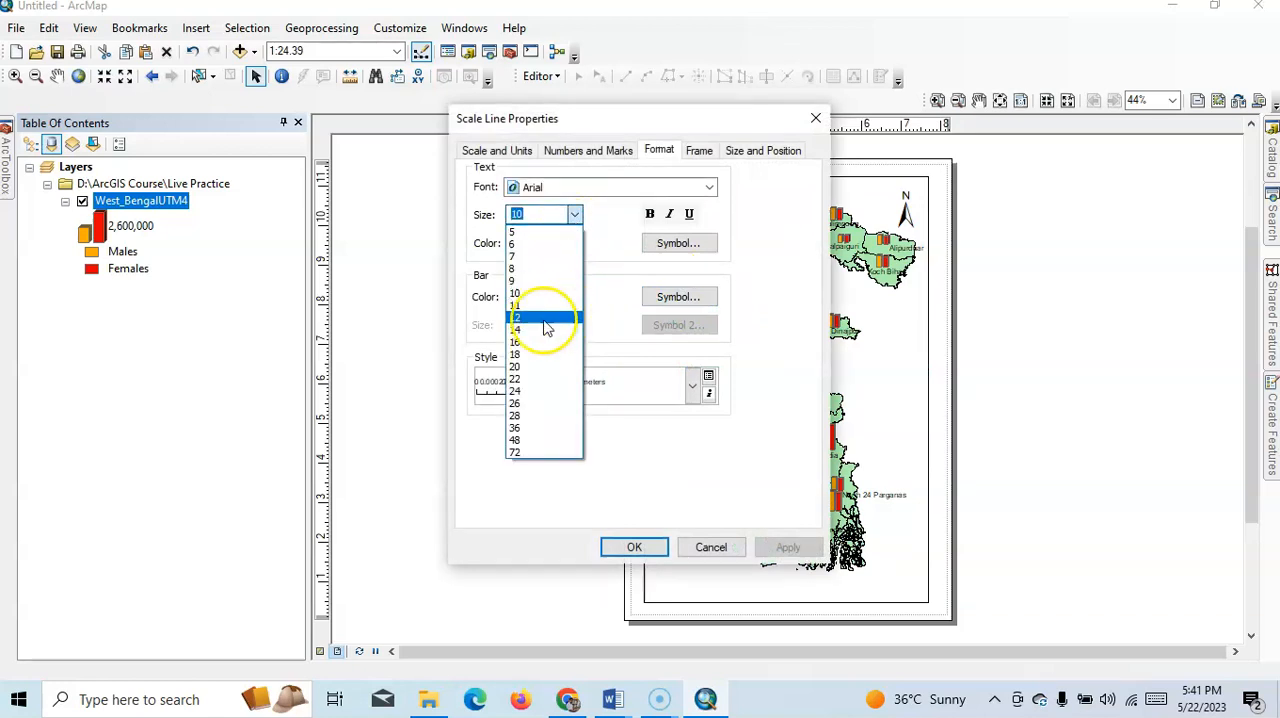
left_click(516, 316)
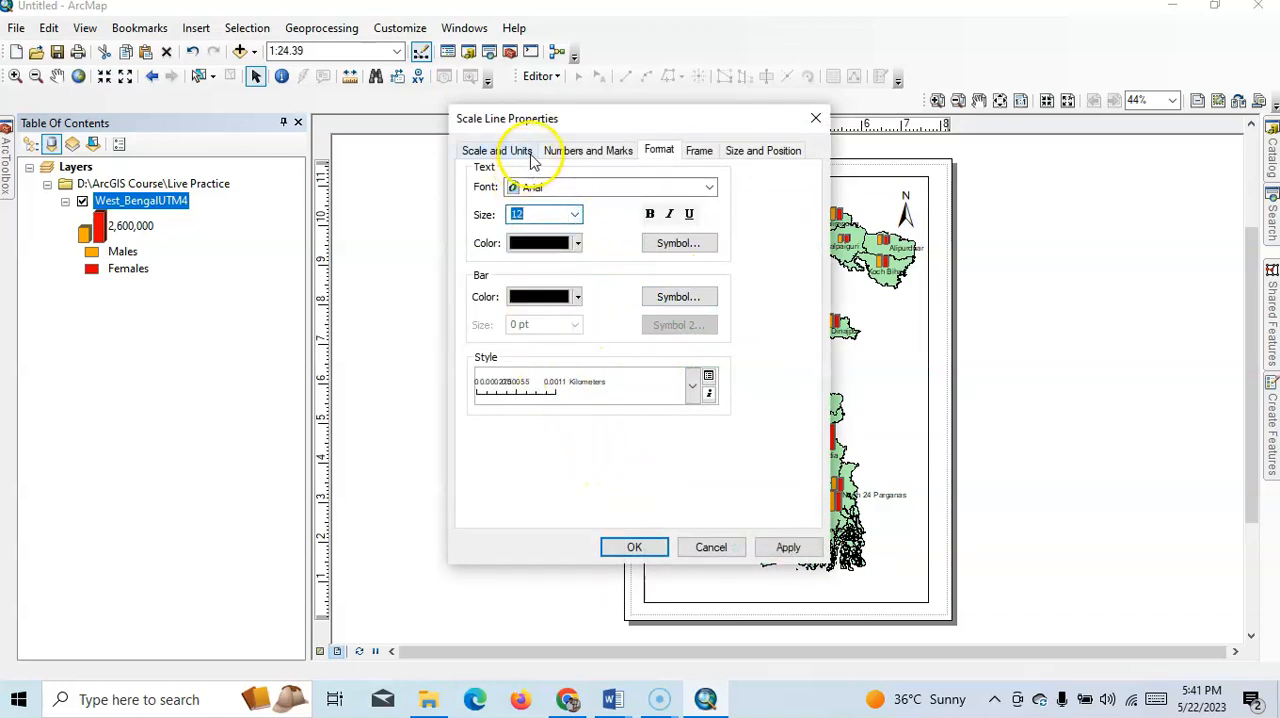
left_click(496, 150)
type("K")
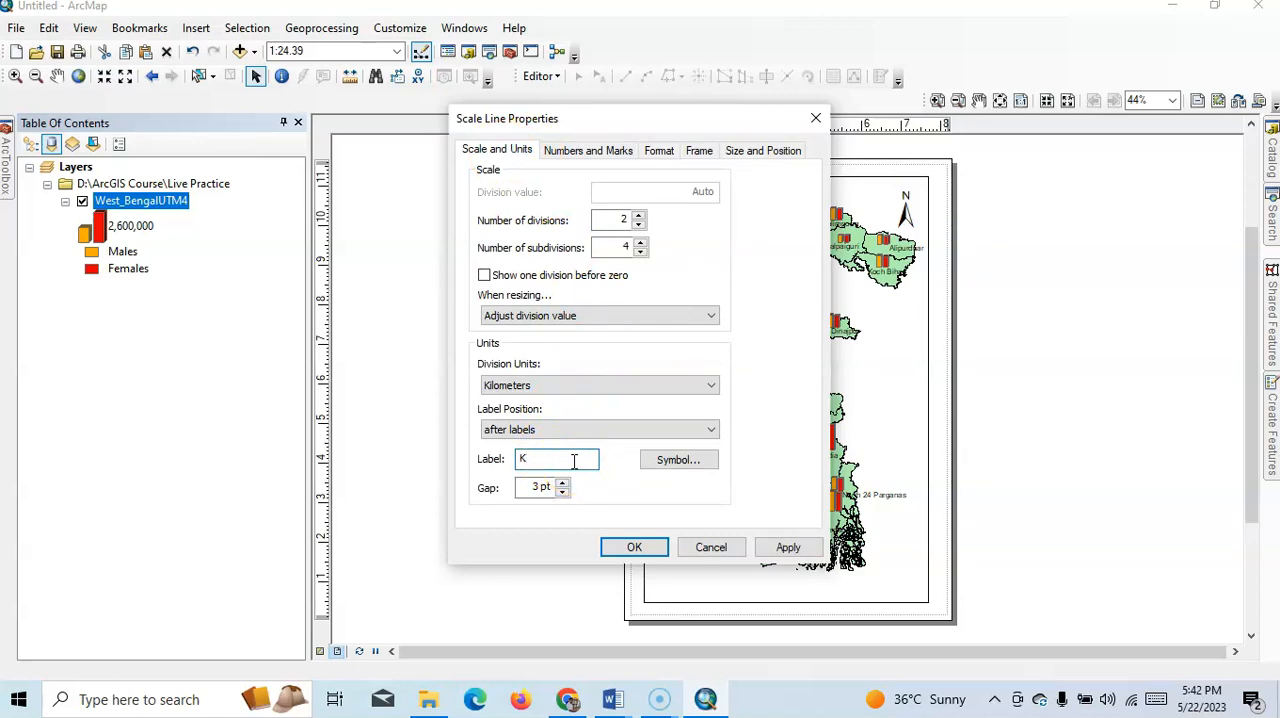
left_click(634, 548)
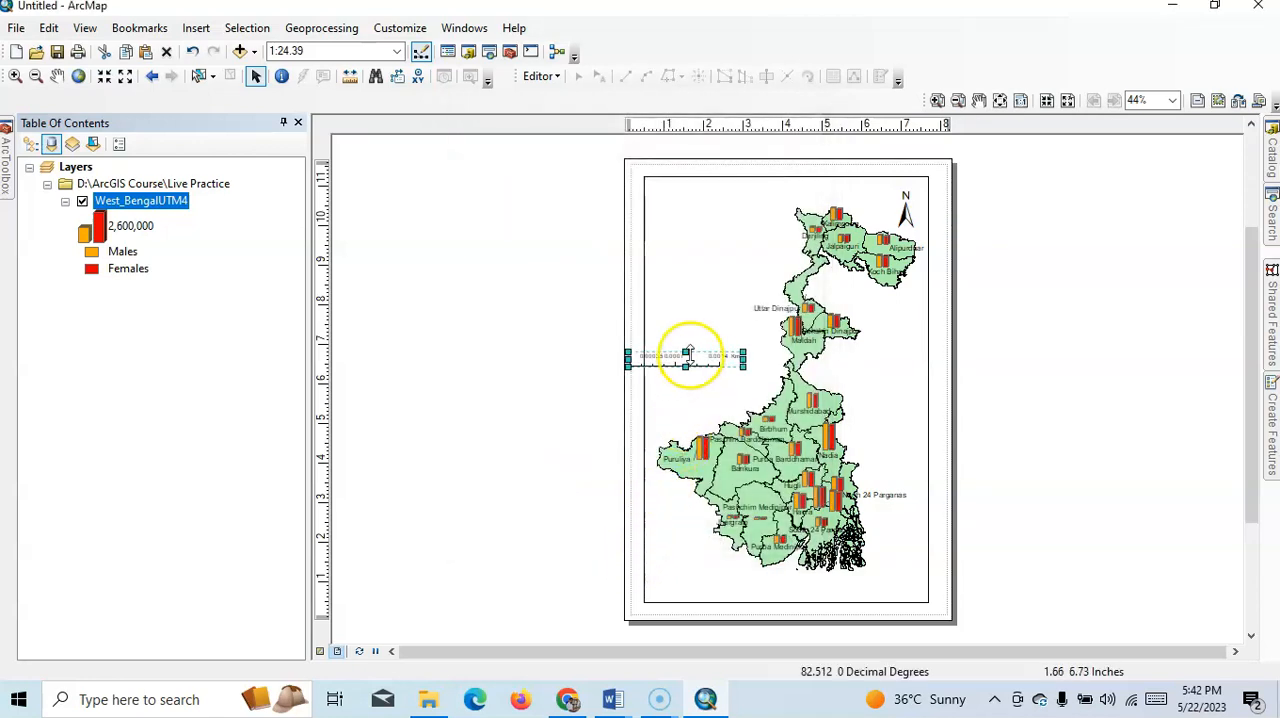
- Move the scale bar to the page bottom left and review its Numbers and Marks settings
left_click_drag(684, 360, 738, 578)
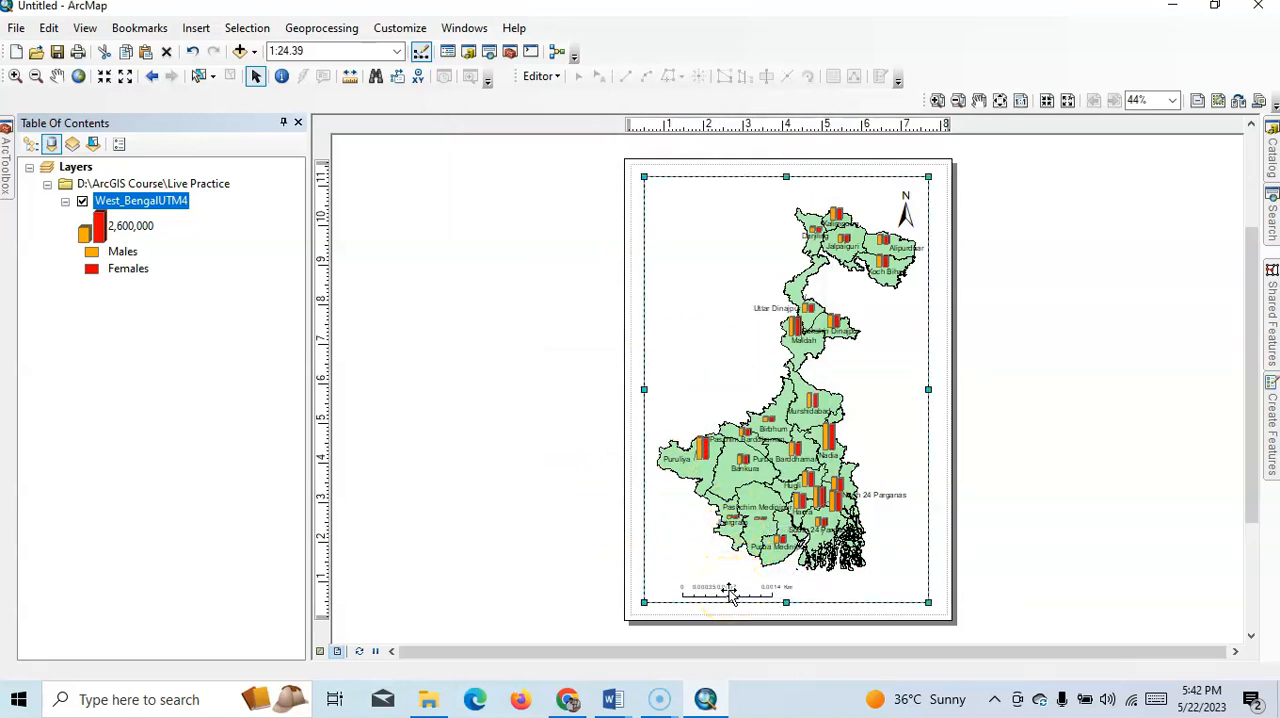
double_click(728, 592)
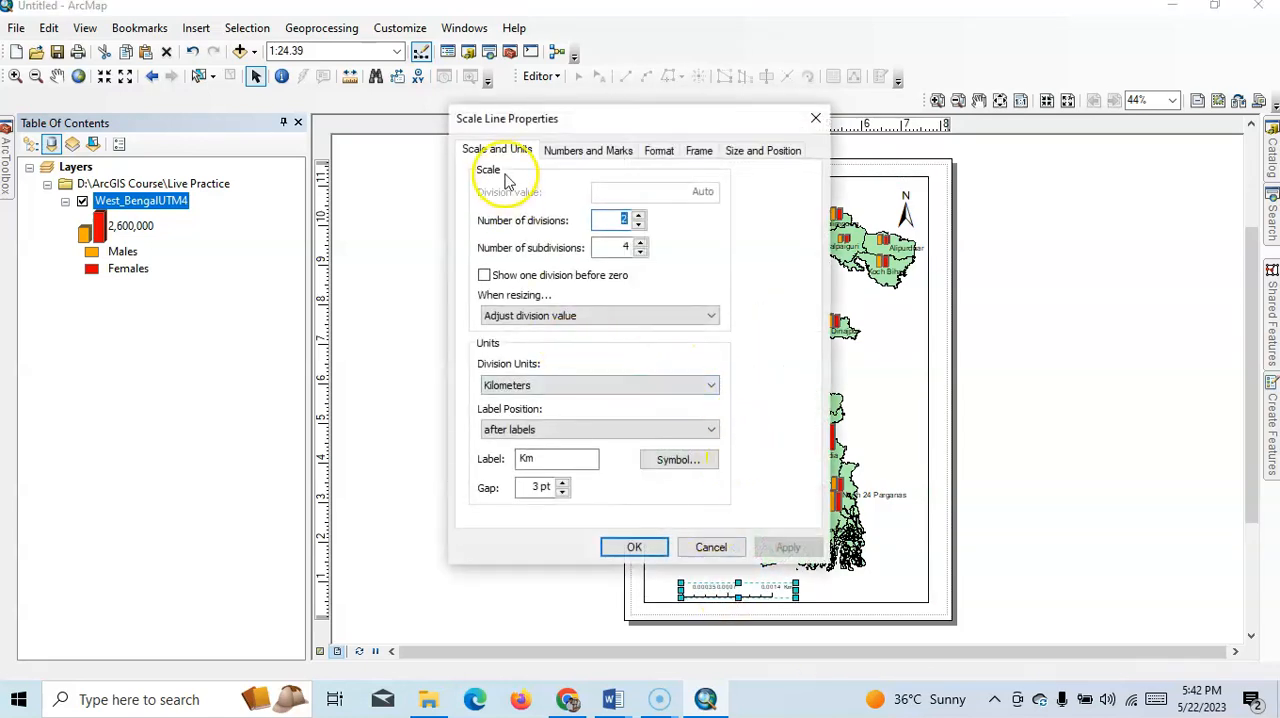
left_click(588, 150)
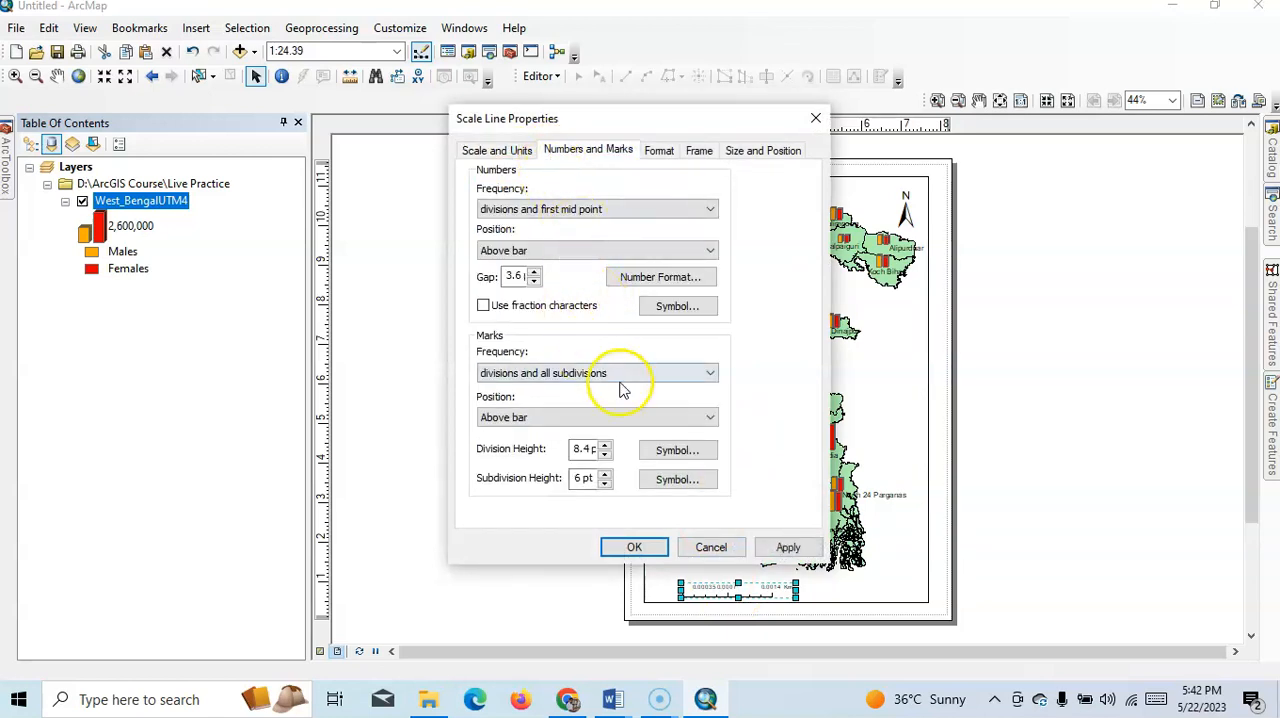
left_click(634, 548)
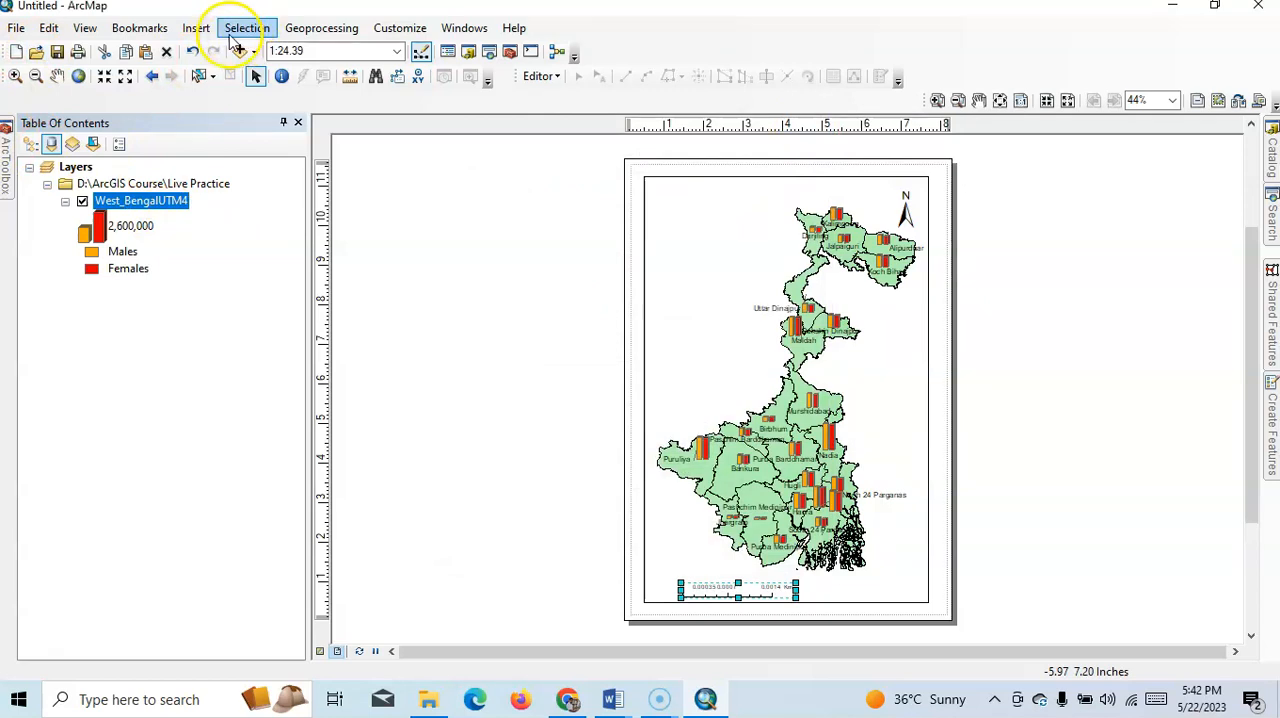
- Insert a legend for the West_BengalUTM4 population charts with default wizard settings
left_click(196, 28)
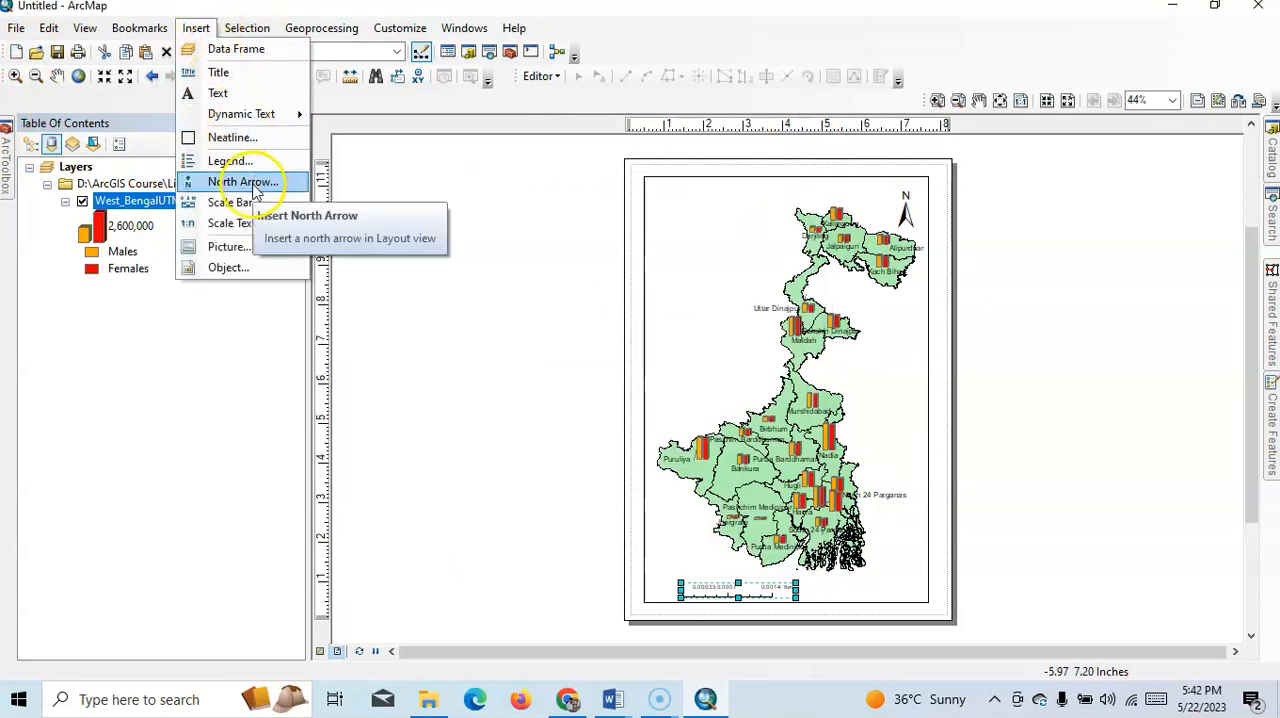
mouse_move(230, 160)
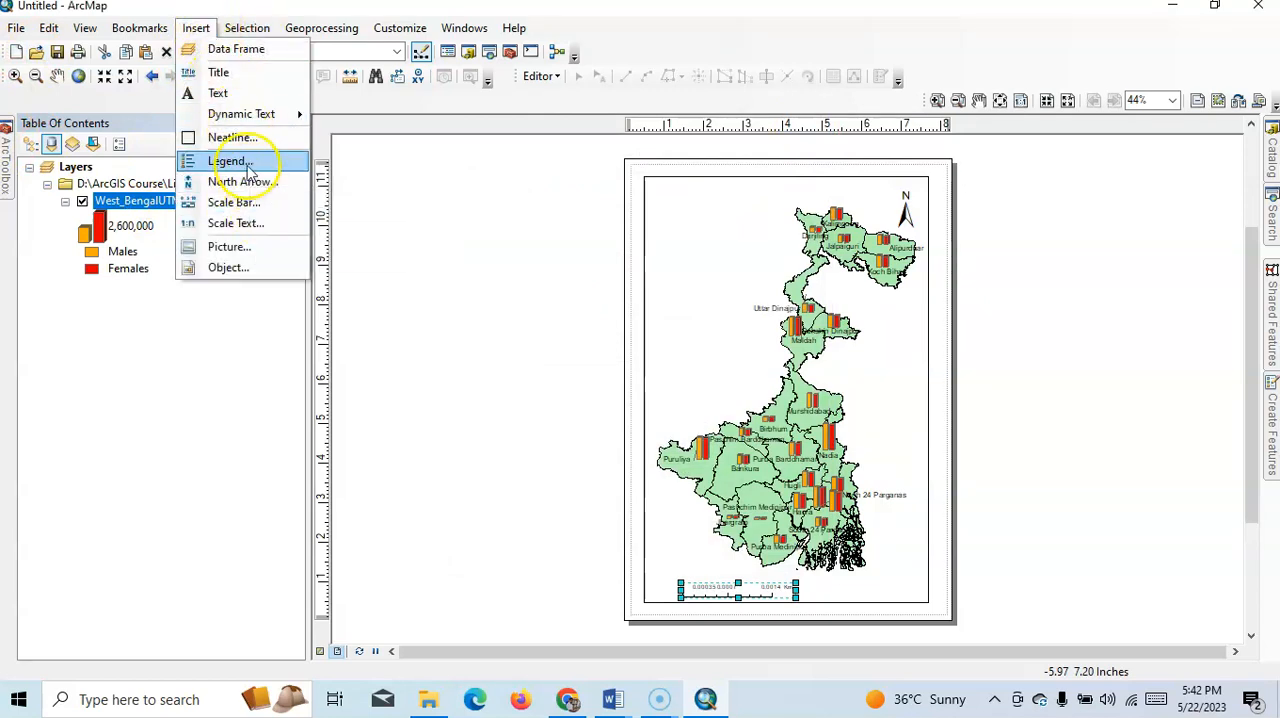
left_click(230, 160)
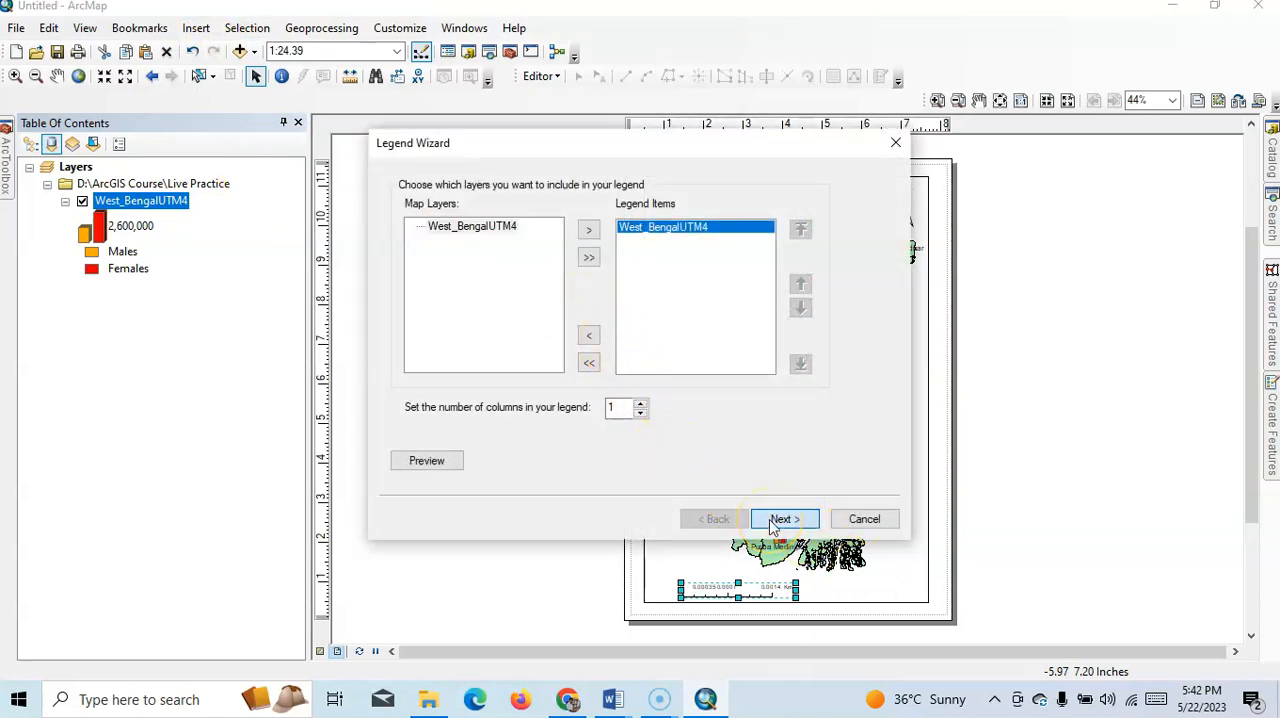
left_click(784, 520)
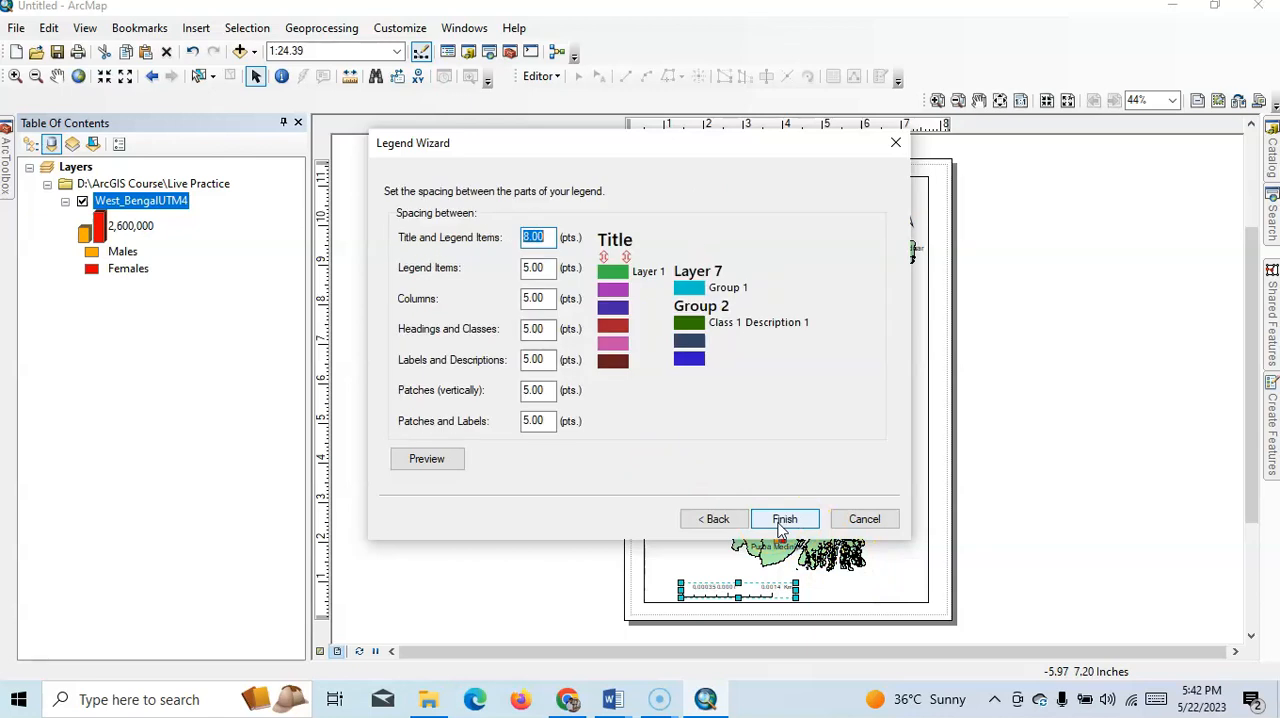
left_click(784, 518)
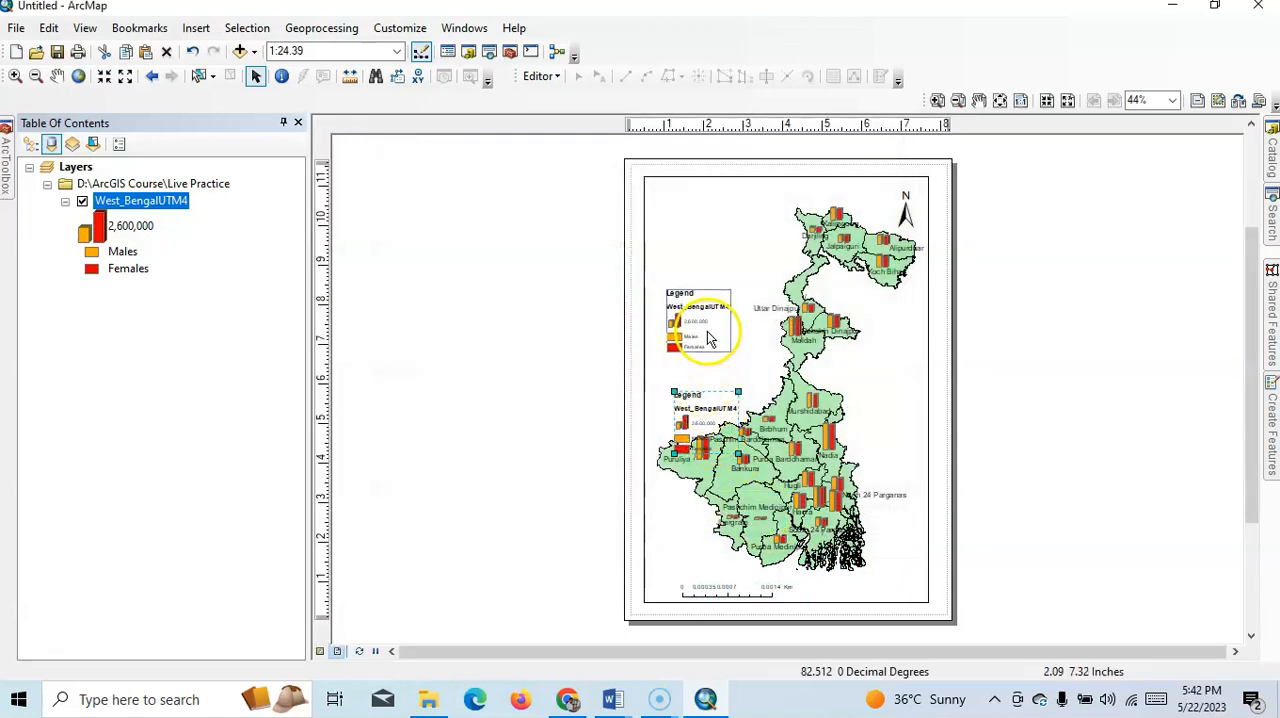
- Restyle the legend items to Horizontal Single Symbol Layer Name and Label via Legend Properties
right_click(710, 340)
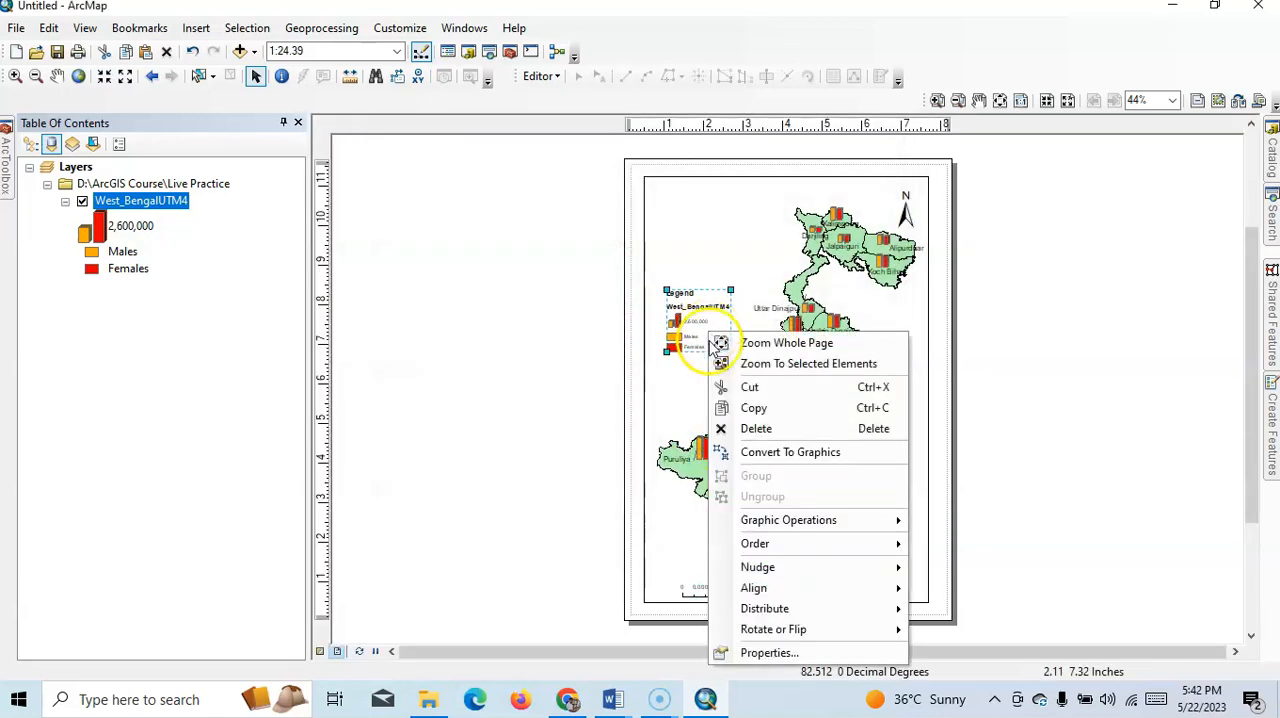
mouse_move(768, 652)
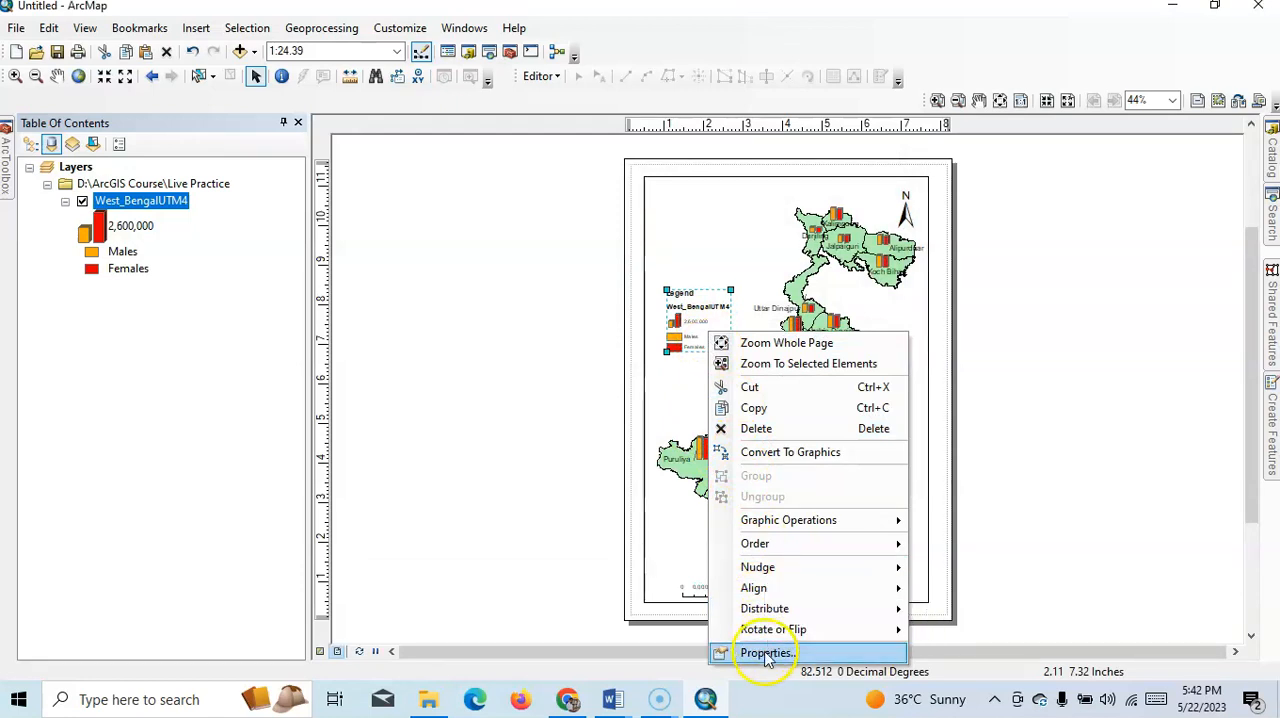
left_click(768, 652)
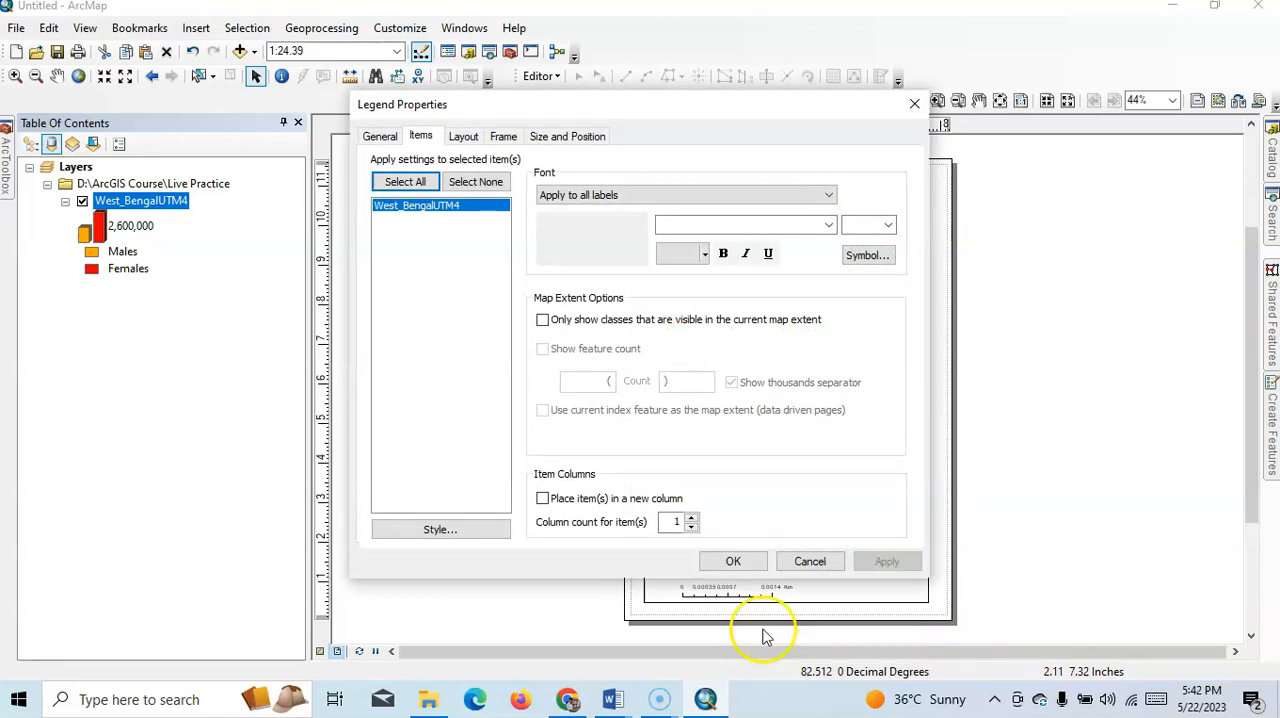
left_click(440, 528)
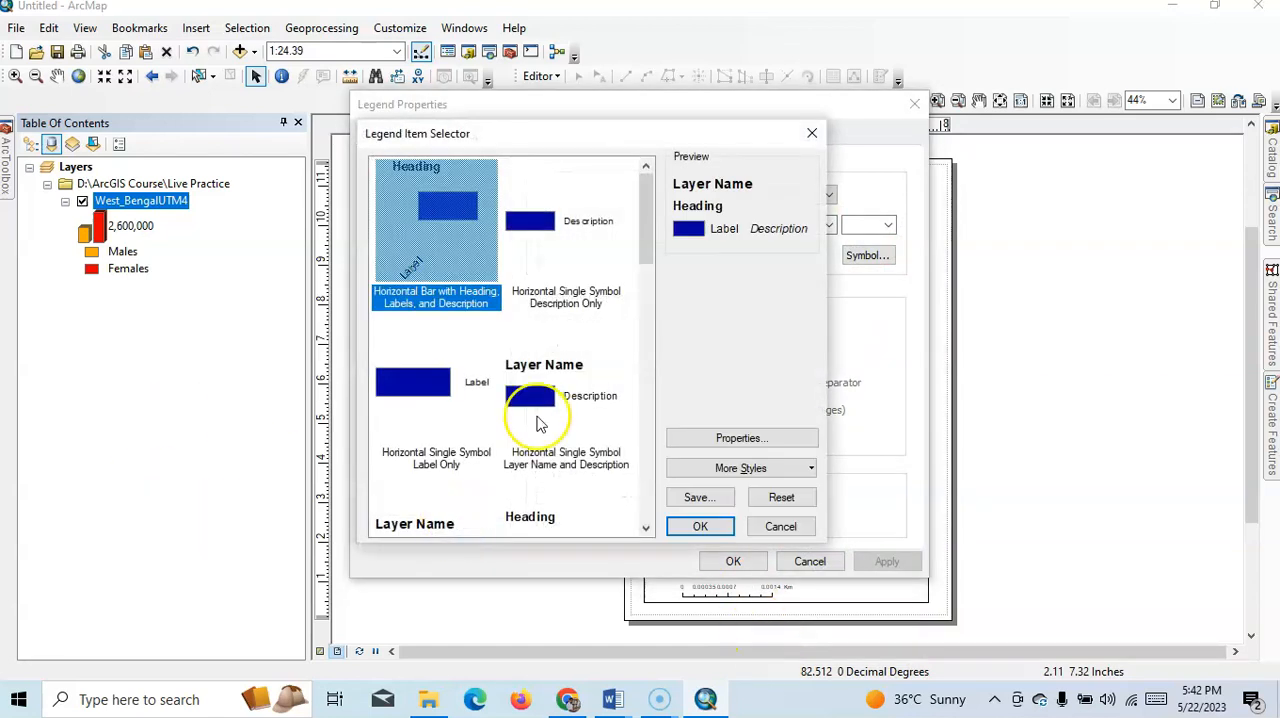
scroll("down", 3)
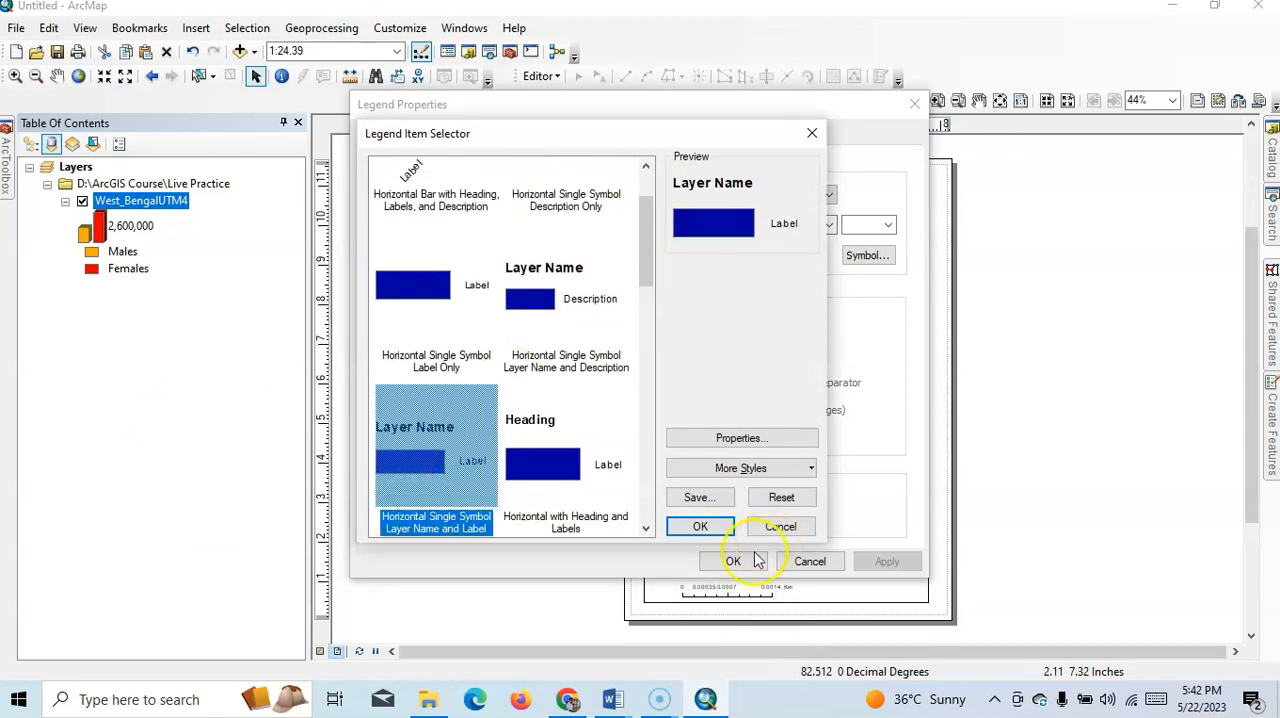
left_click(700, 526)
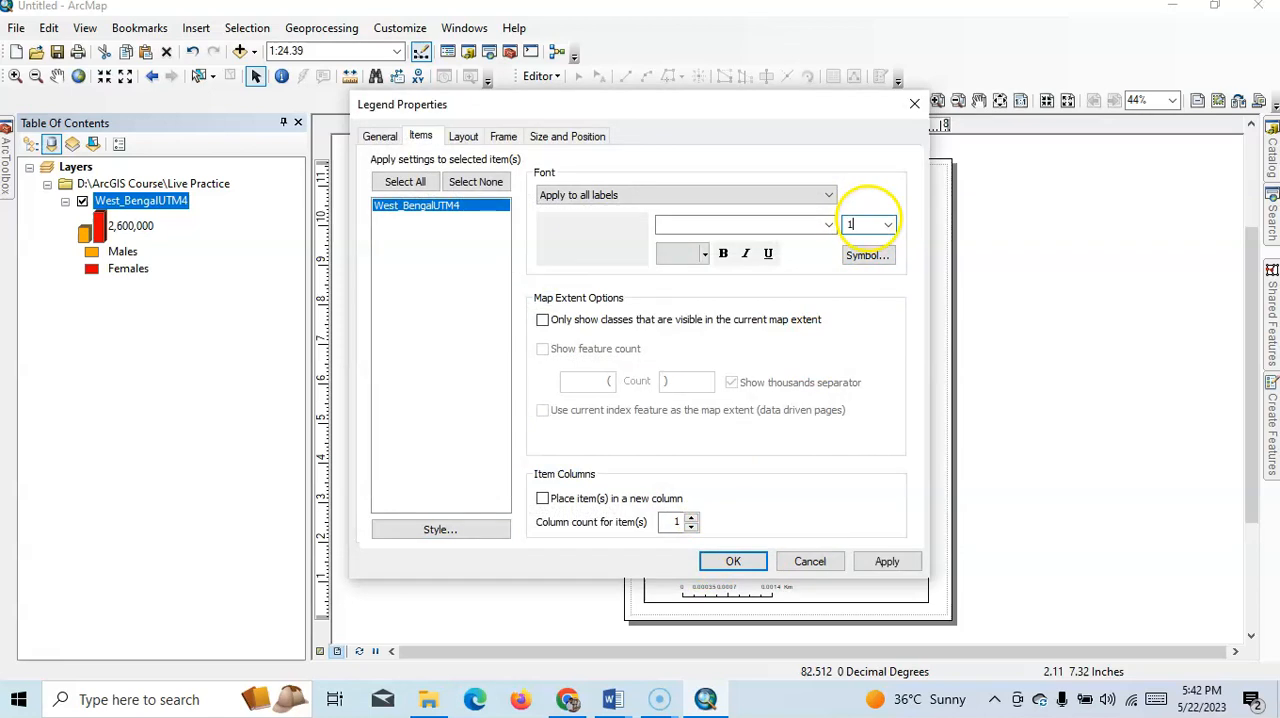
left_click(732, 560)
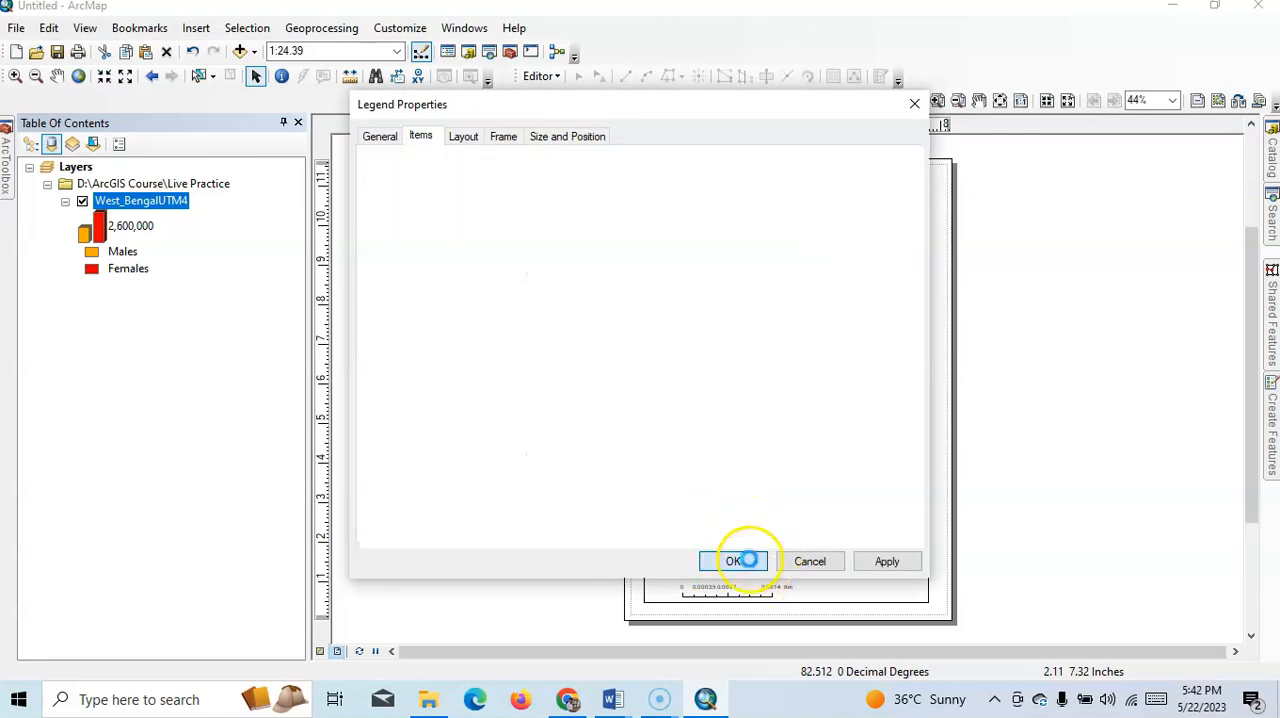
left_click(732, 560)
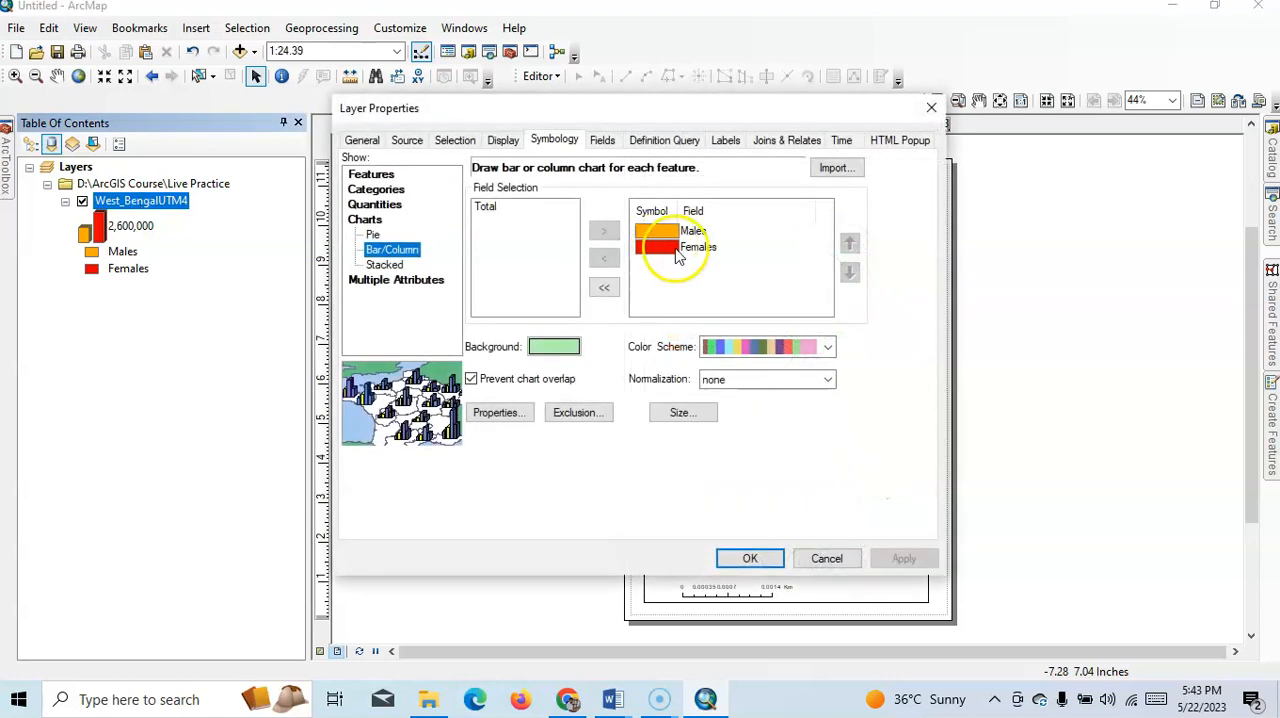
- Set the chart symbol orientation to Bar with Display in 3-D unchecked and apply it to the map
left_click(500, 412)
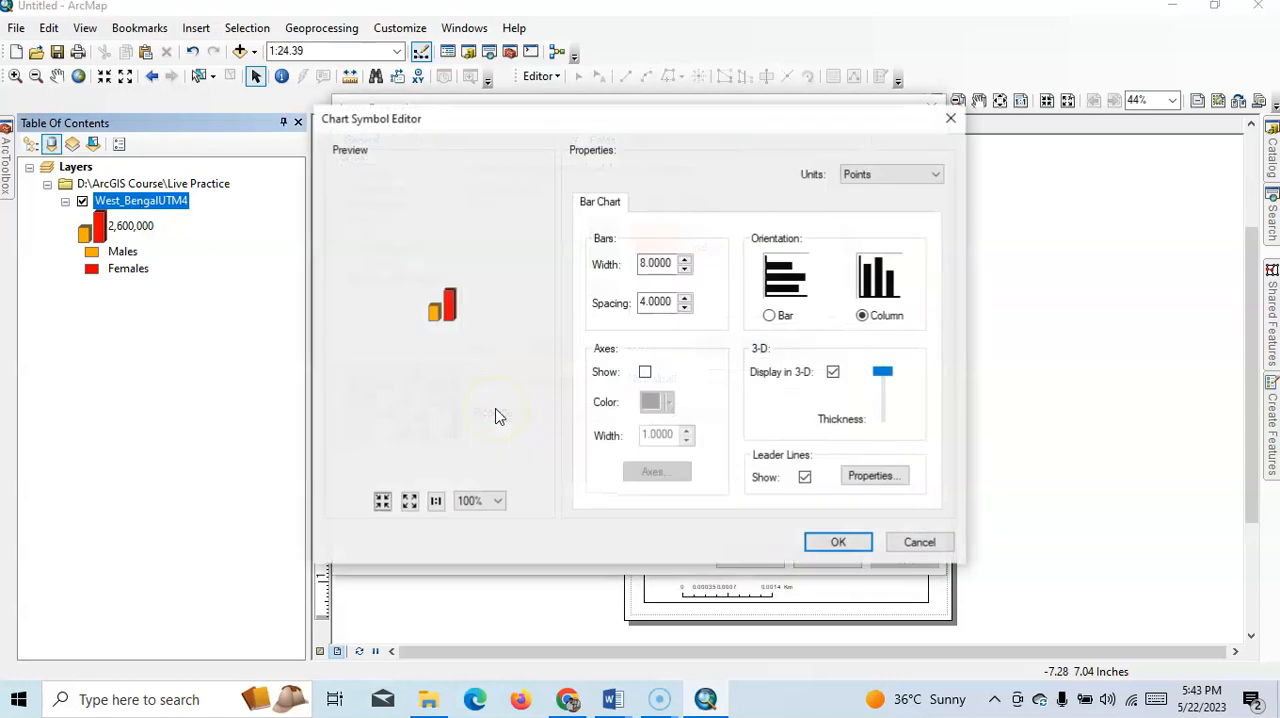
mouse_move(768, 316)
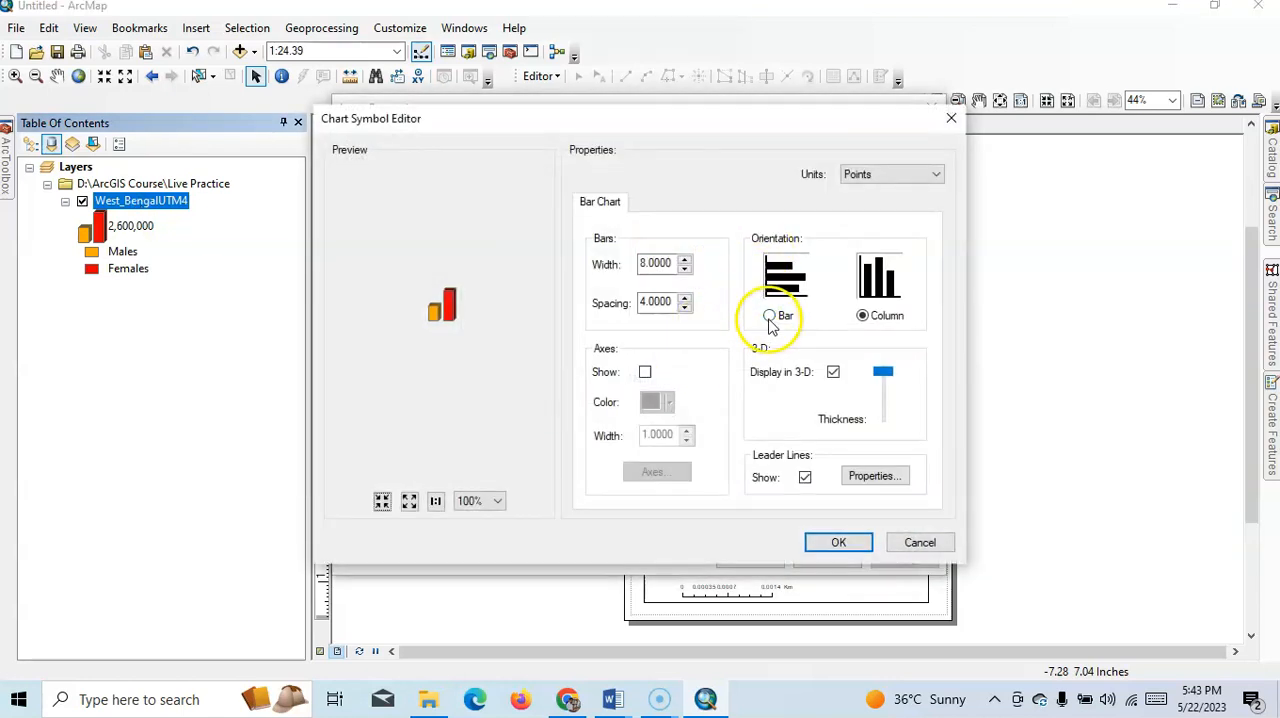
left_click(768, 316)
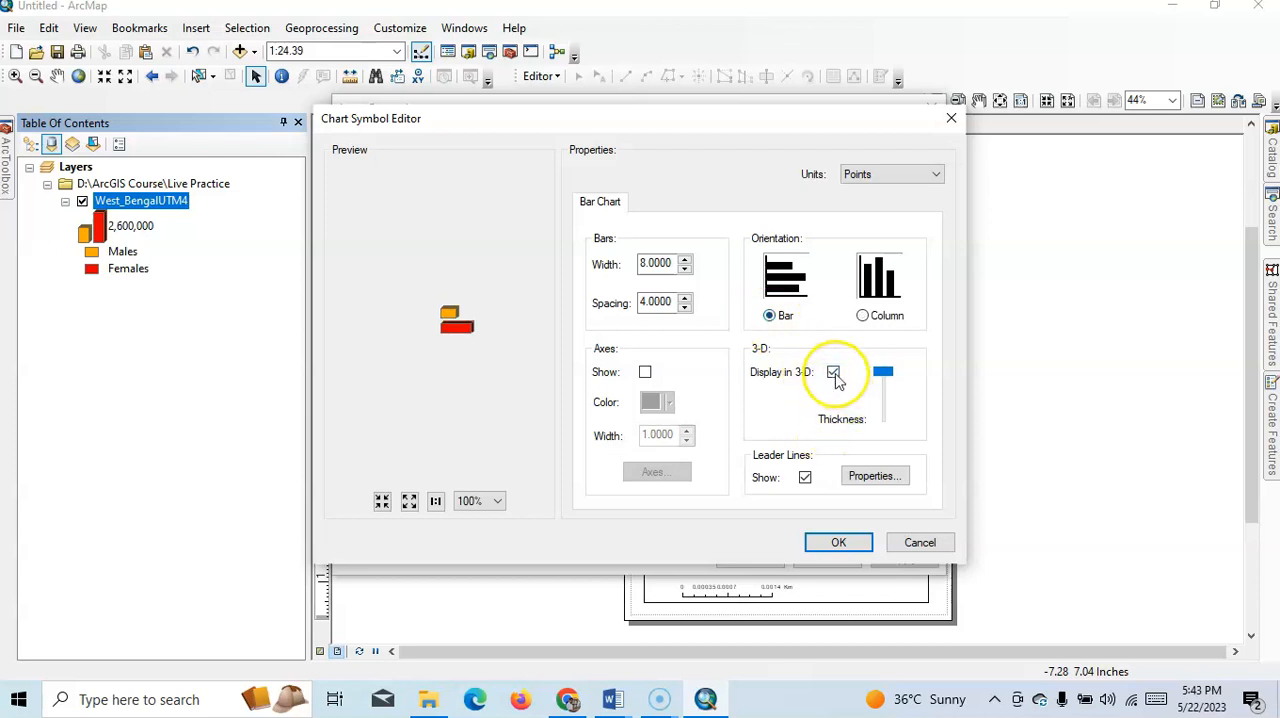
left_click(834, 372)
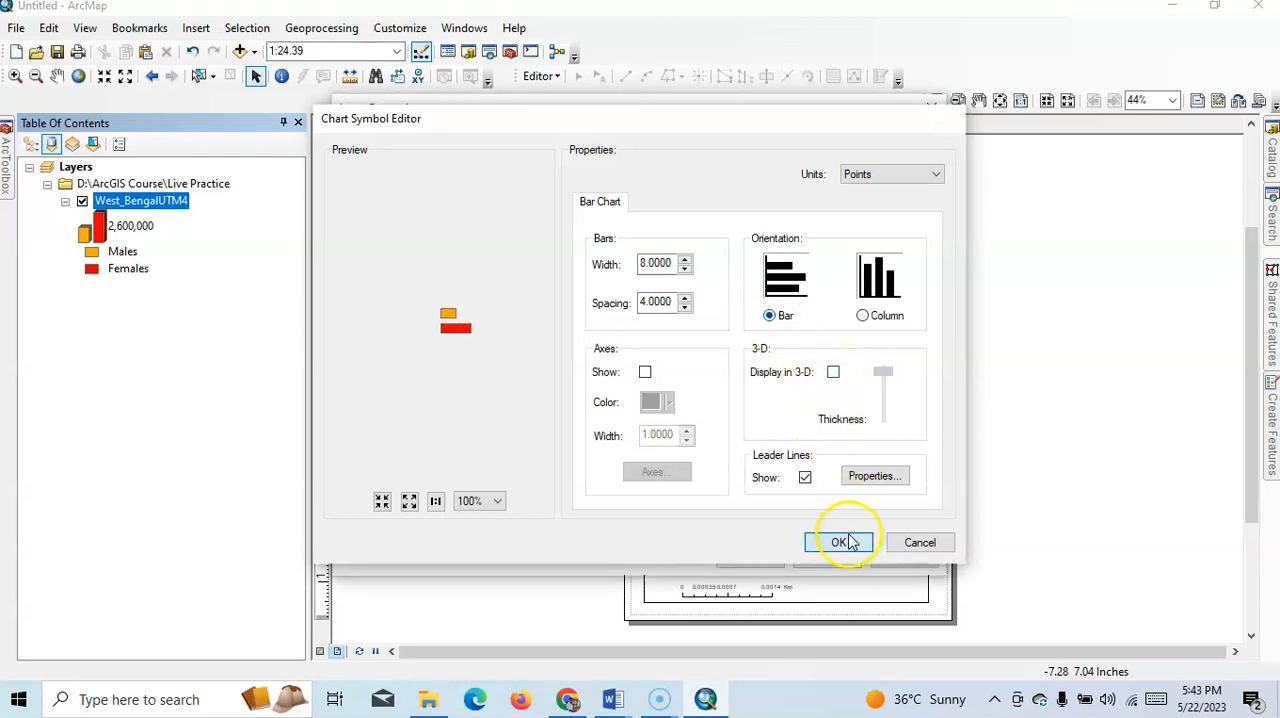
left_click(840, 540)
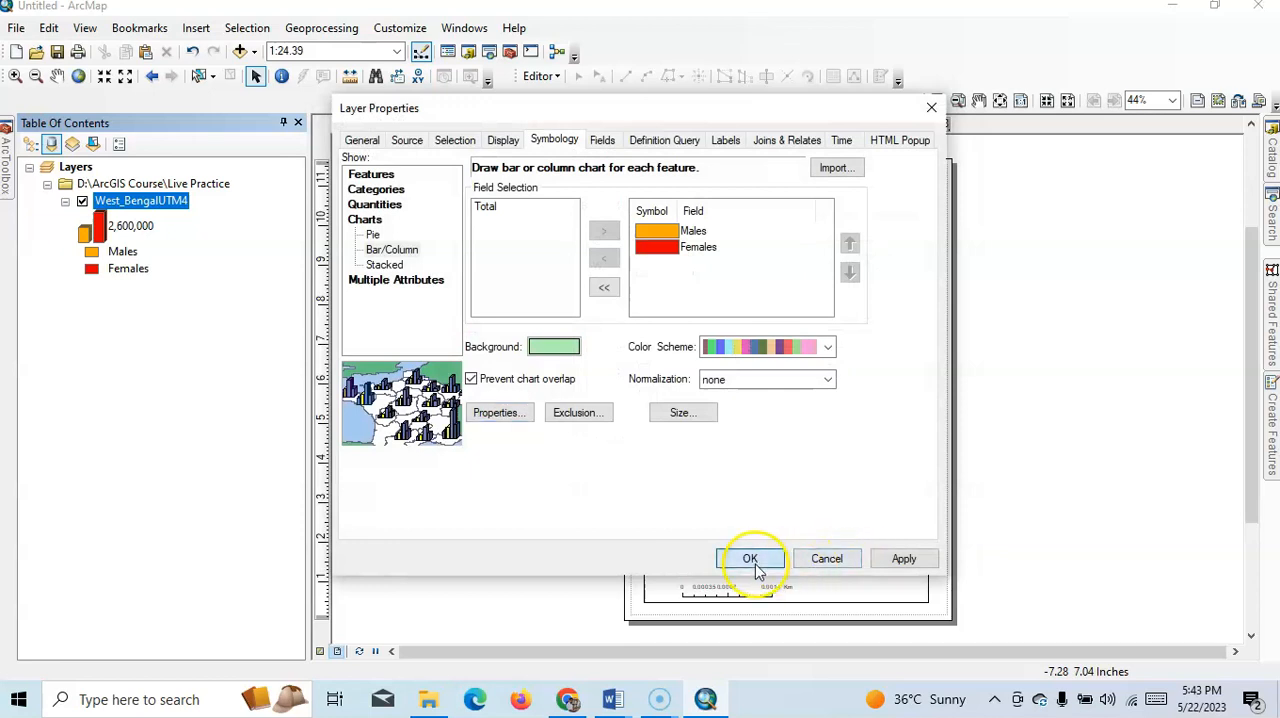
left_click(750, 558)
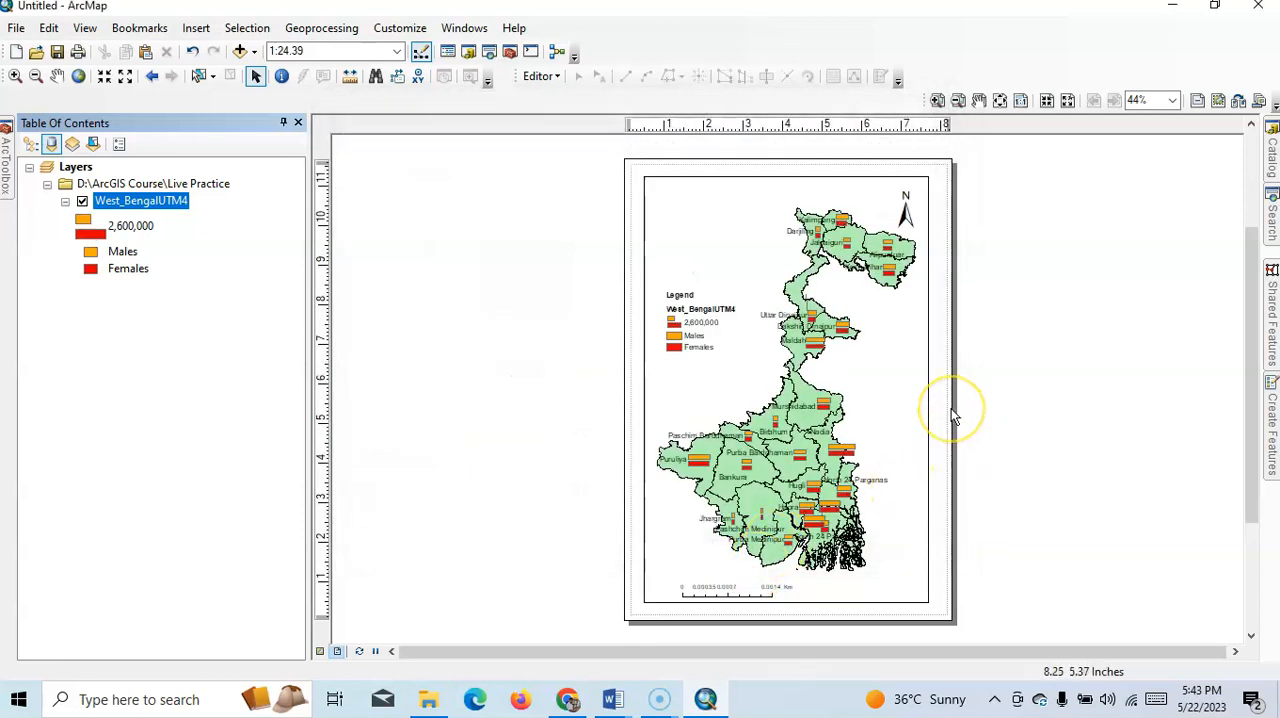
mouse_move(950, 416)
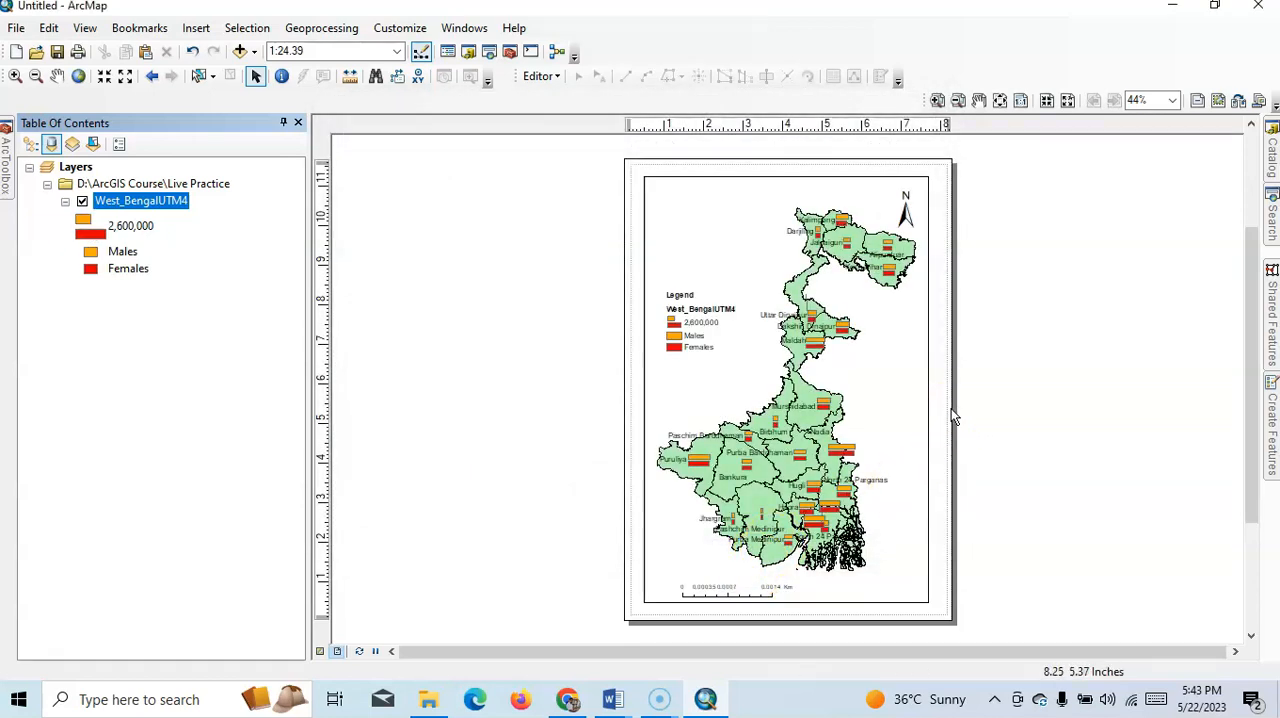